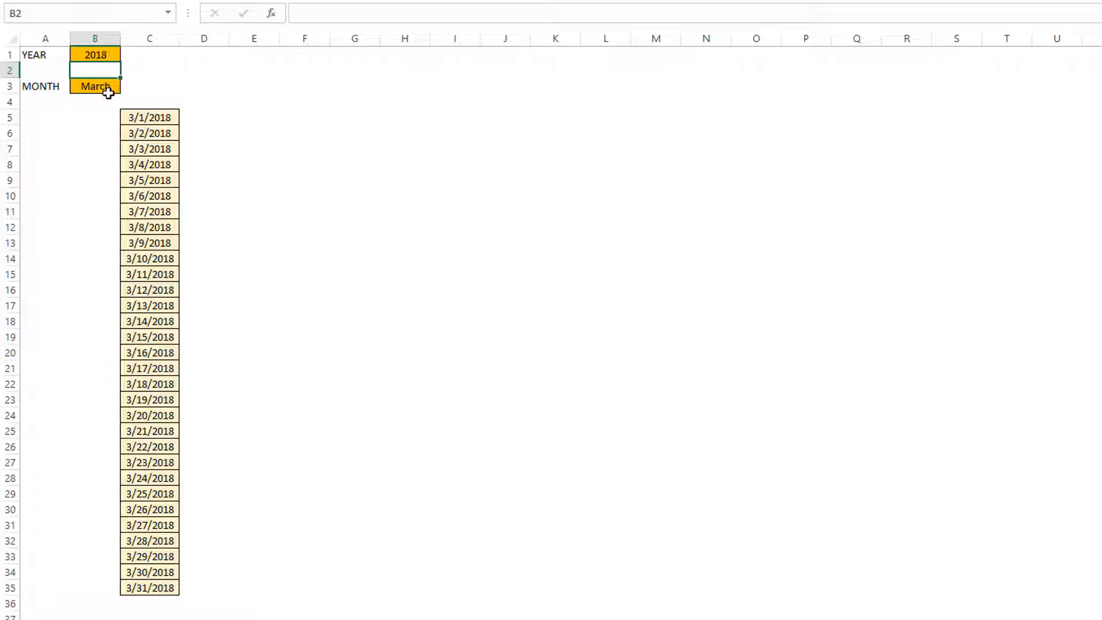
Step: Pick April from the MONTH dropdown in B3 so the April dates appear, then reopen the list
click(126, 85)
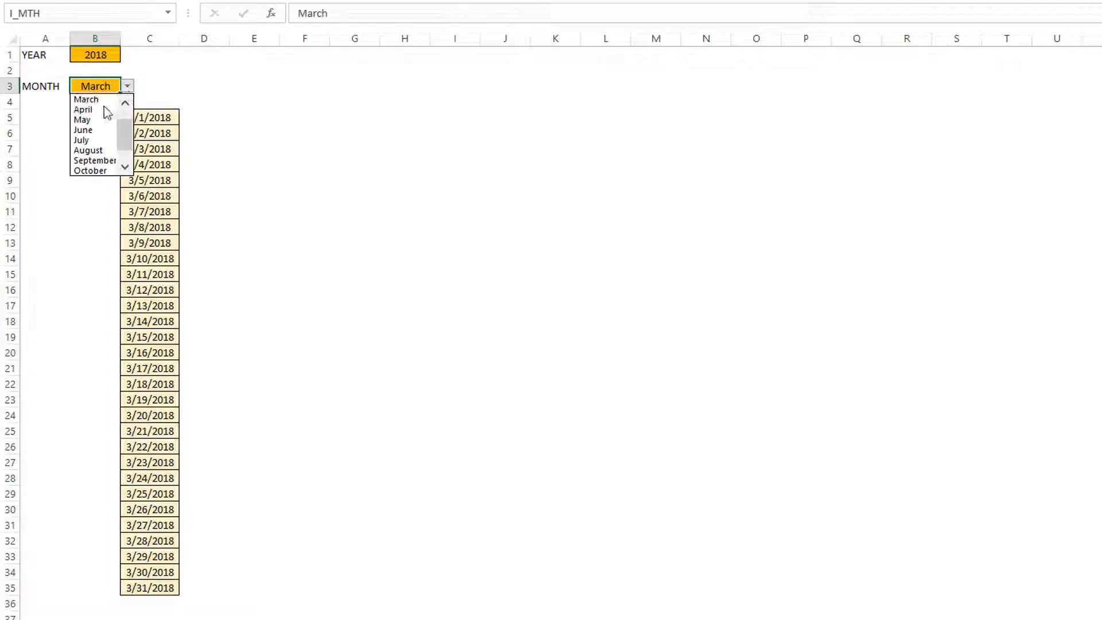
click(83, 109)
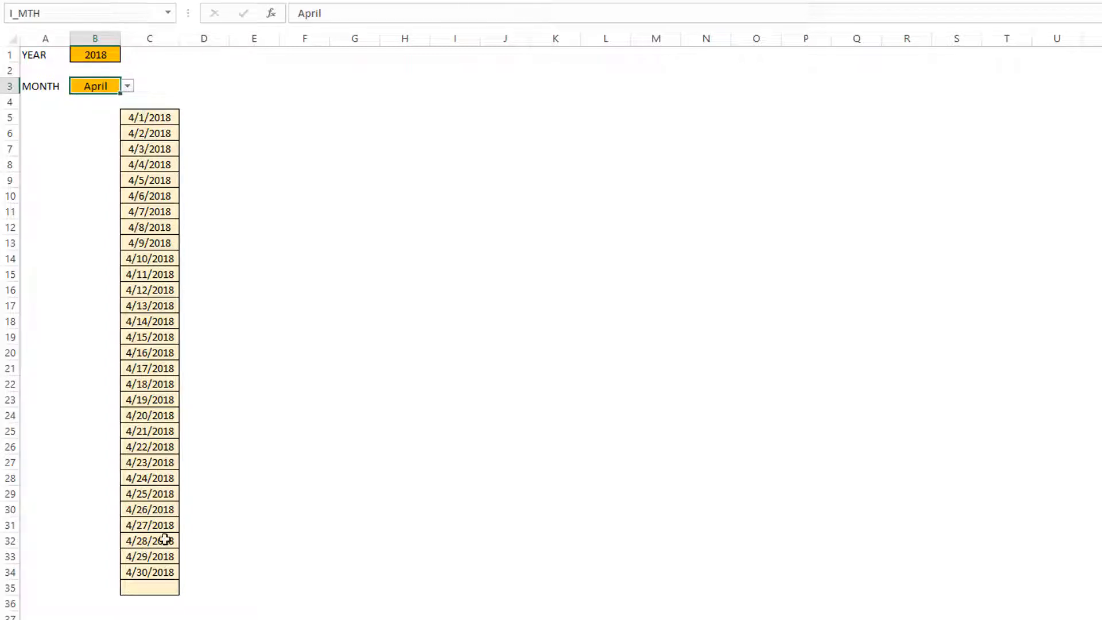
click(126, 85)
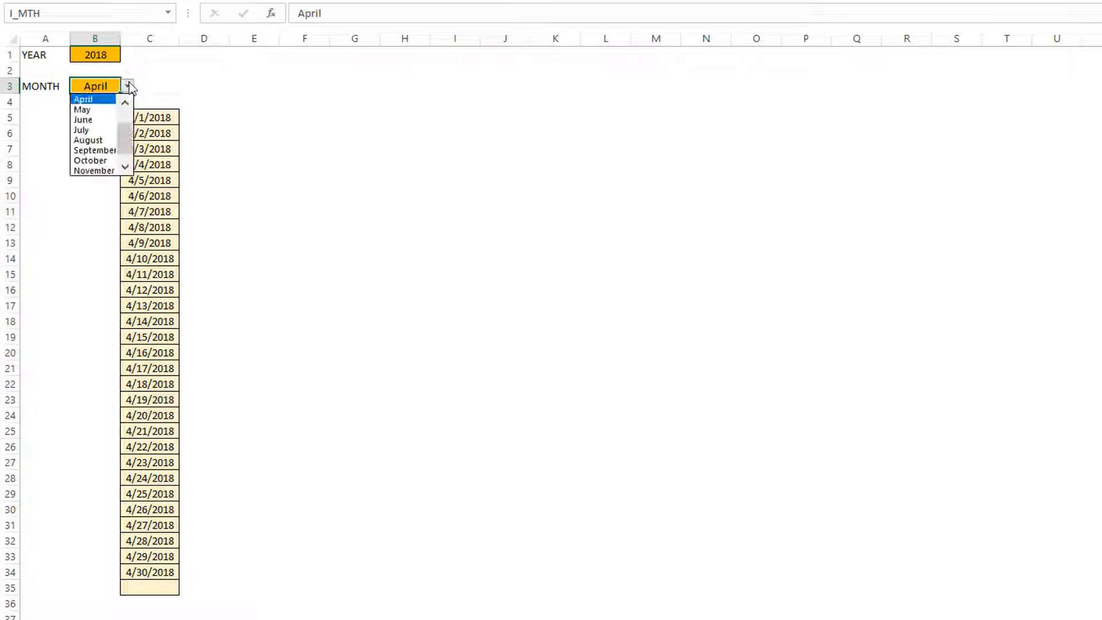
click(82, 109)
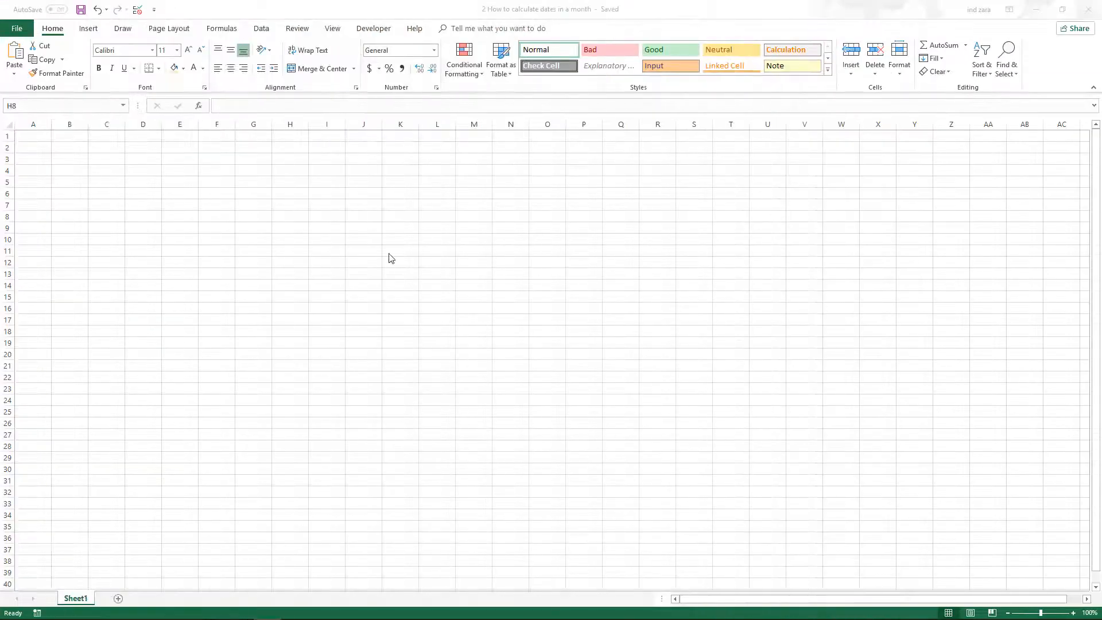
Step: Enter YEAR in A1, MONTH in A3 and 2018 in B1
click(289, 216)
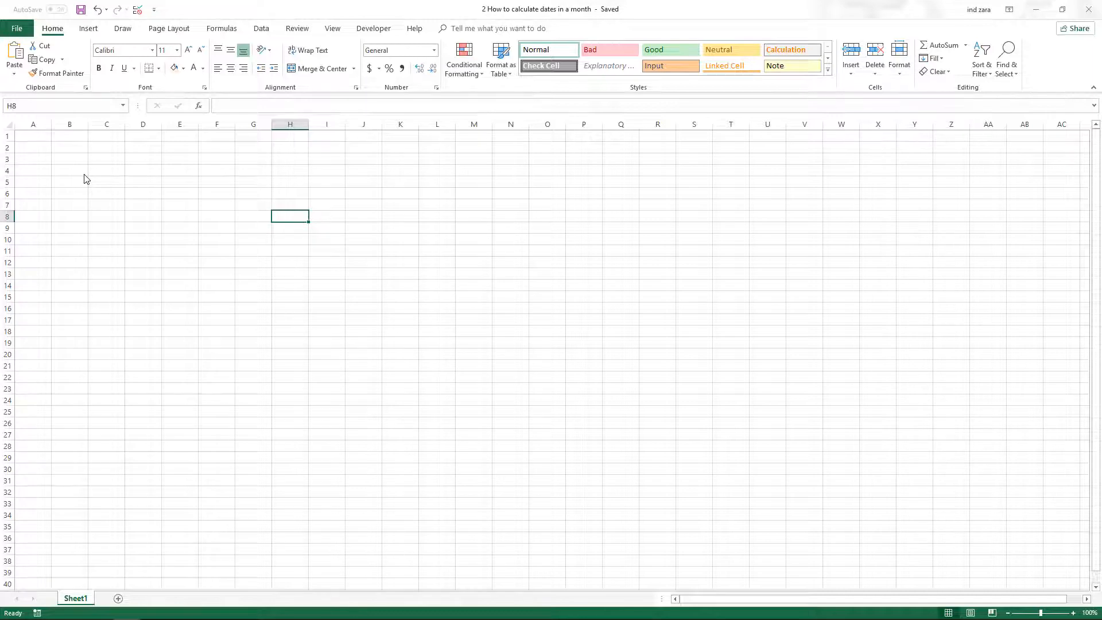
click(32, 135)
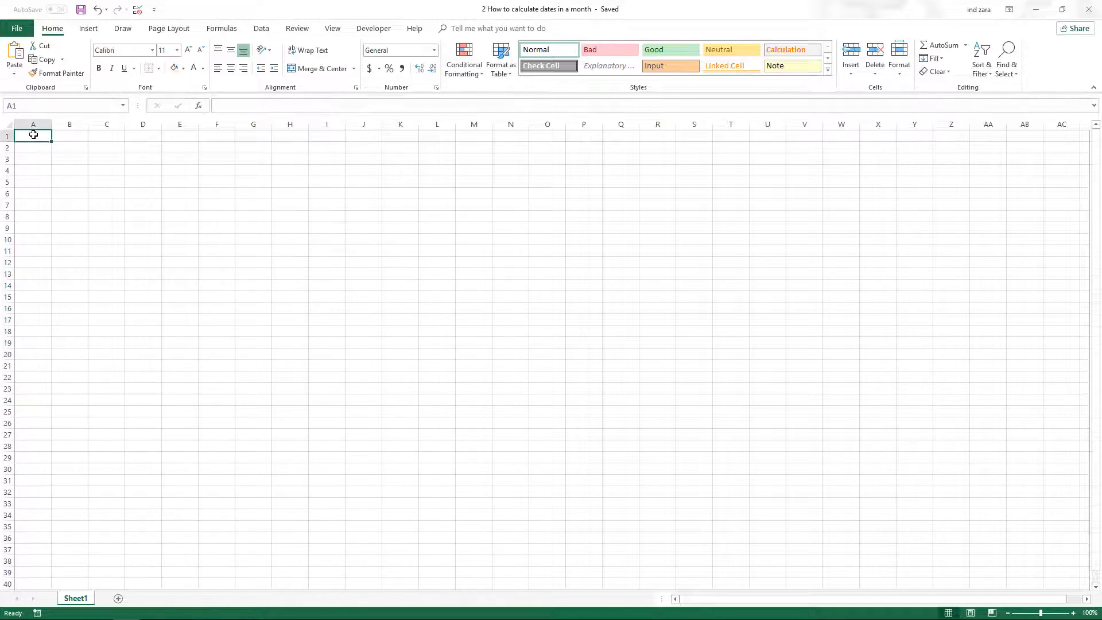
text(YEAR)
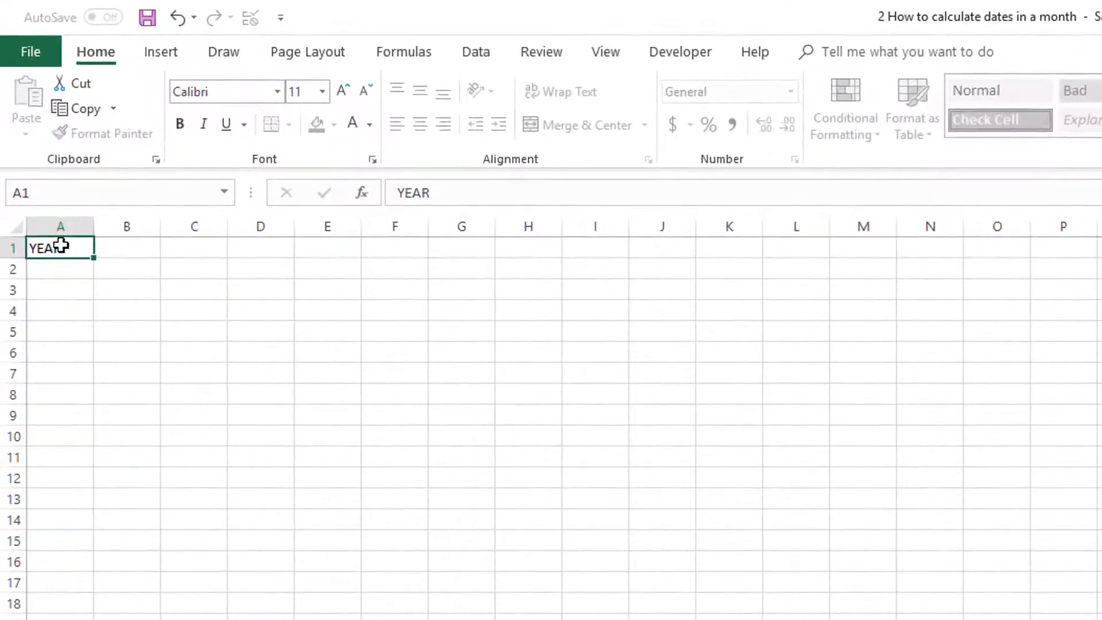
click(127, 247)
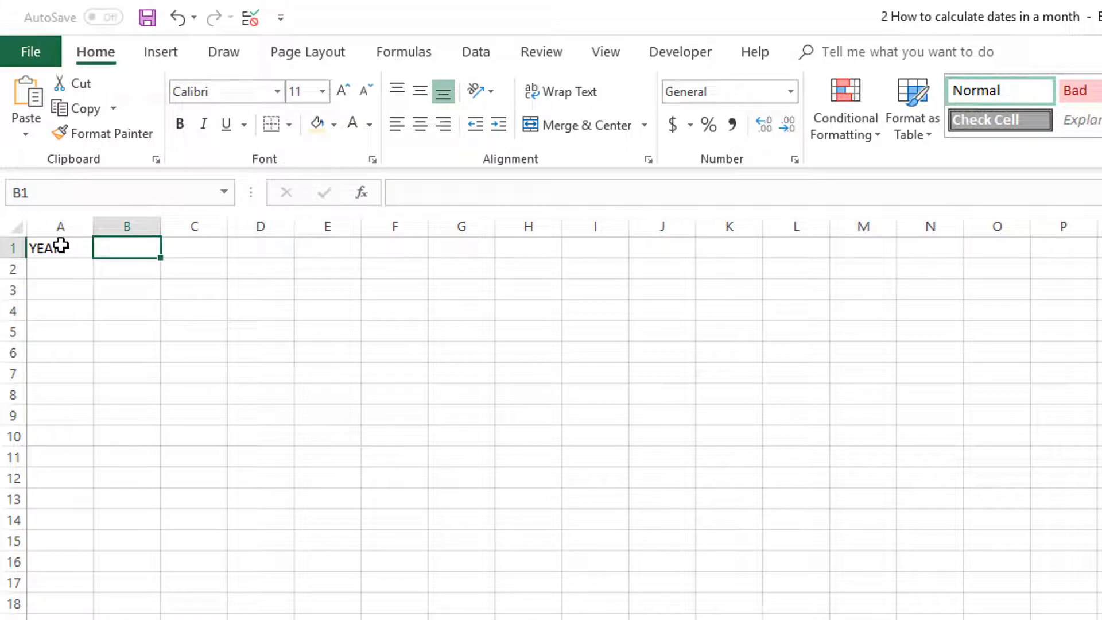
text(MONTH)
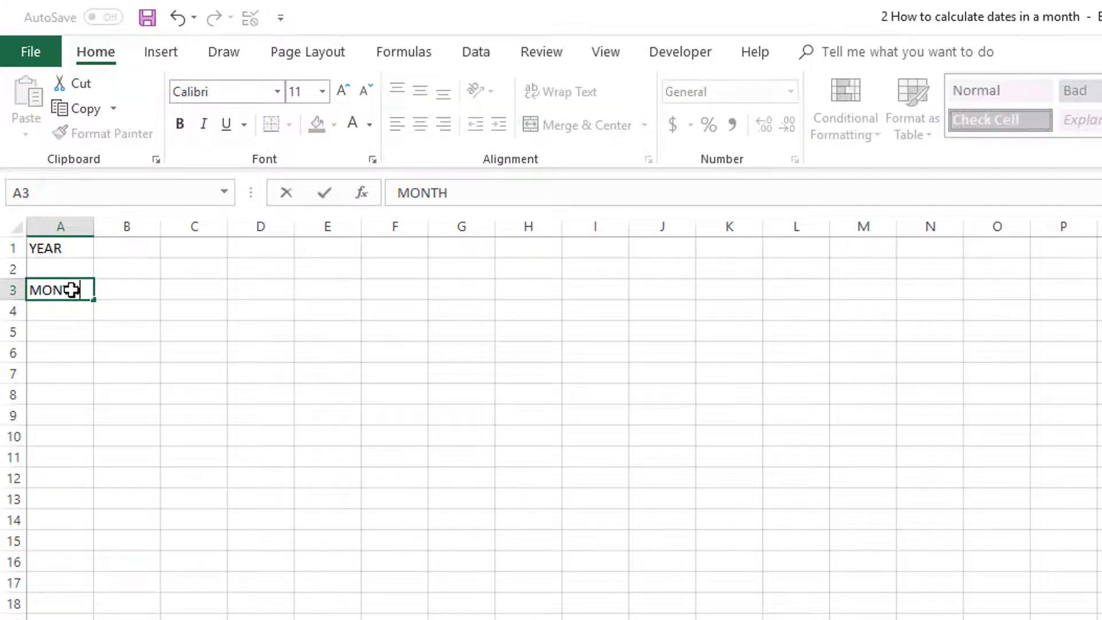
click(126, 247)
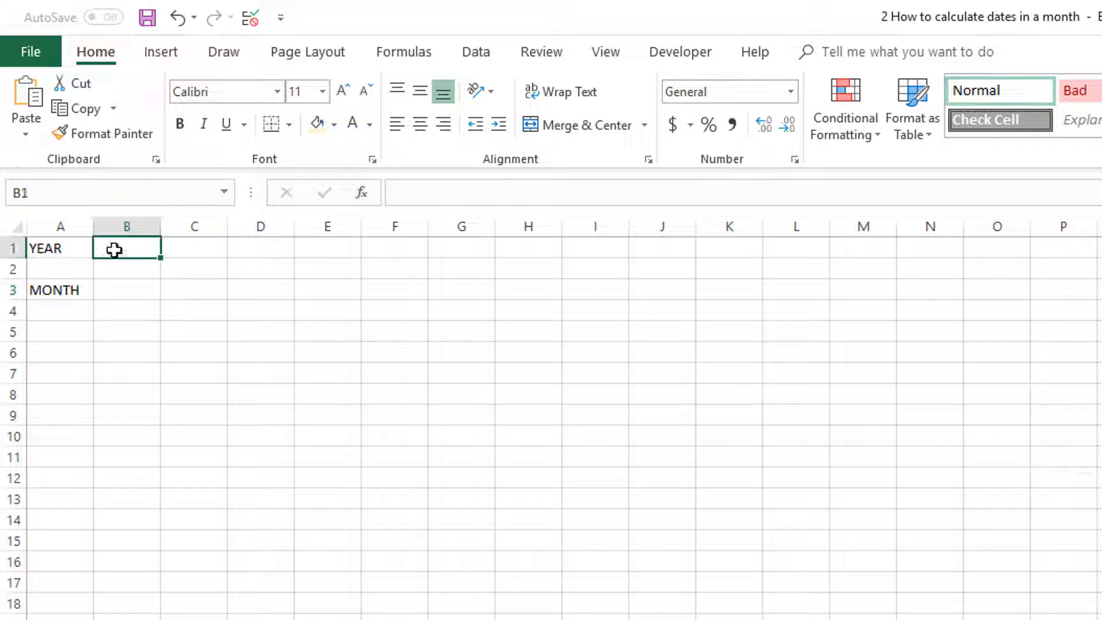
text(2018)
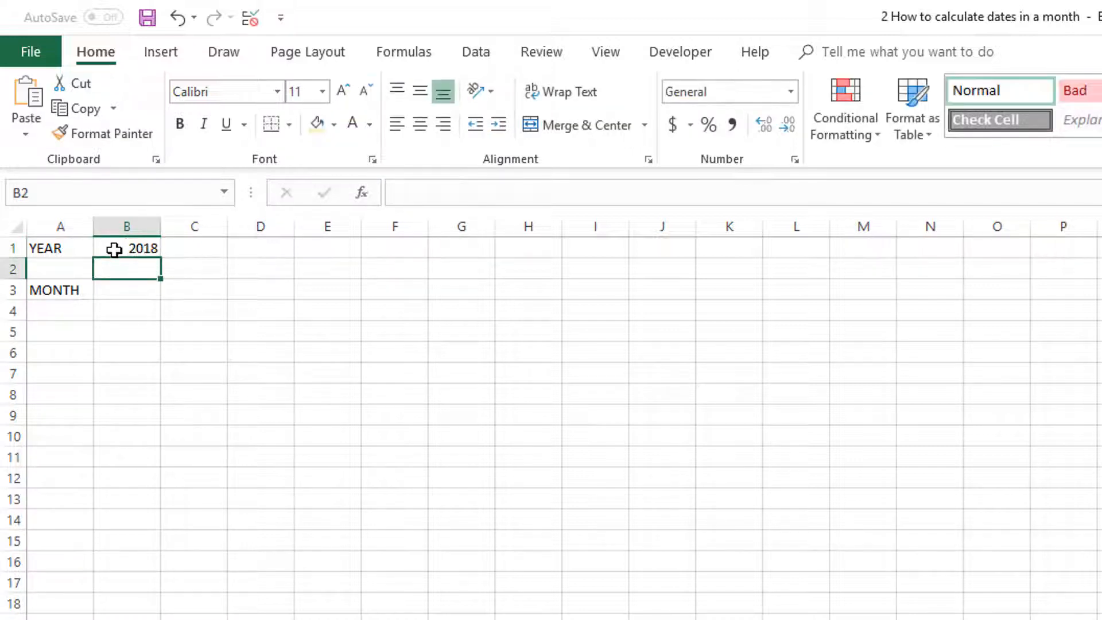
Step: Name the year cell B1 as I_YR via the Name Box
click(126, 247)
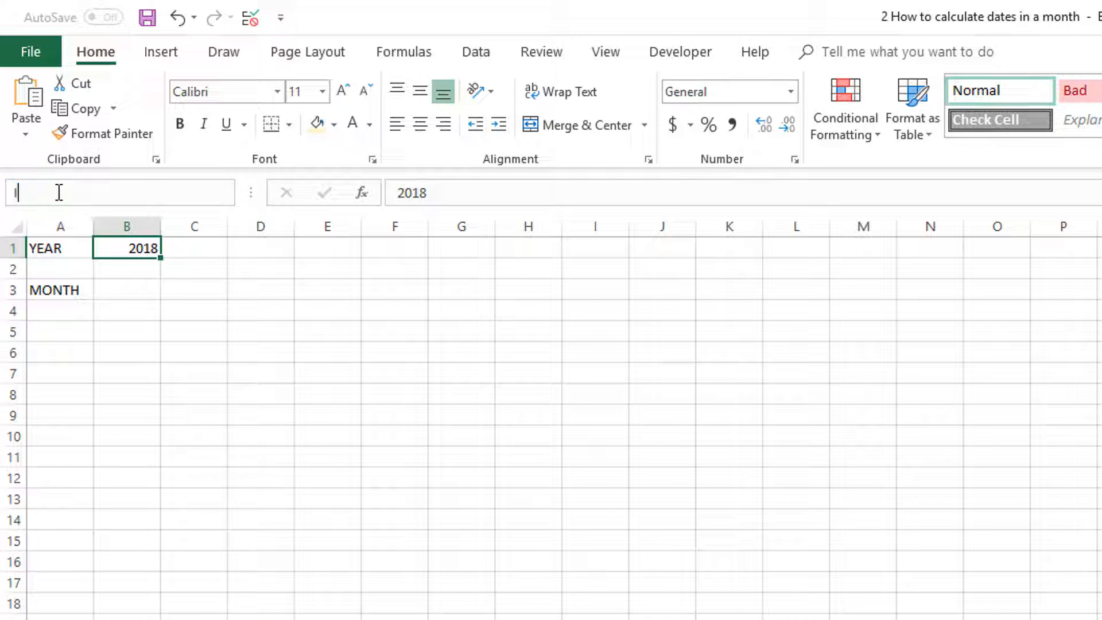
text(_YR)
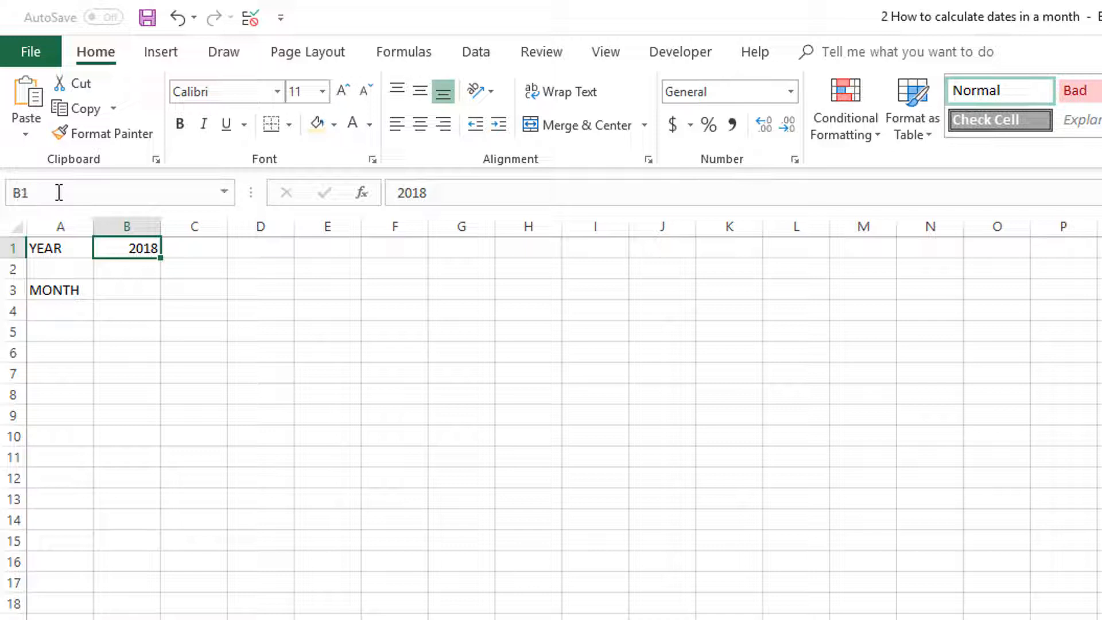
Step: Enter January in B3, centre it, and name the cell I_MTH
click(126, 289)
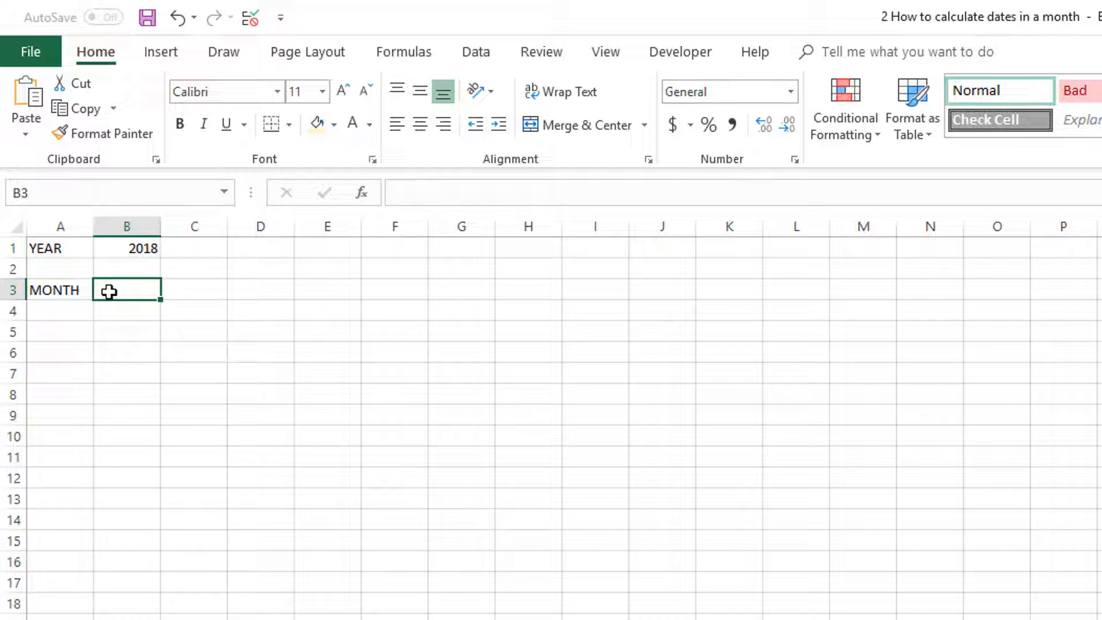
text(January)
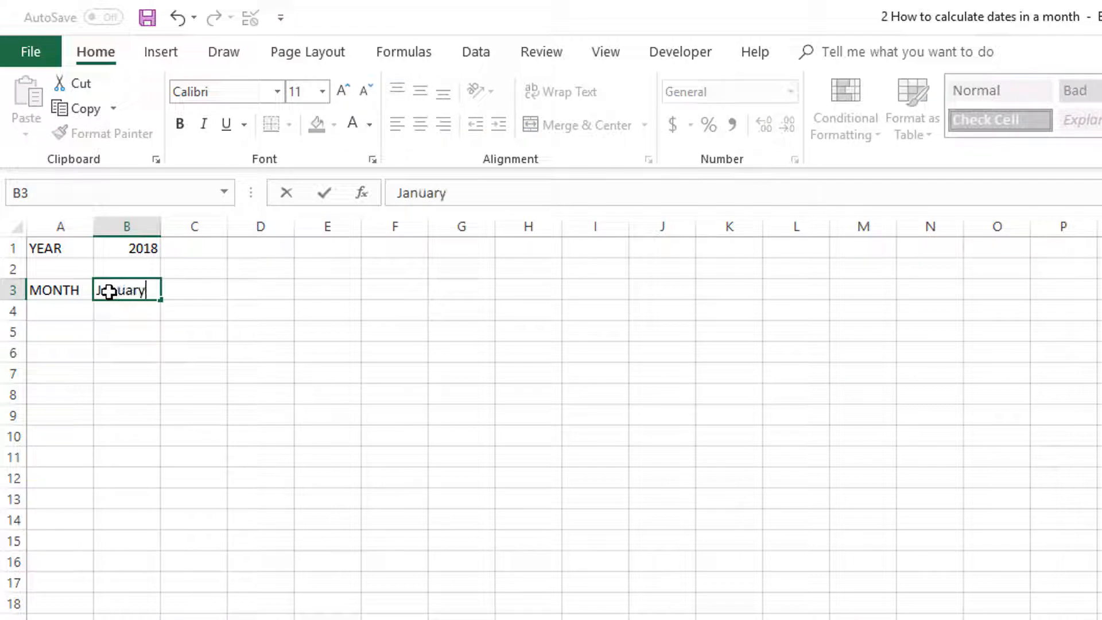
key(Enter)
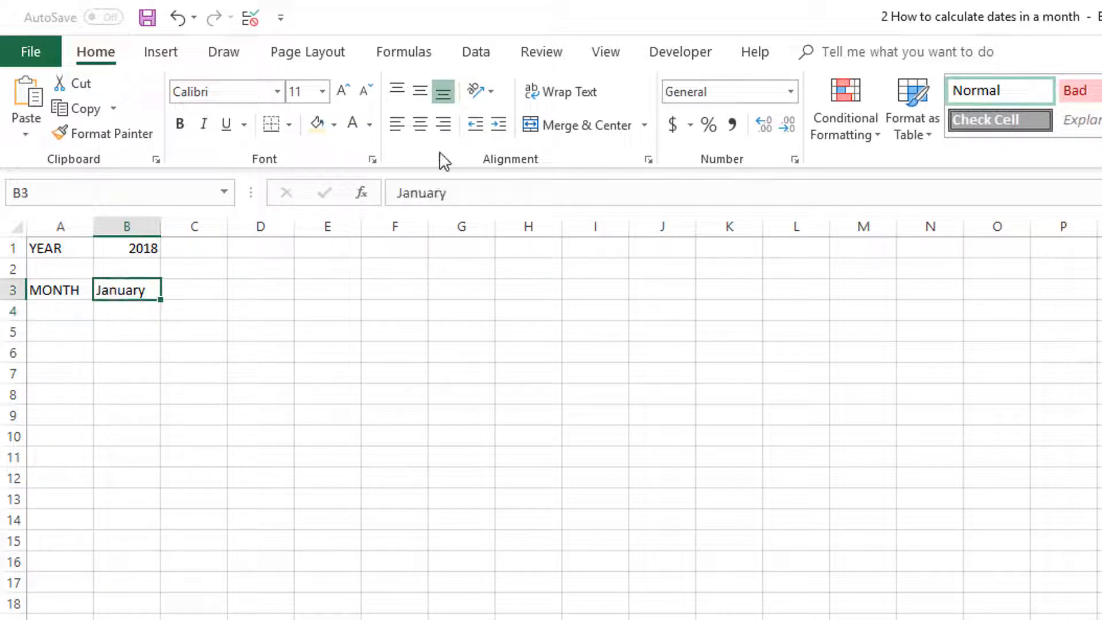
click(420, 124)
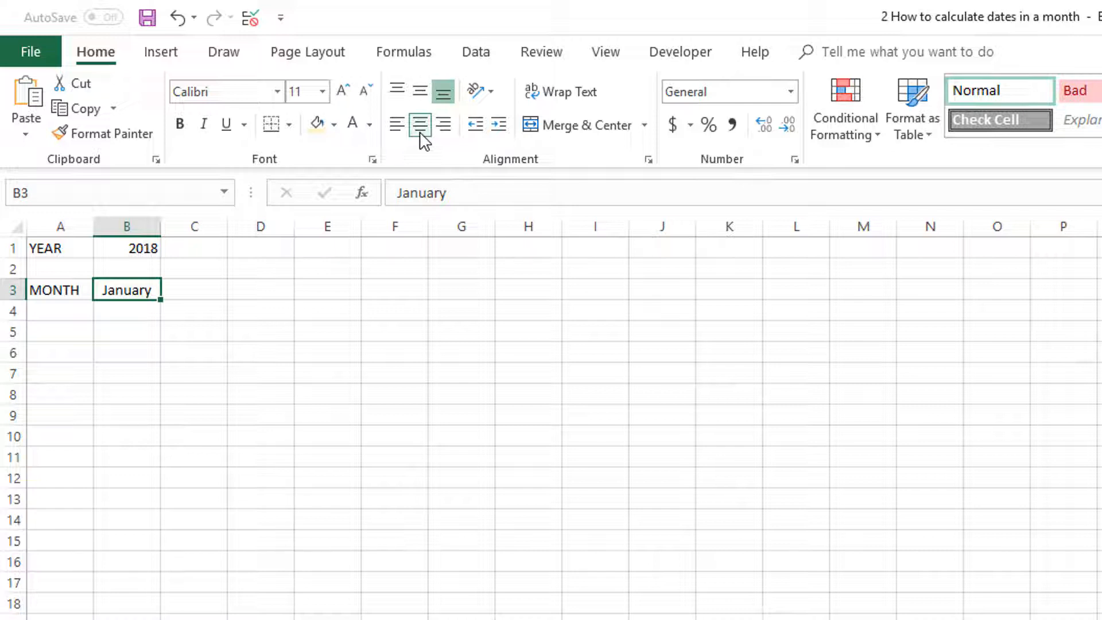
click(419, 125)
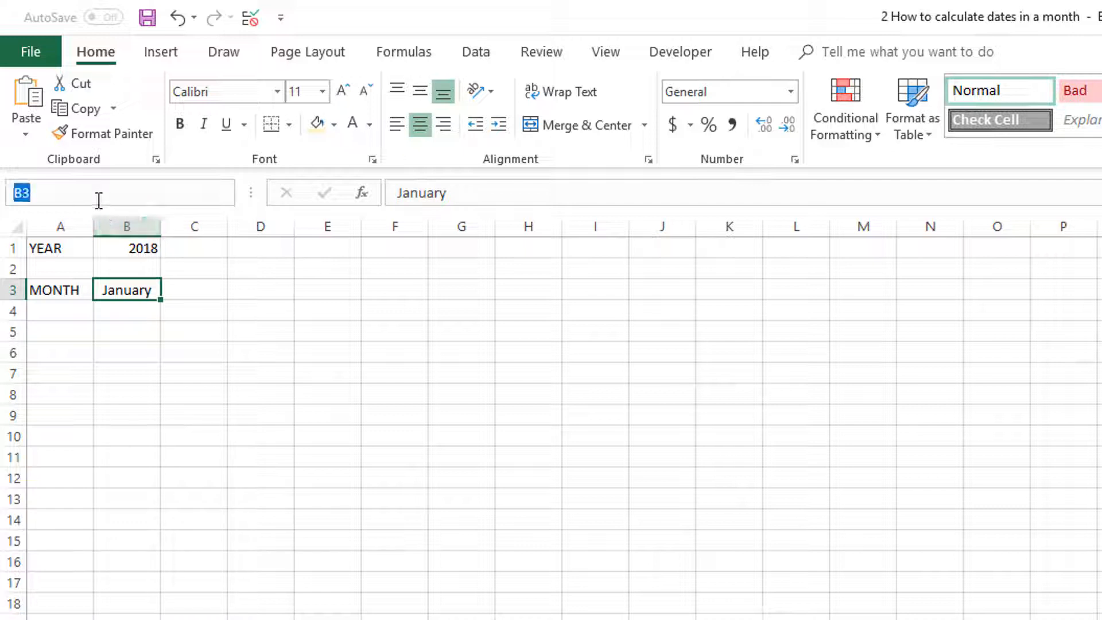
text(I_MT)
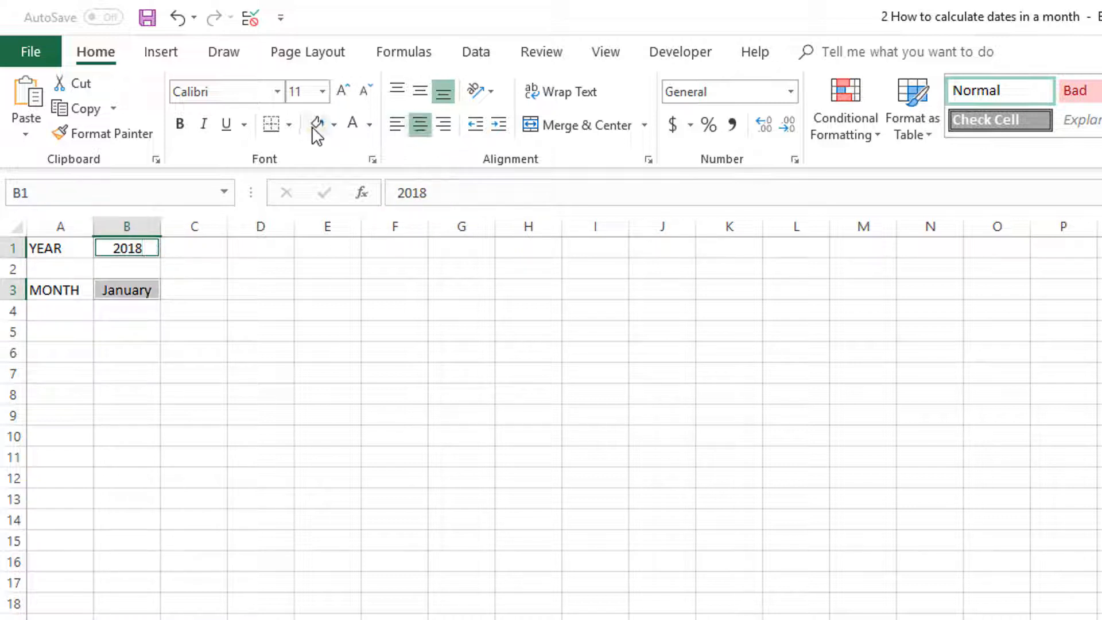
Step: Fill B1 and B3 orange with borders and change the year in B1 to 2017
click(333, 125)
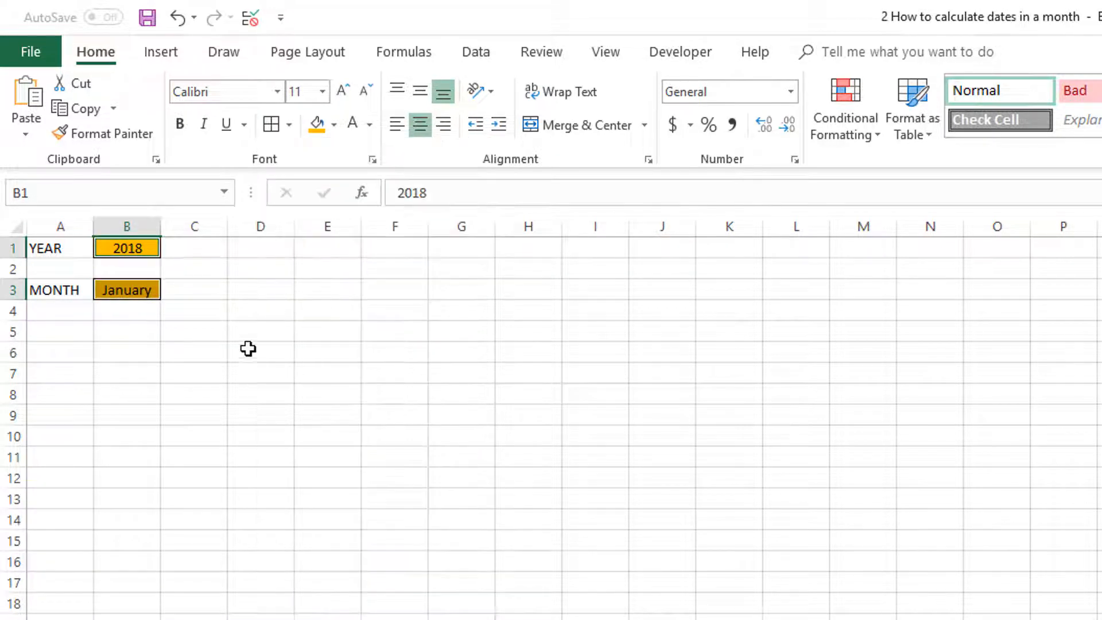
click(193, 352)
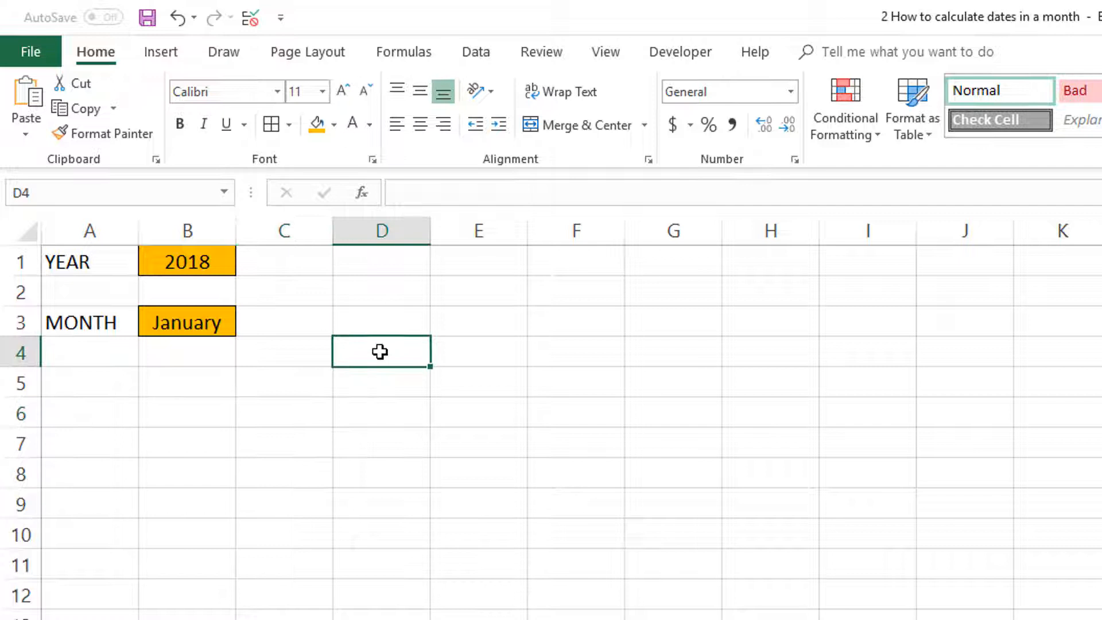
click(186, 322)
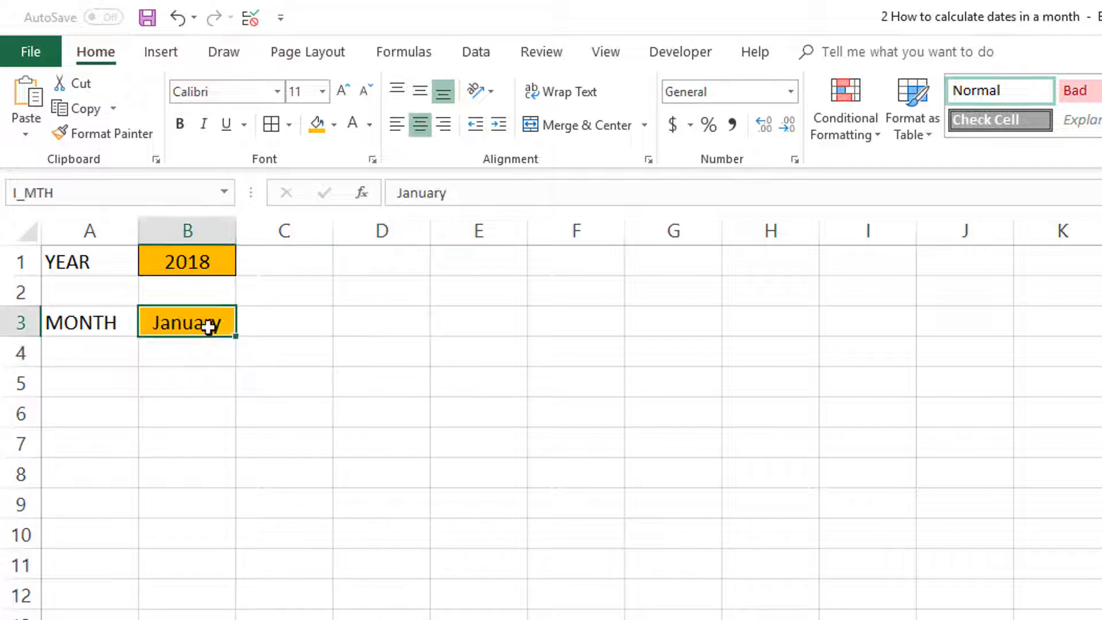
mouse_move(255, 312)
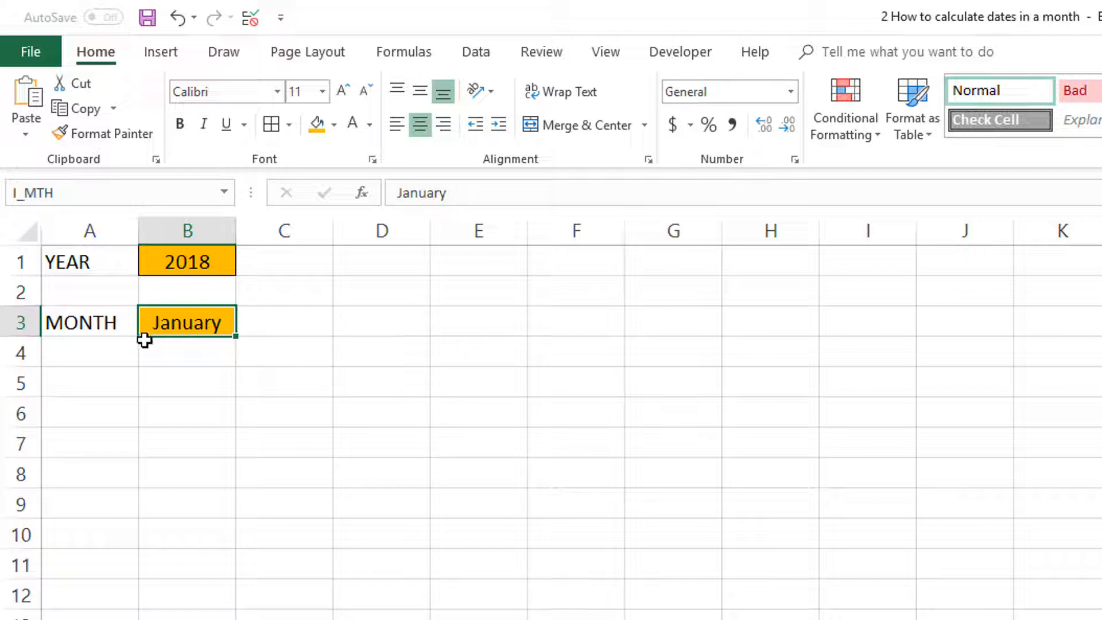
mouse_move(177, 261)
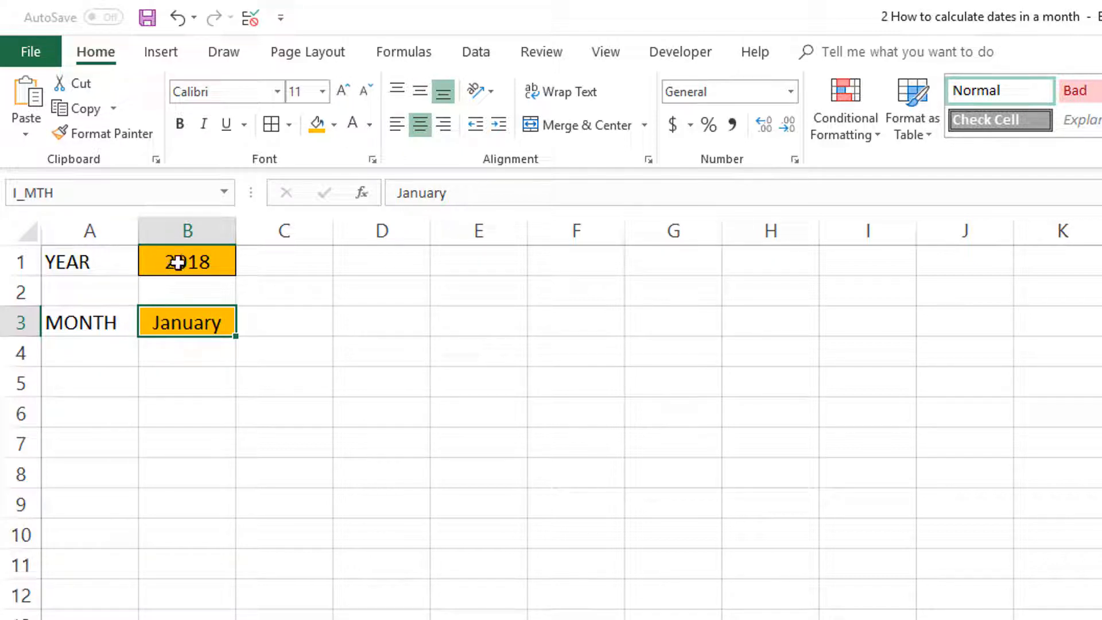
click(186, 262)
text(2017)
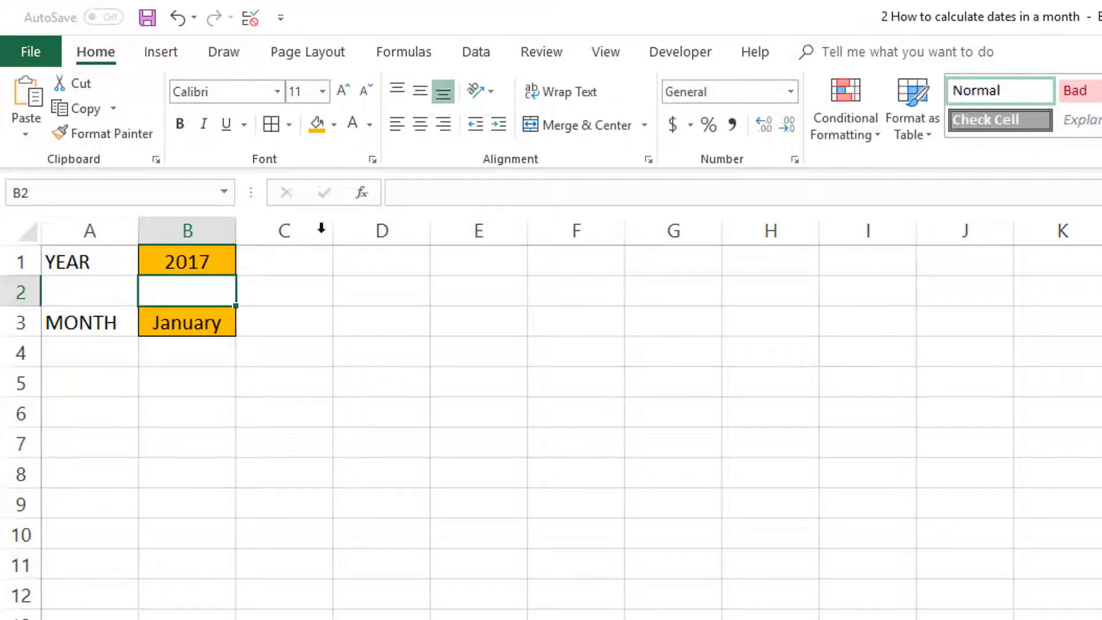
click(186, 322)
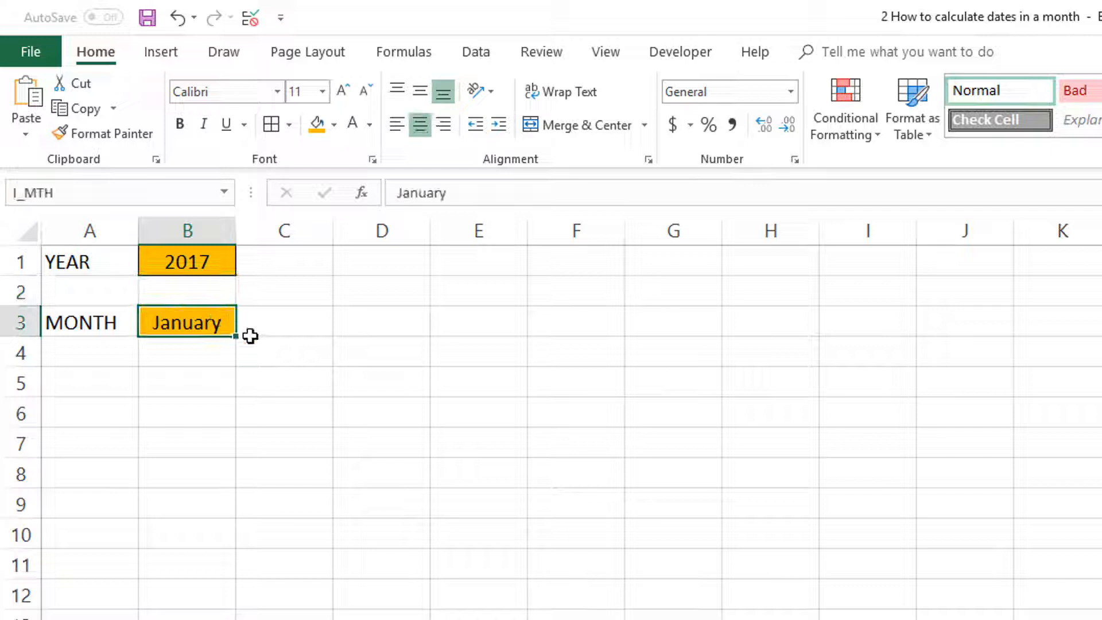
mouse_move(324, 328)
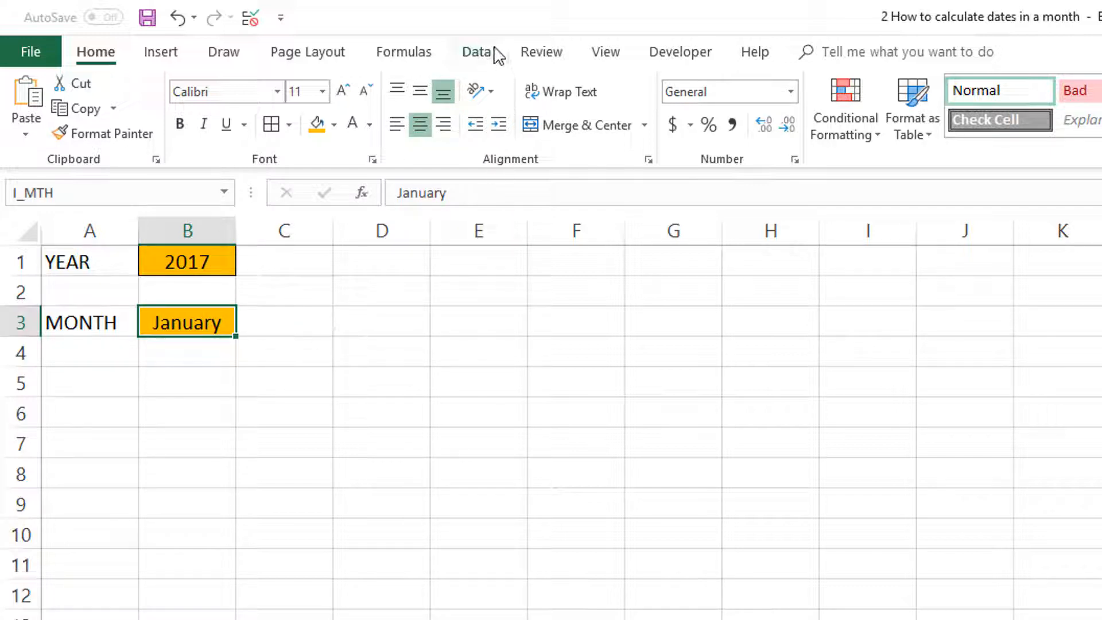
mouse_move(388, 591)
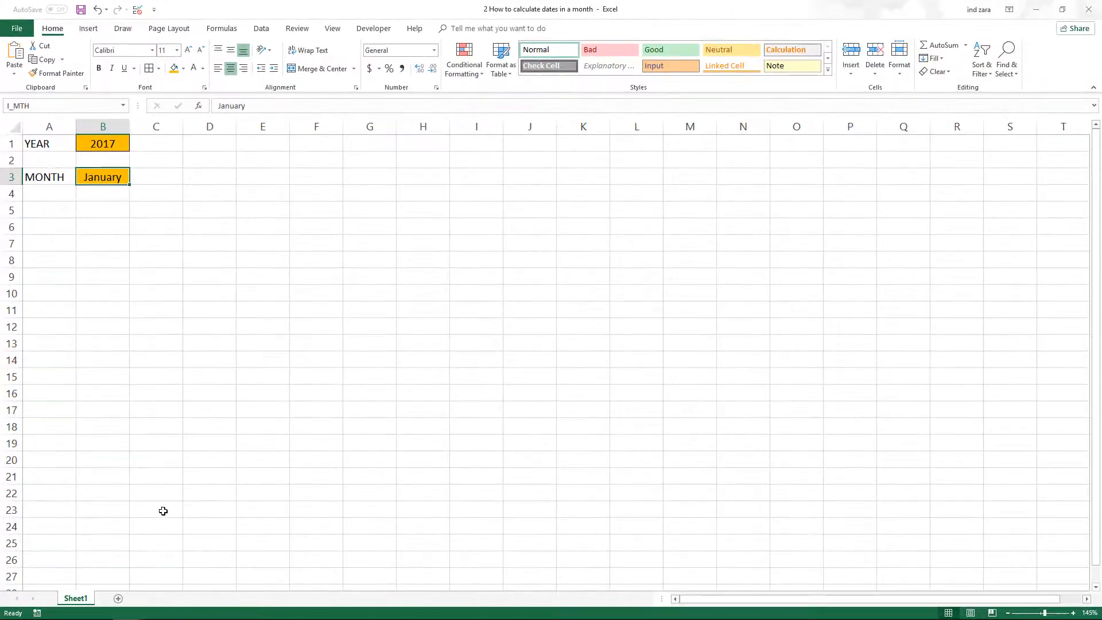
mouse_move(118, 600)
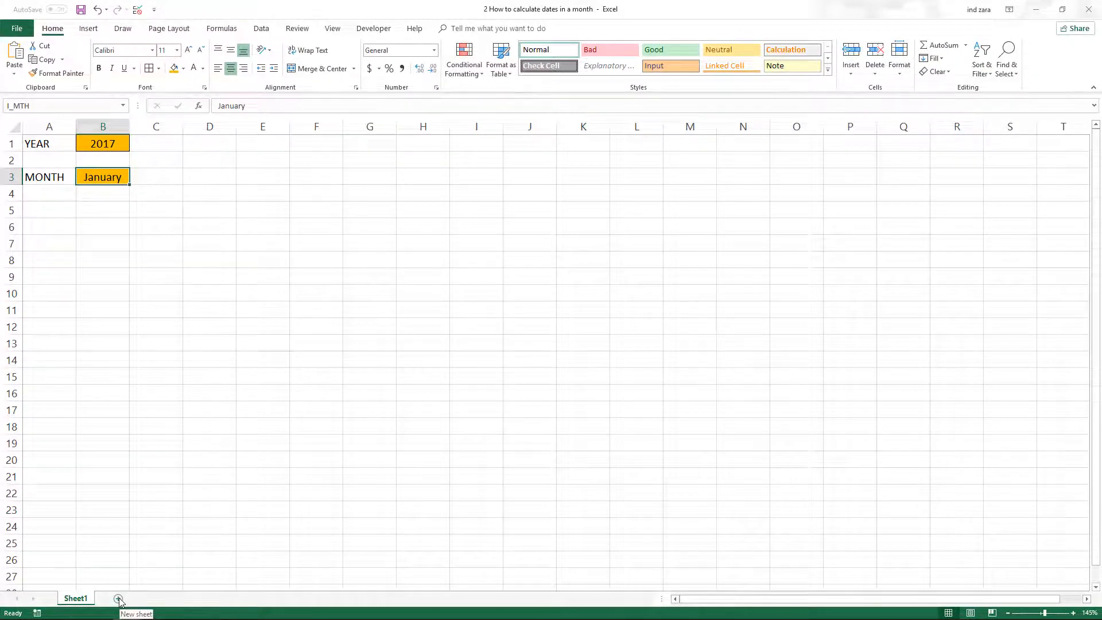
Step: On Sheet2 enter January in B2 and fill the months down to December in B13
click(119, 601)
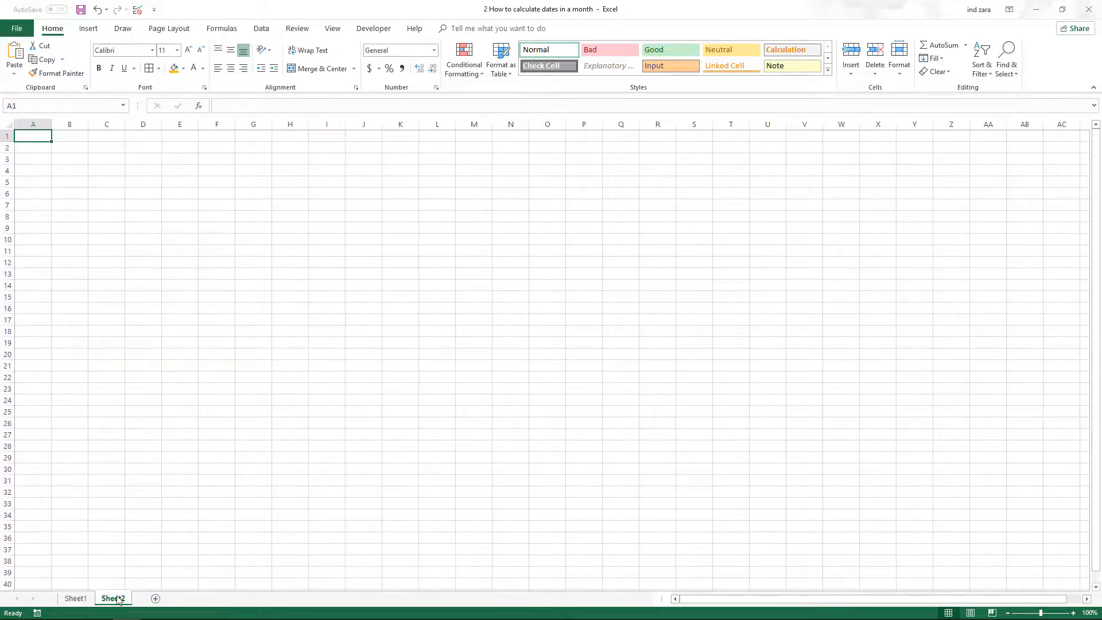
click(113, 598)
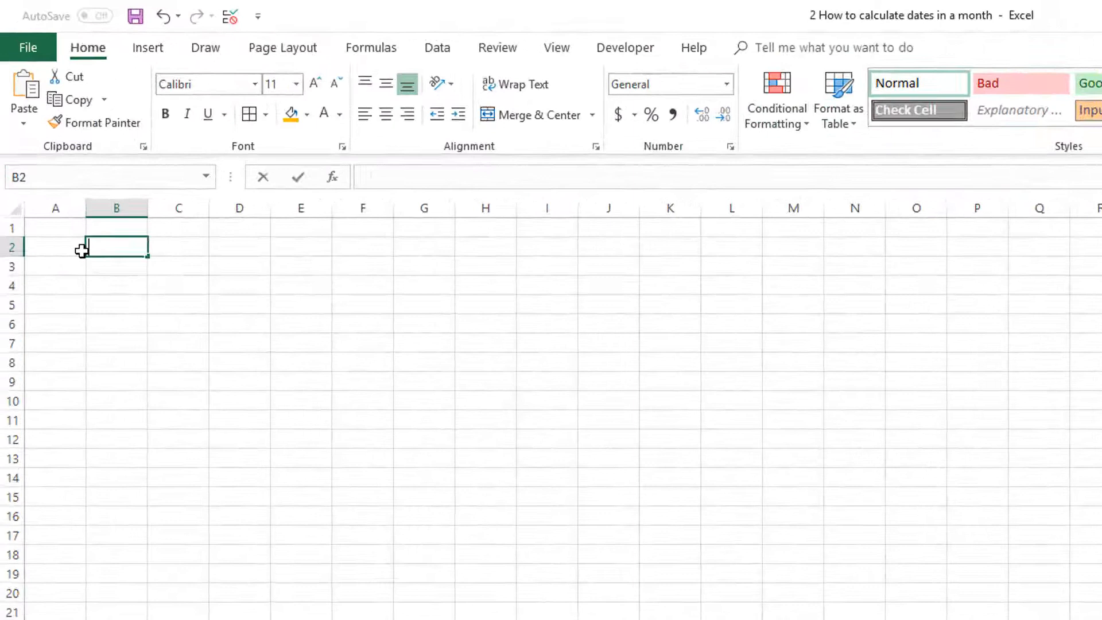
text(January)
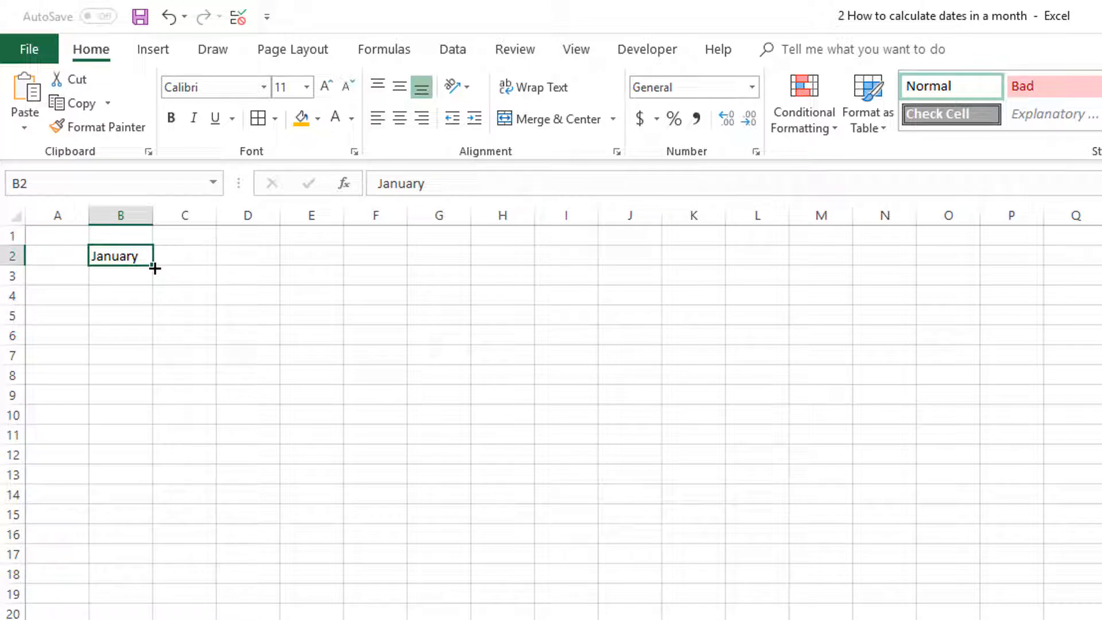
drag(154, 267, 154, 503)
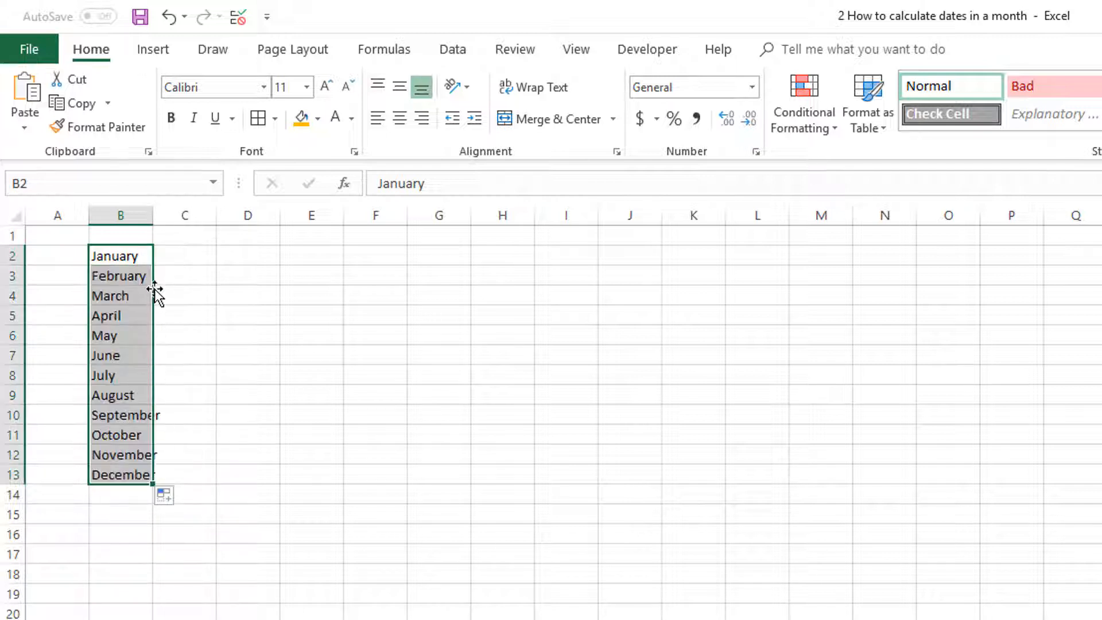
mouse_move(155, 334)
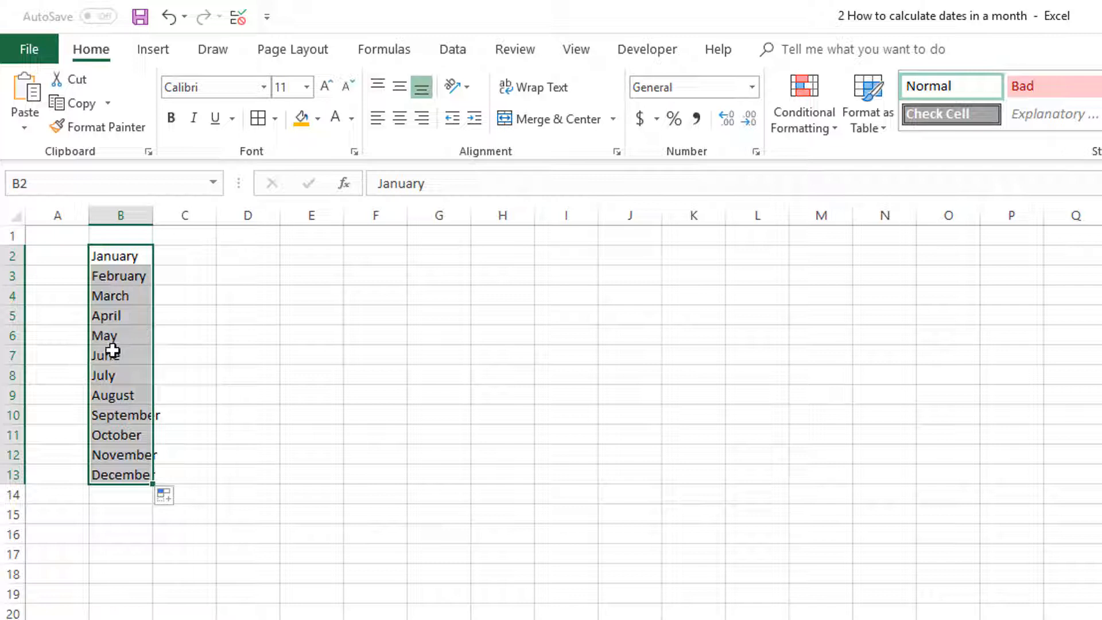
mouse_move(125, 351)
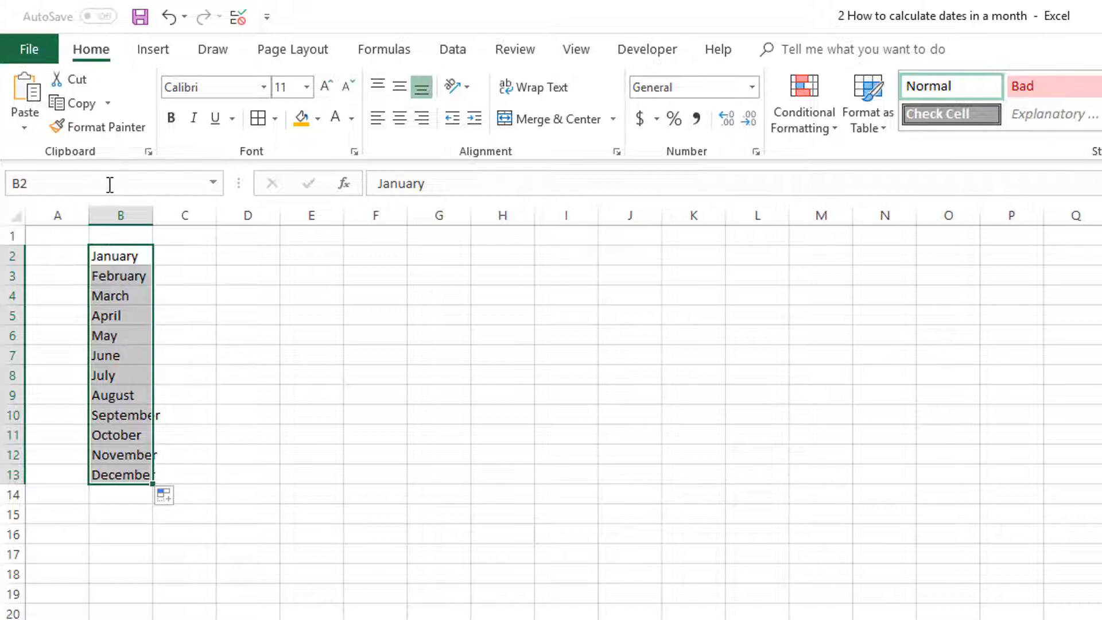
Step: Name the month range B2:B13 as L_MTHS
text(L)
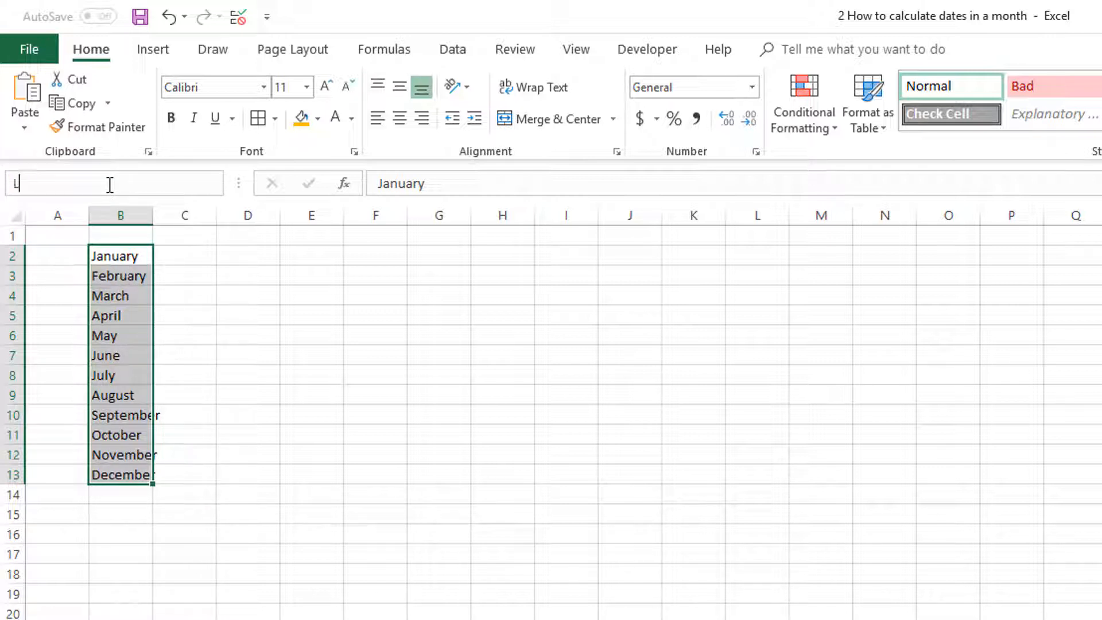
text(_MT)
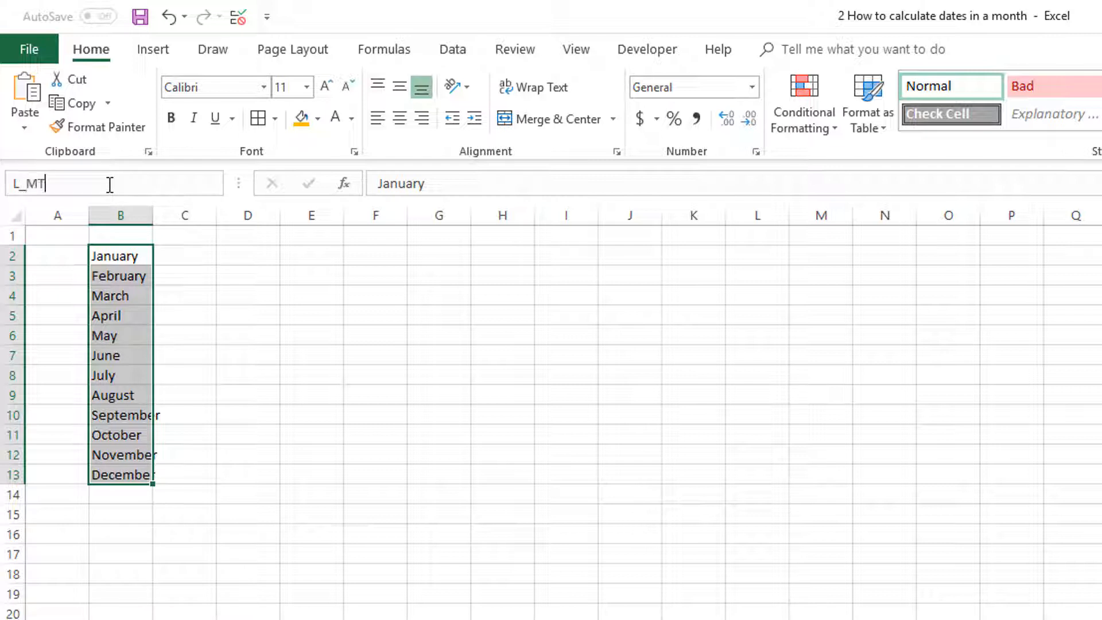
text(HS)
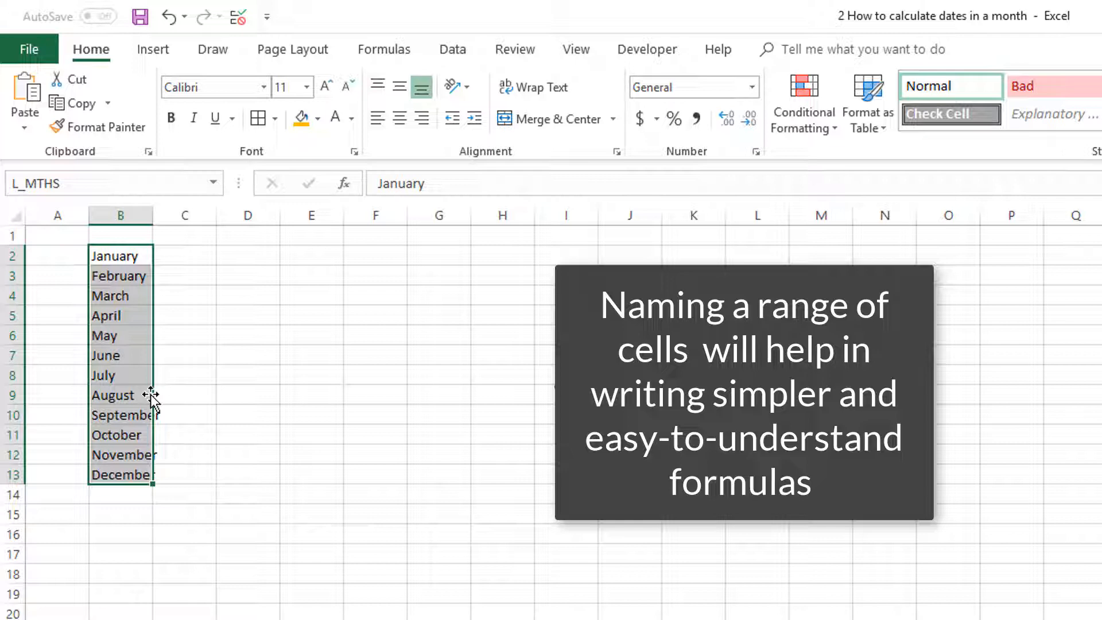
mouse_move(119, 307)
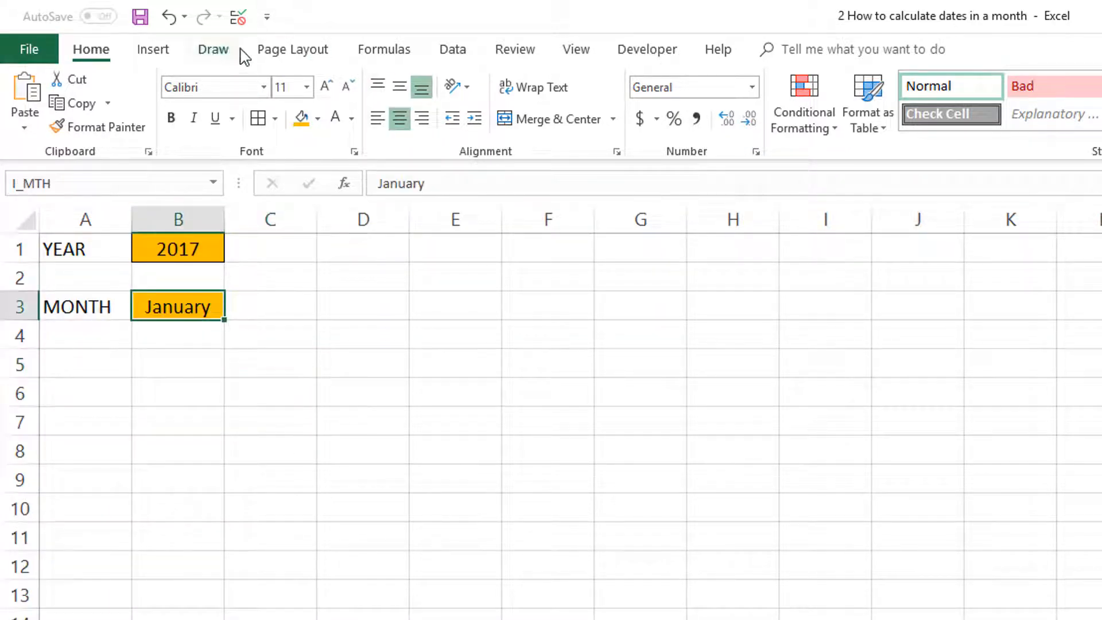
Step: Apply list data validation to B3 with source L_MTHS and set it back to January
click(453, 50)
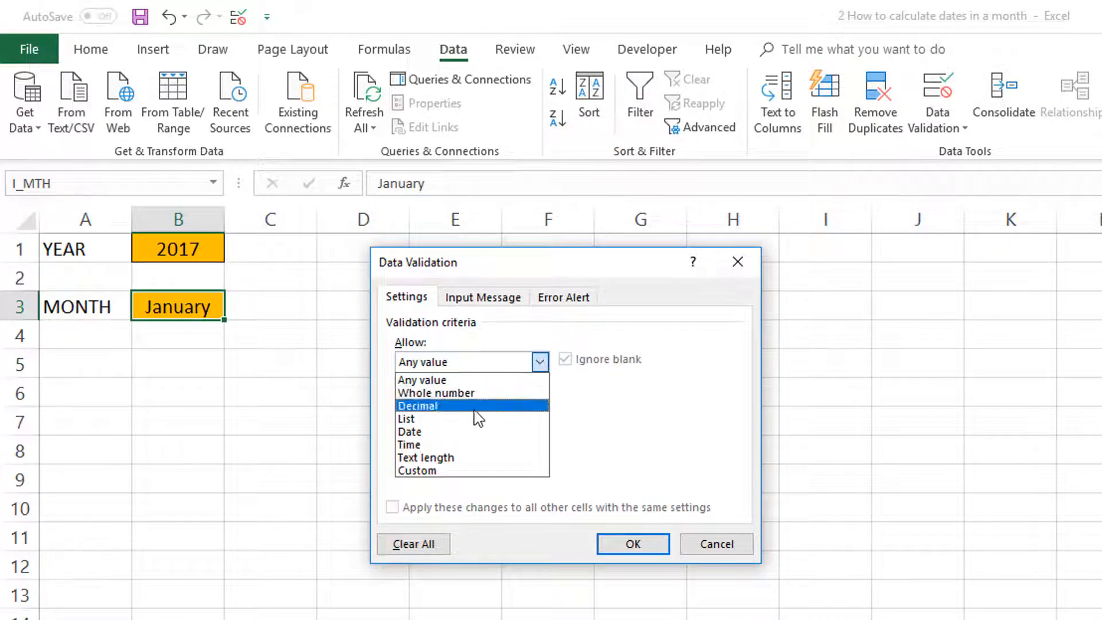
click(405, 418)
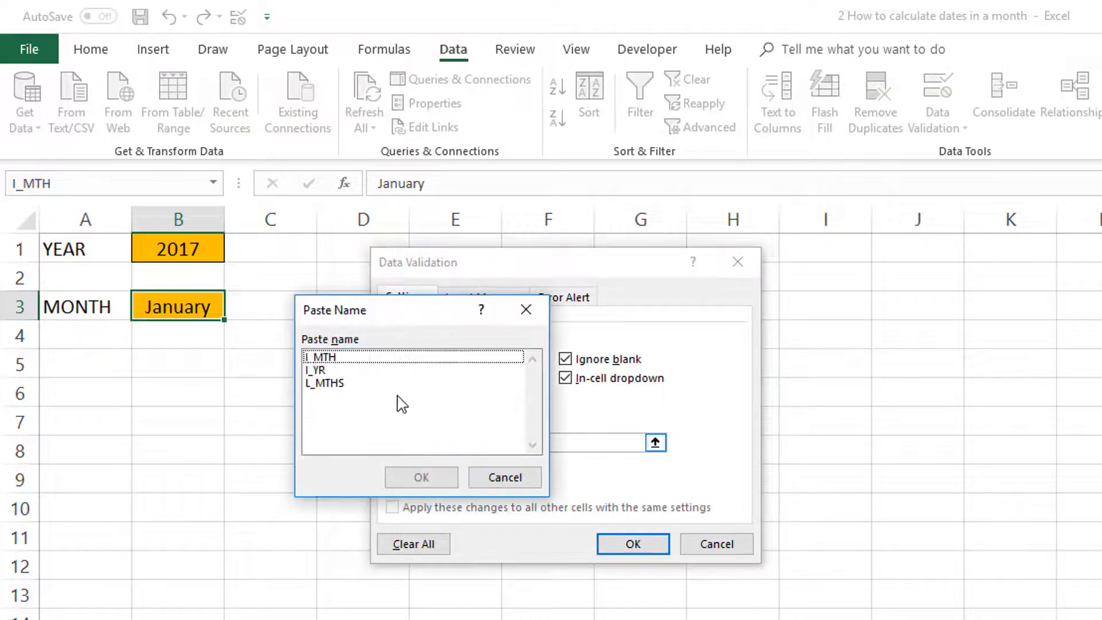
click(632, 543)
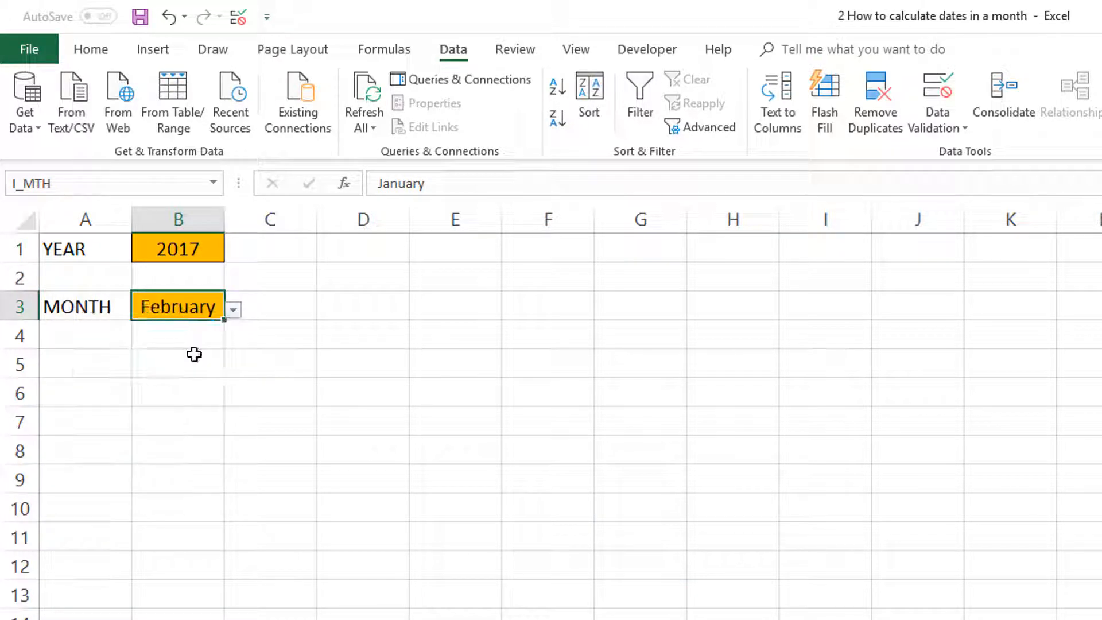
click(178, 307)
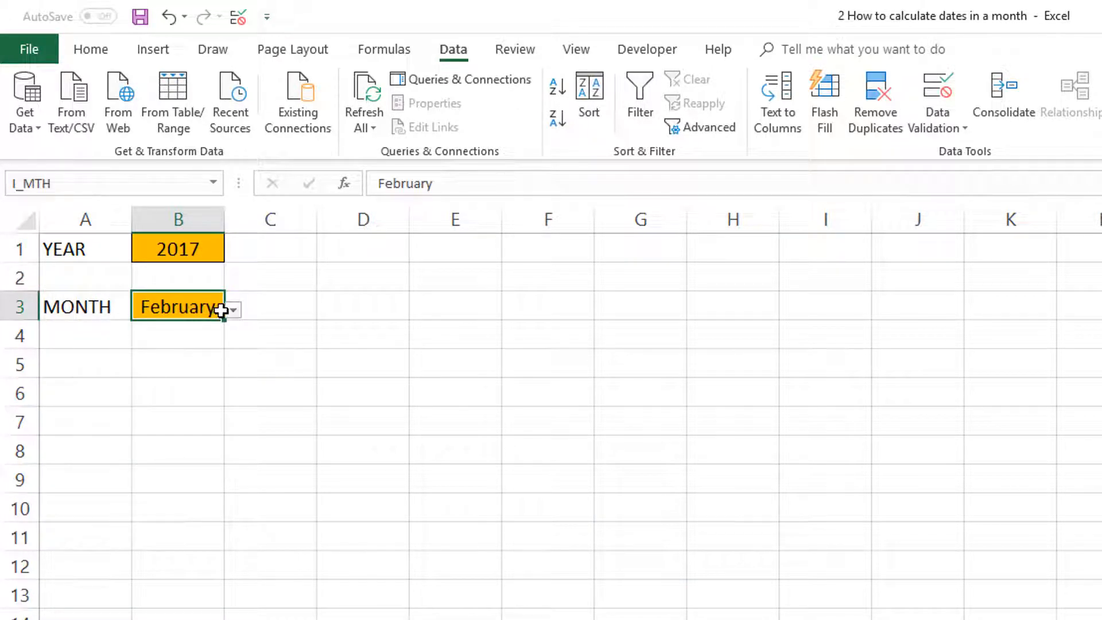
click(231, 309)
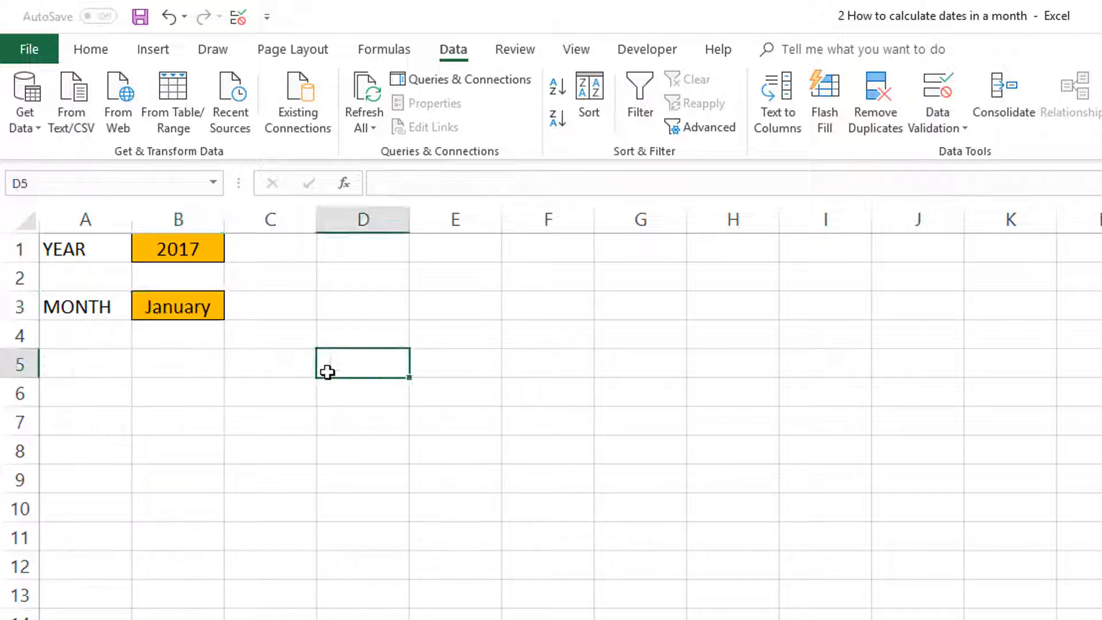
Step: Fill C5:C22 with a light orange shade to mark the date column
click(269, 363)
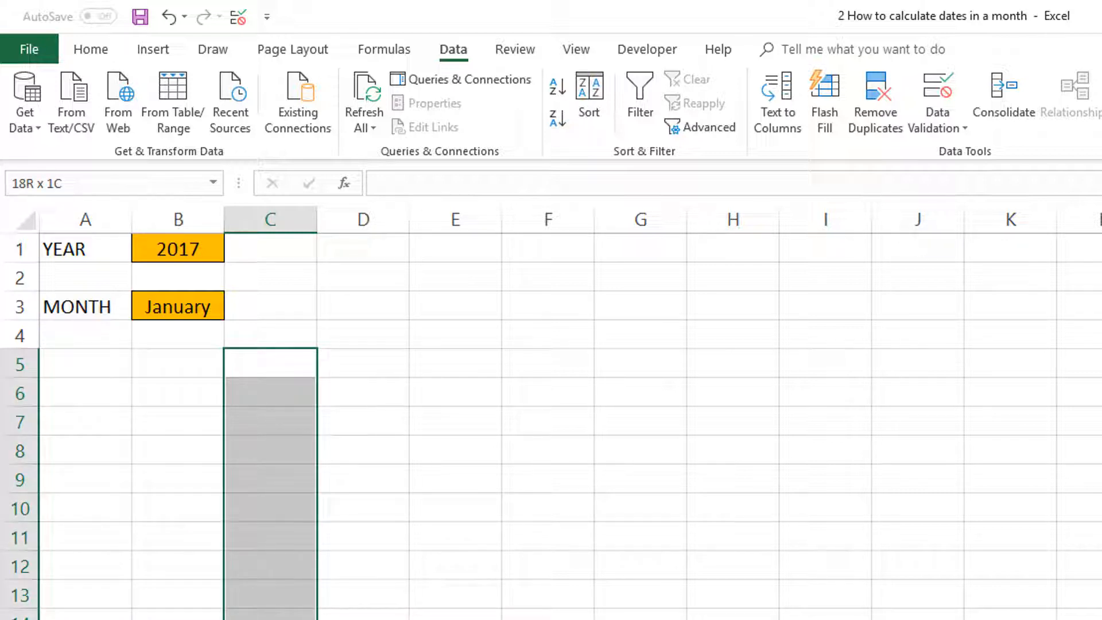
click(269, 364)
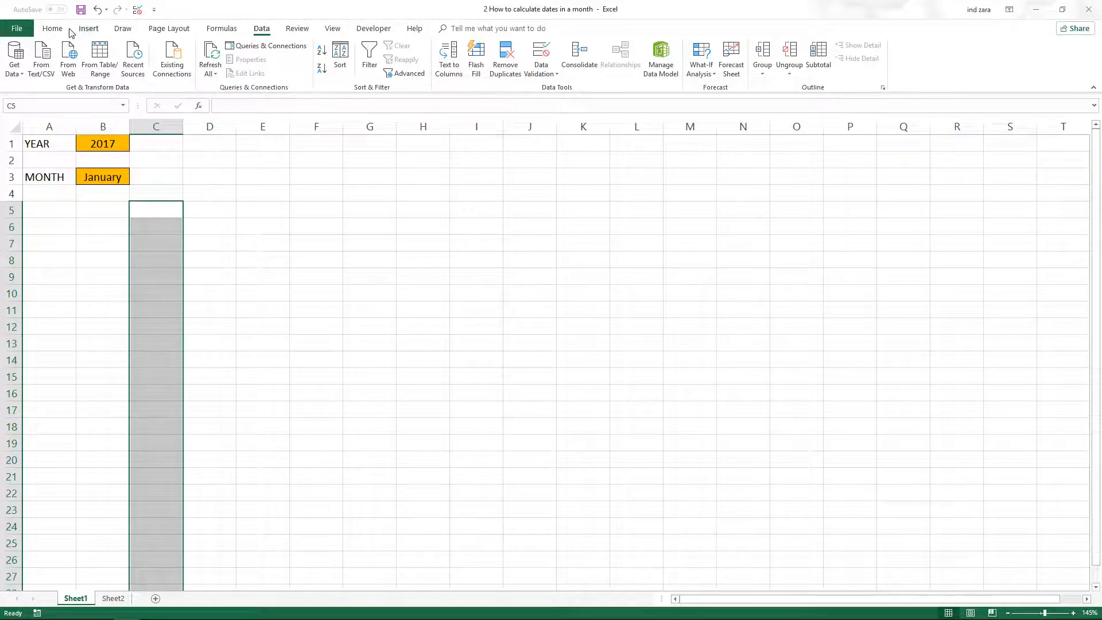
click(52, 28)
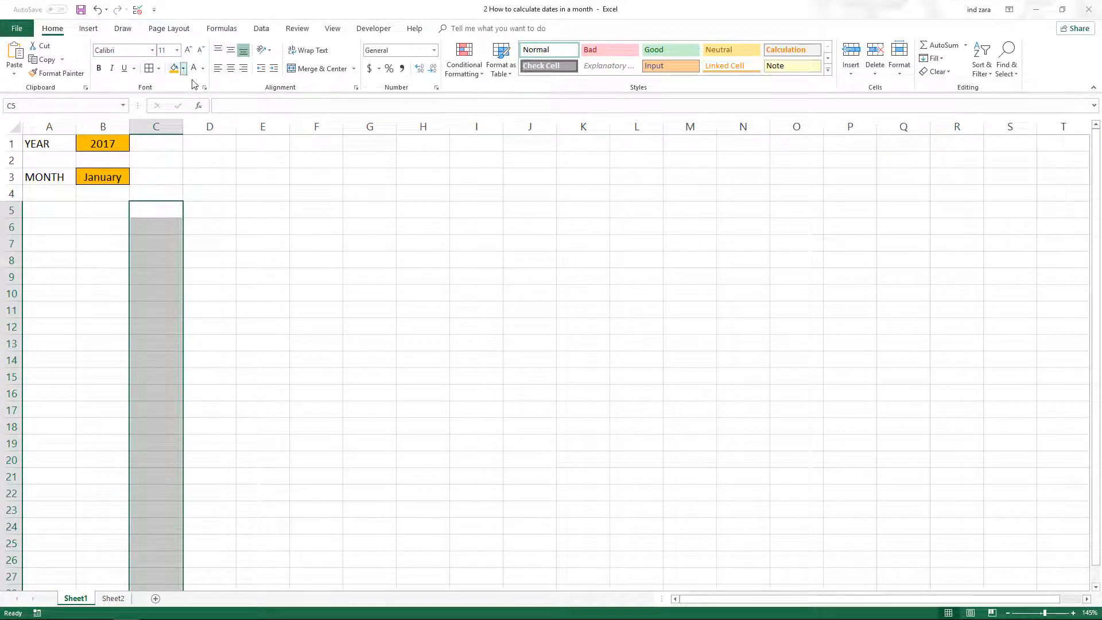
click(183, 68)
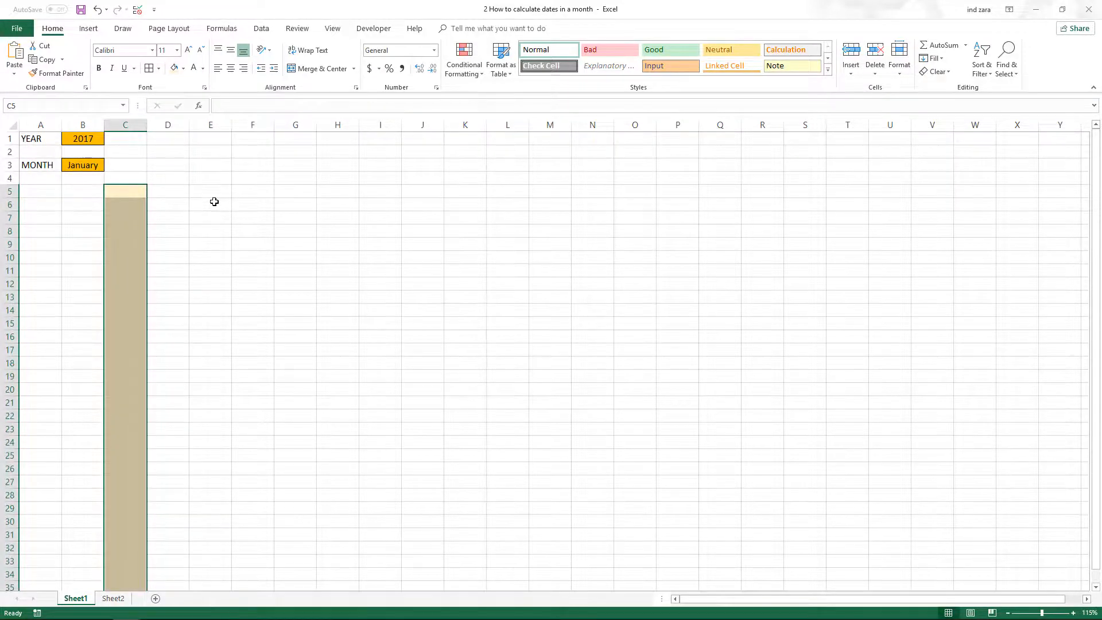
click(210, 205)
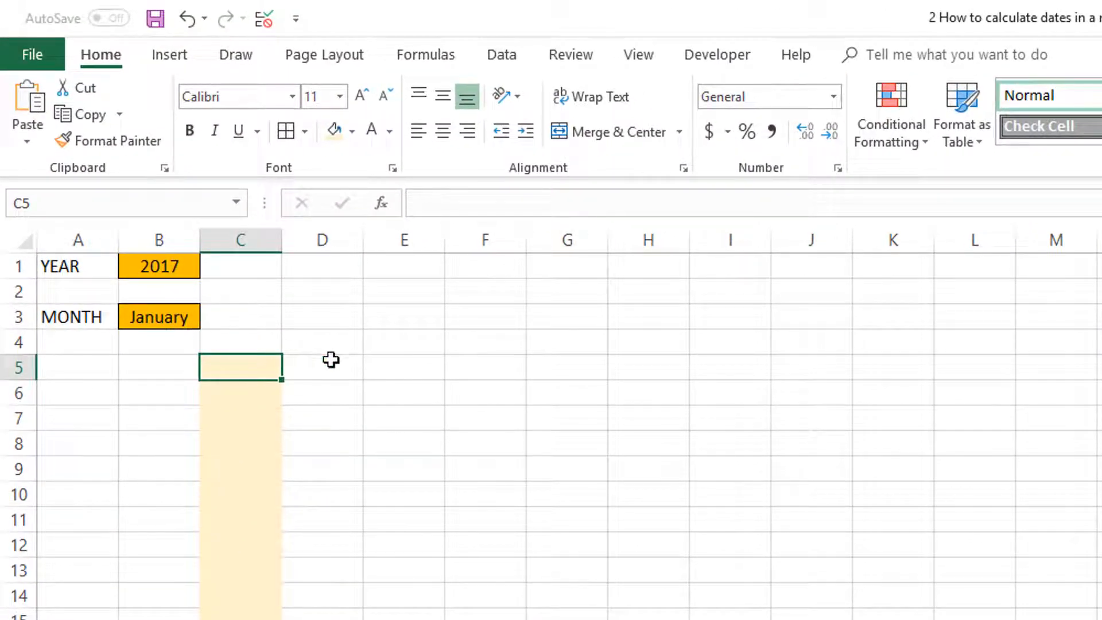
Step: Type =DATE(I_YR,MATCH(I_MTH,L_MTHS,0) into C5 without confirming
double_click(240, 367)
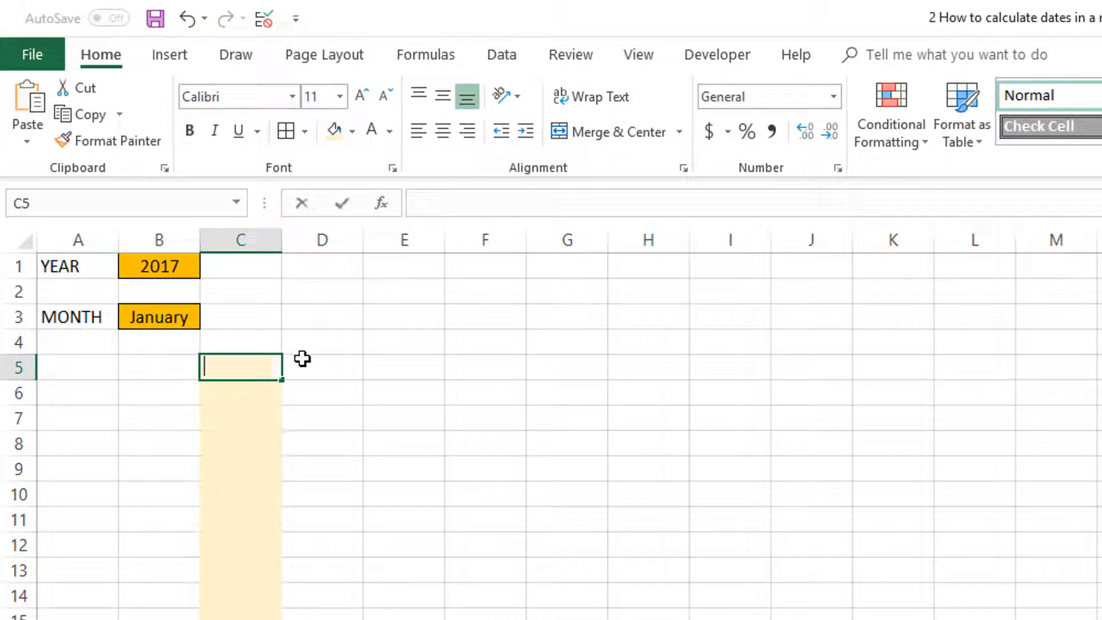
text(=)
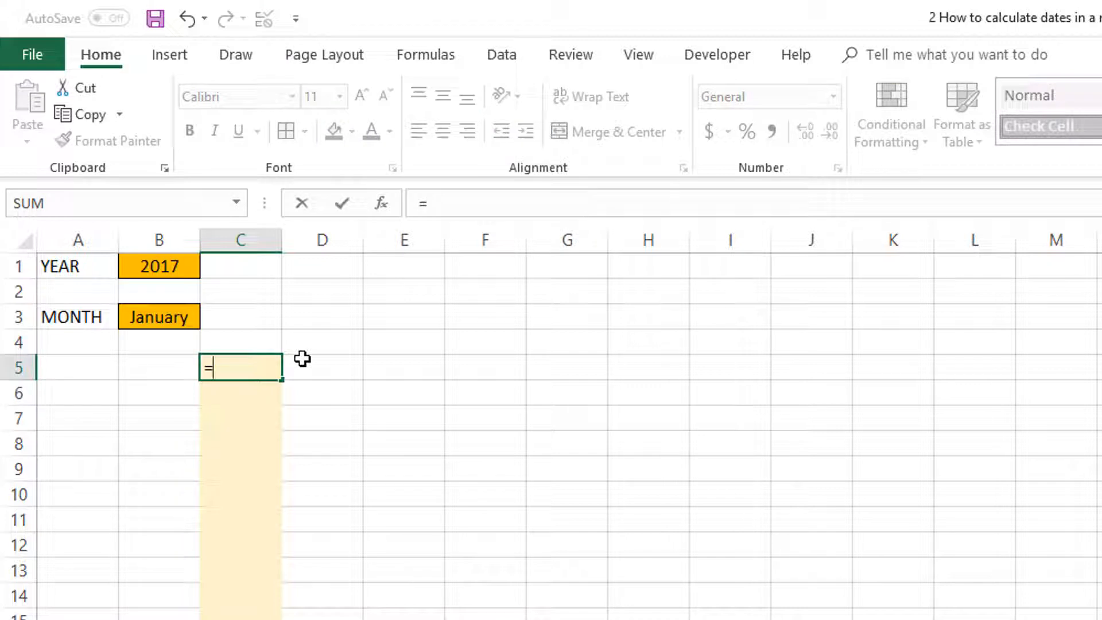
text(DAT)
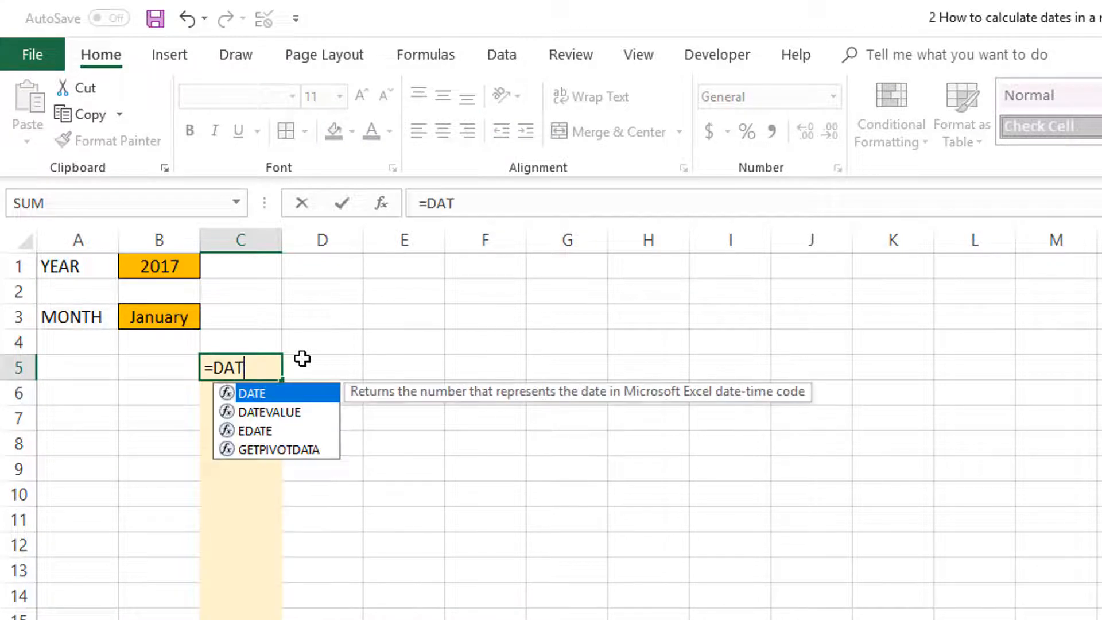
text(E()
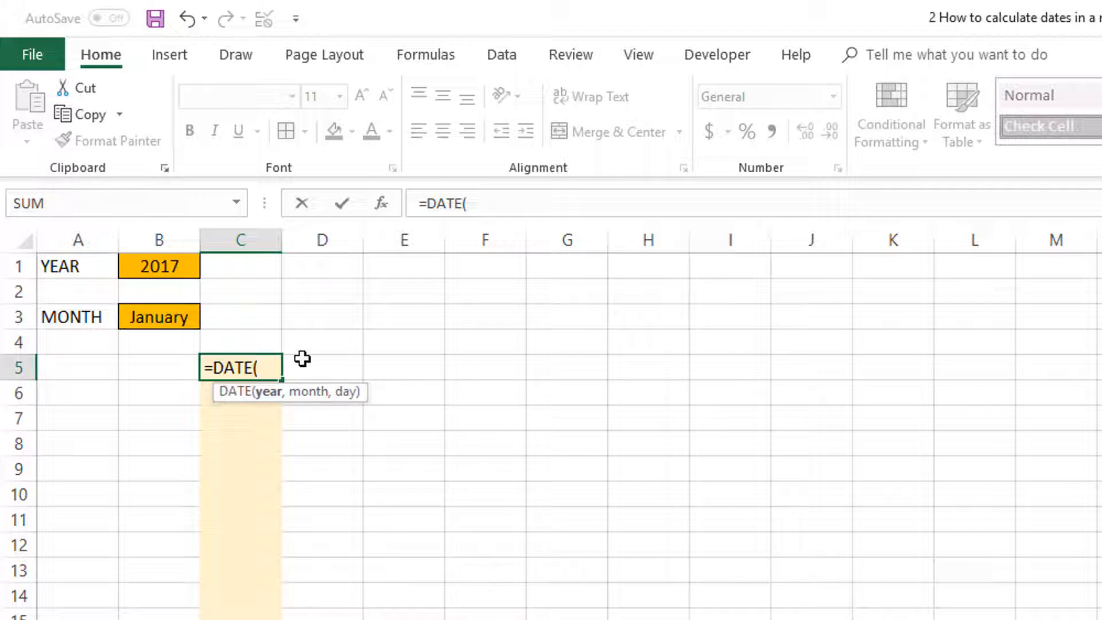
text(I_YR,)
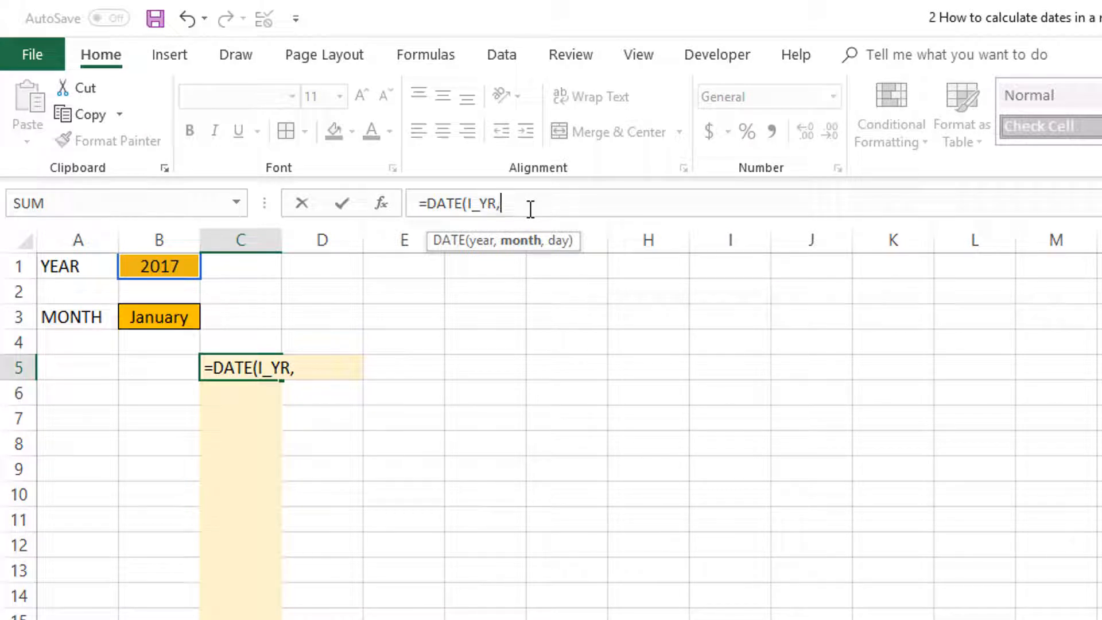
text(MATCH(I_MTH)
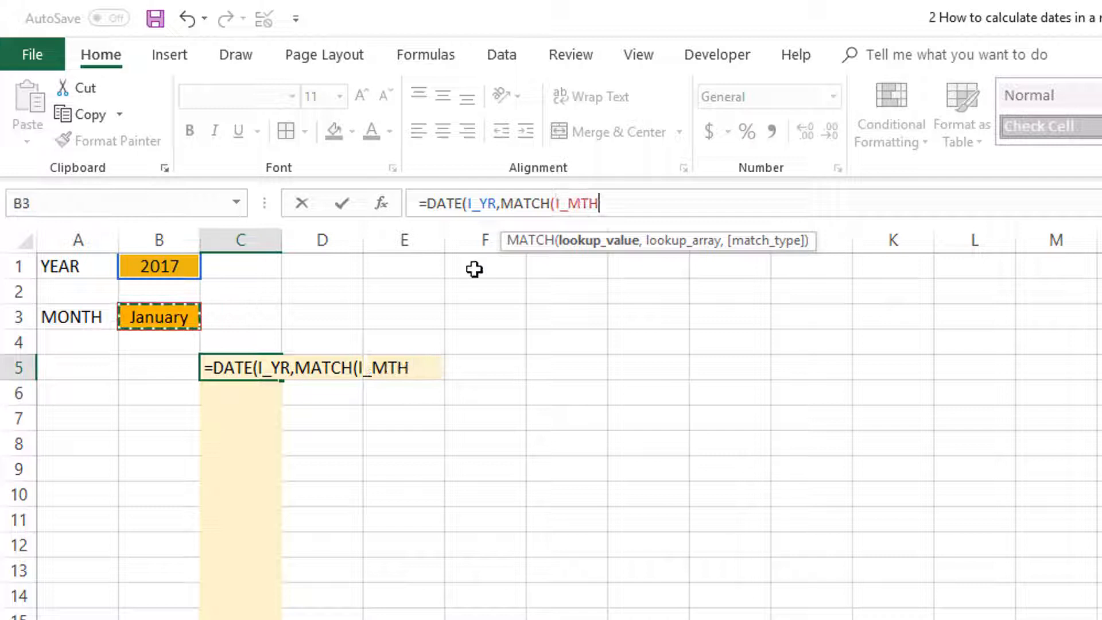
click(689, 210)
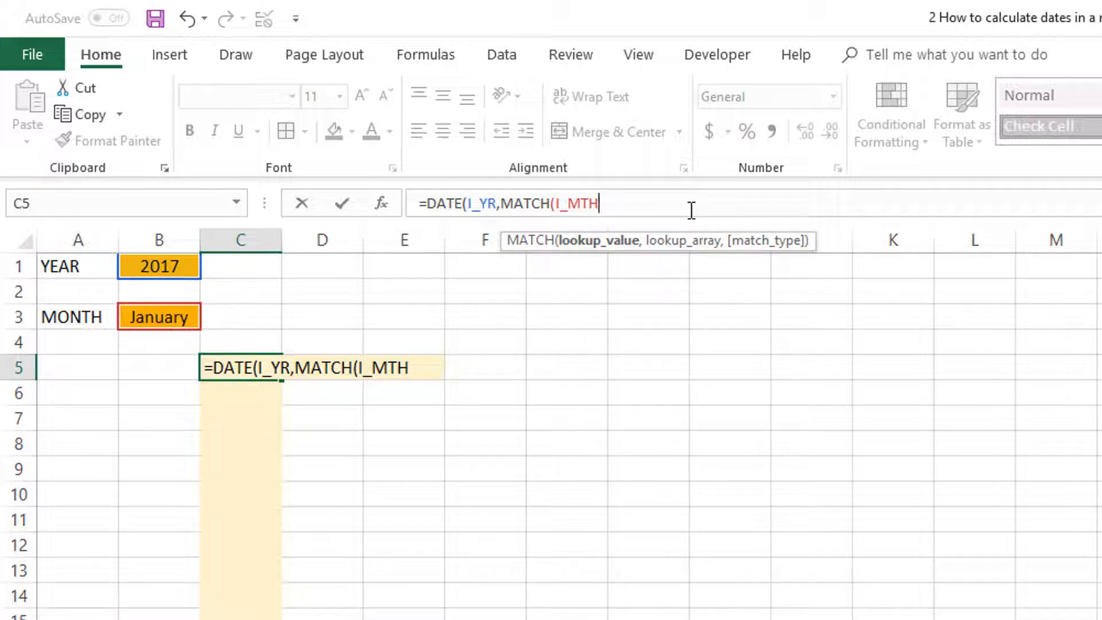
text(,L_MTHS,0))
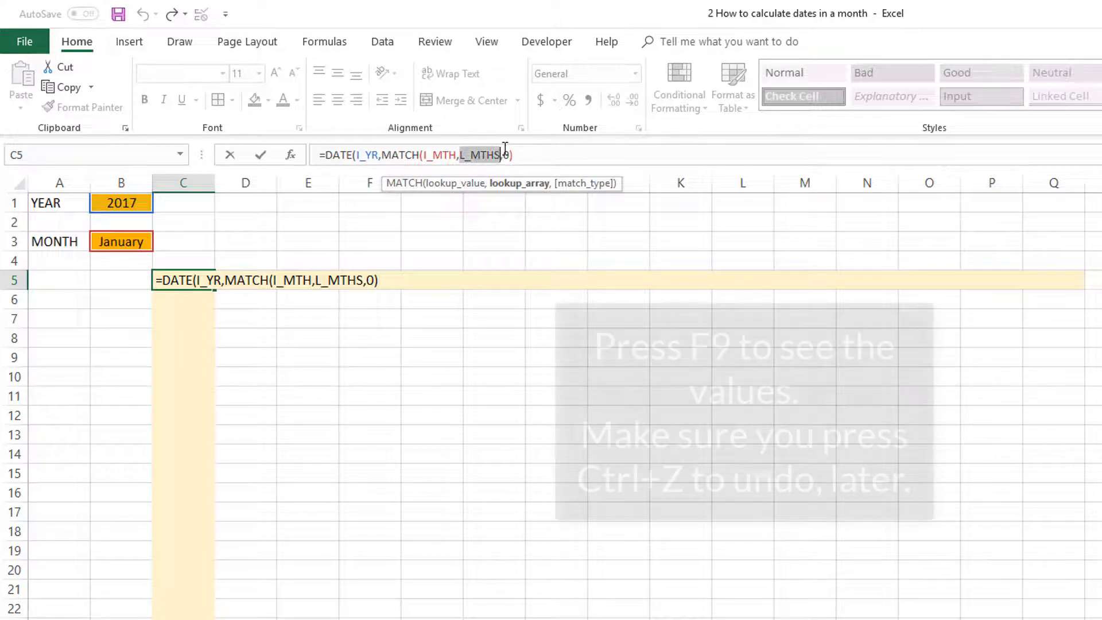
Step: Complete C5 as =DATE(I_YR,MATCH(I_MTH,L_MTHS,0),1) so it returns 1/1/2017
key(F9)
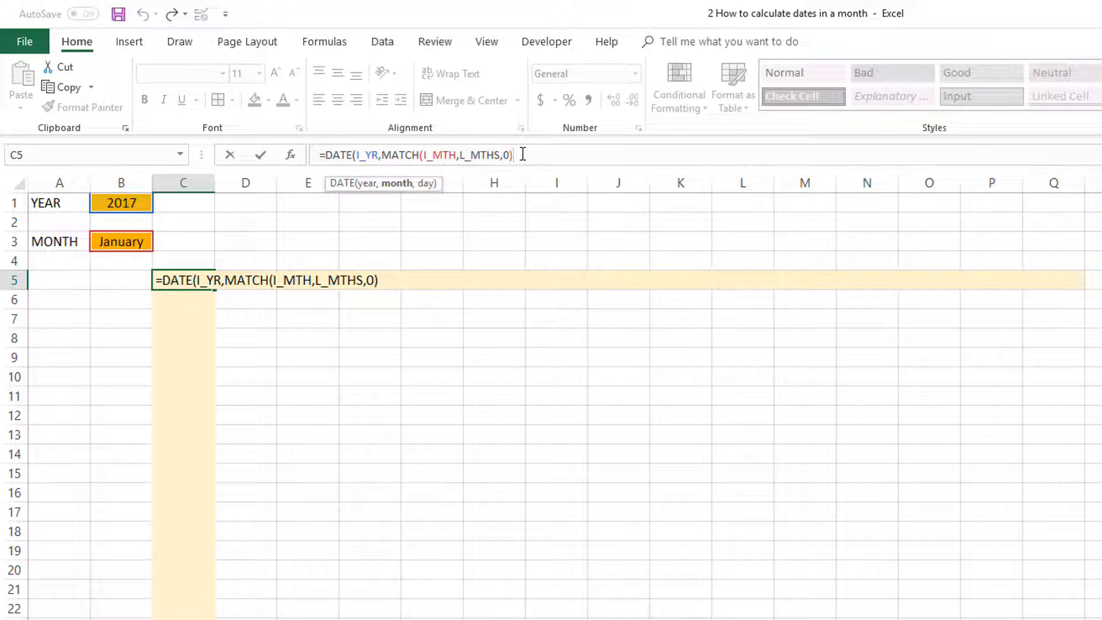
text(,)
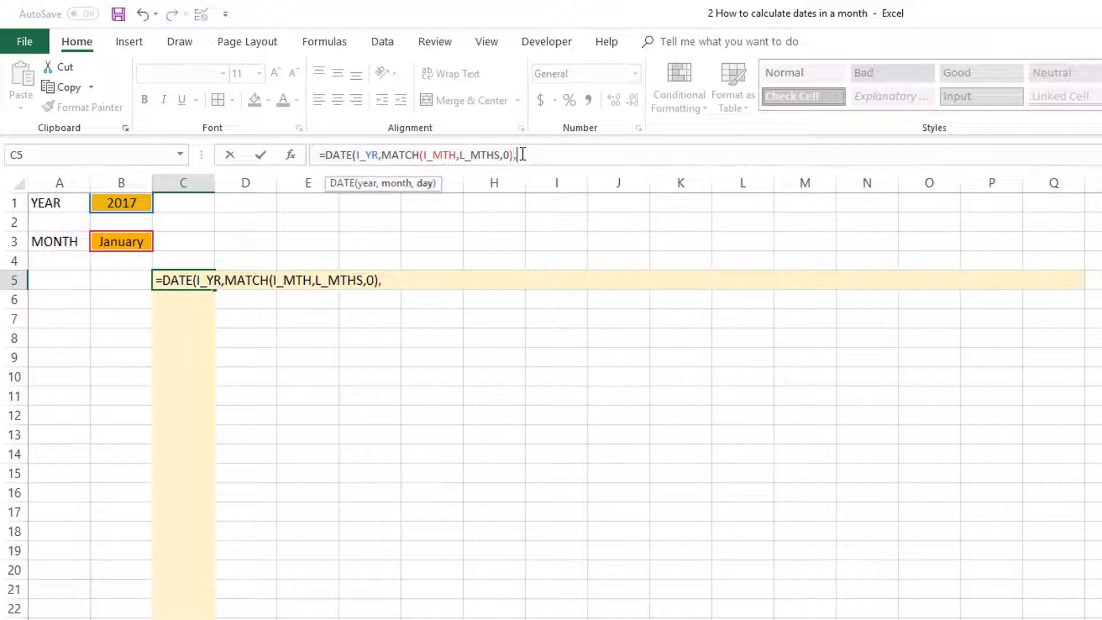
text(1)
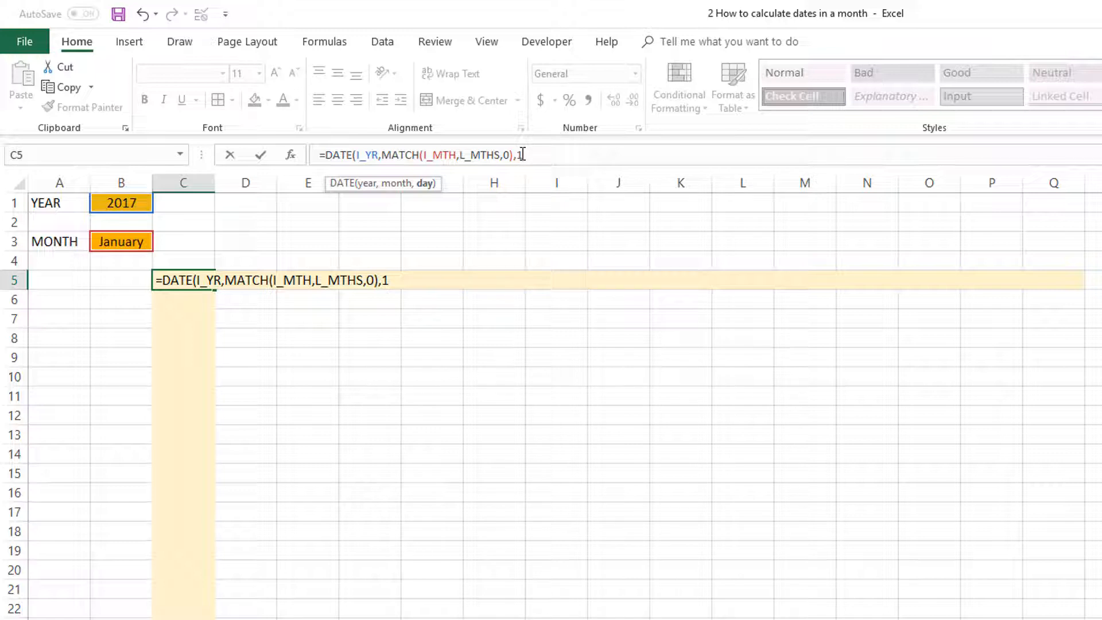
text())
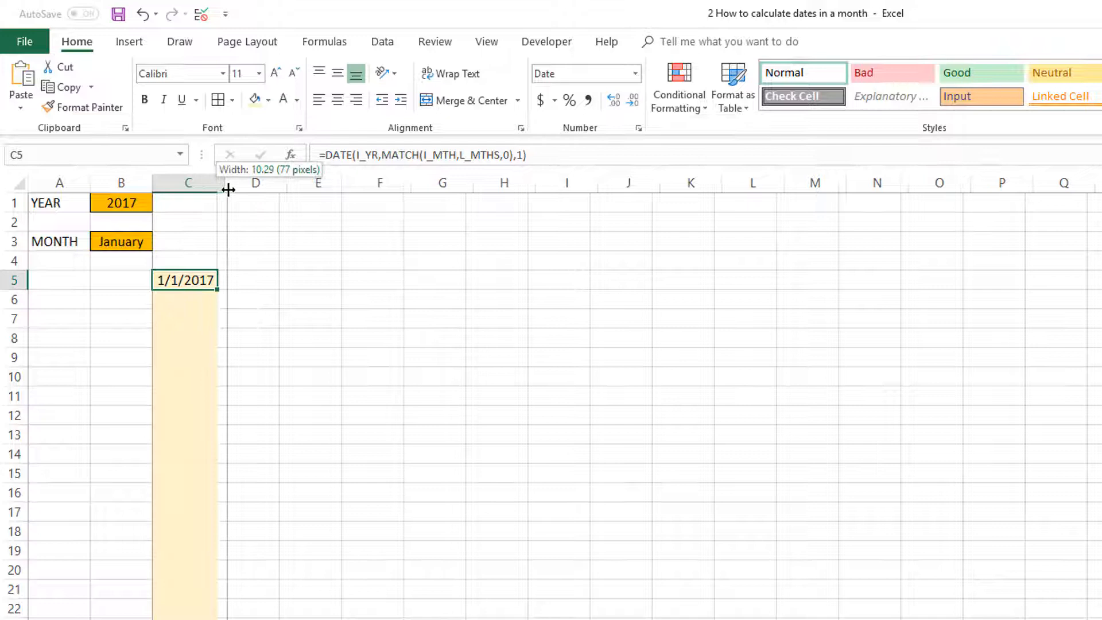
Step: Widen column C and format C5's result as a Short Date showing 1/1/2017
drag(227, 182, 229, 182)
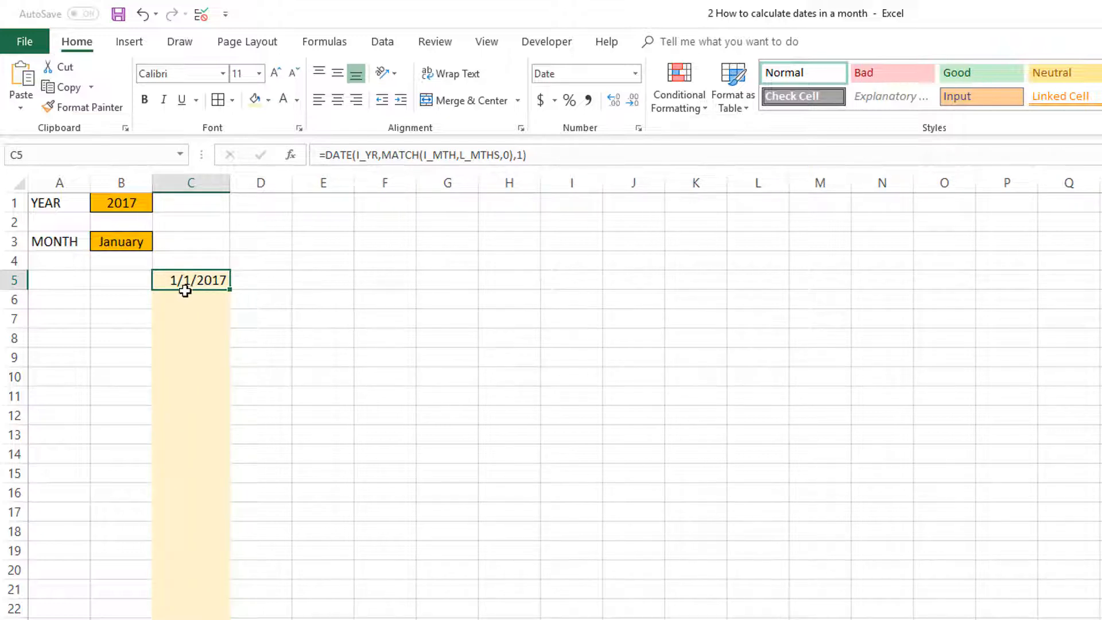
mouse_move(227, 287)
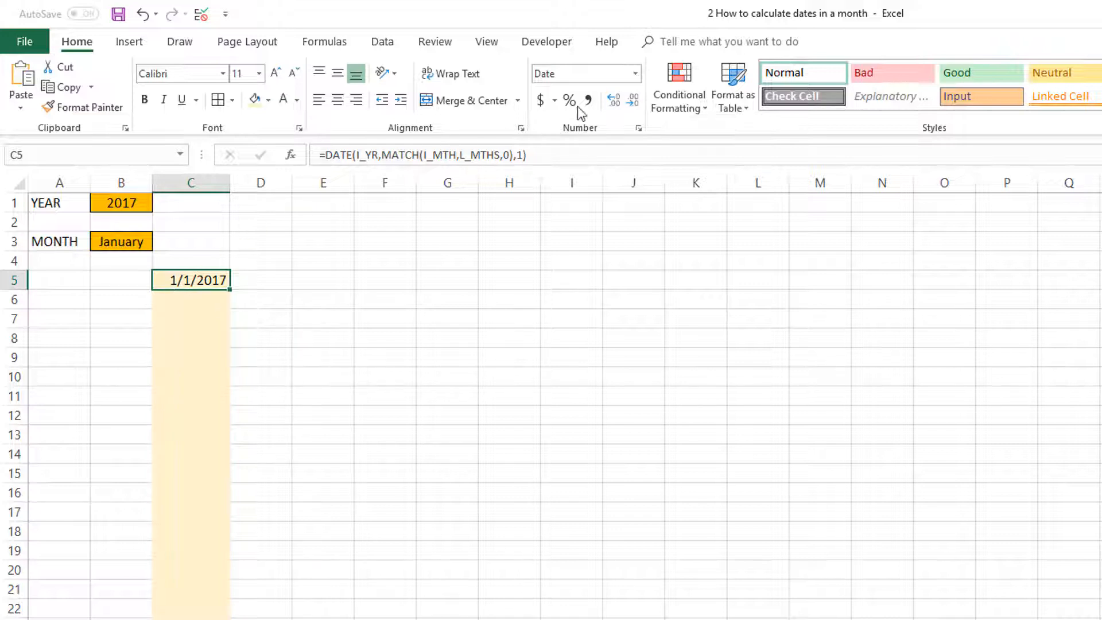
click(633, 73)
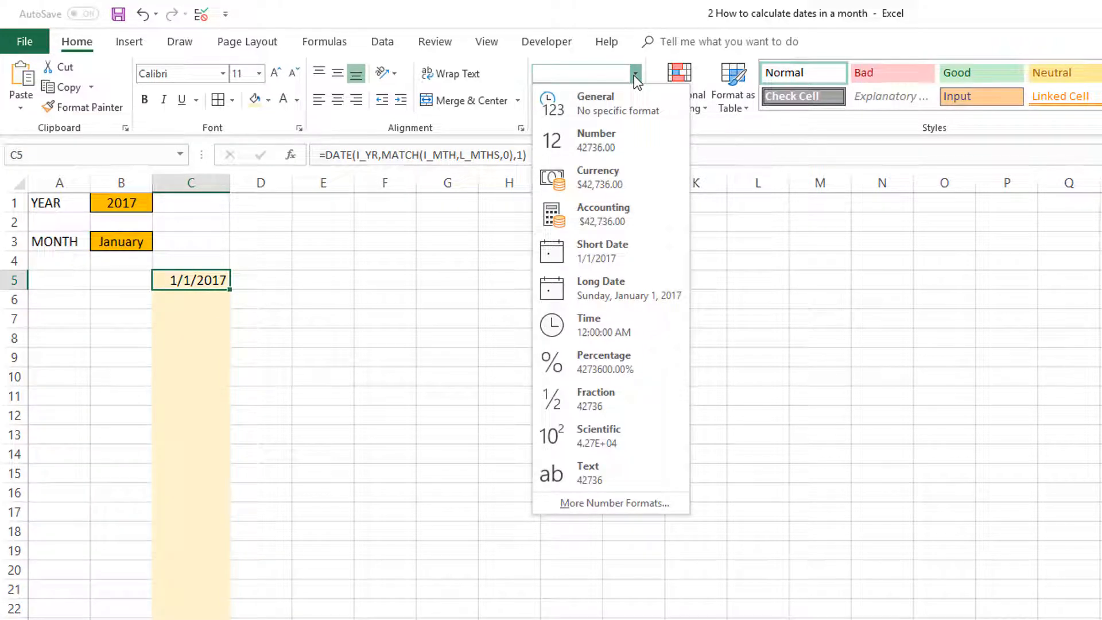
mouse_move(631, 251)
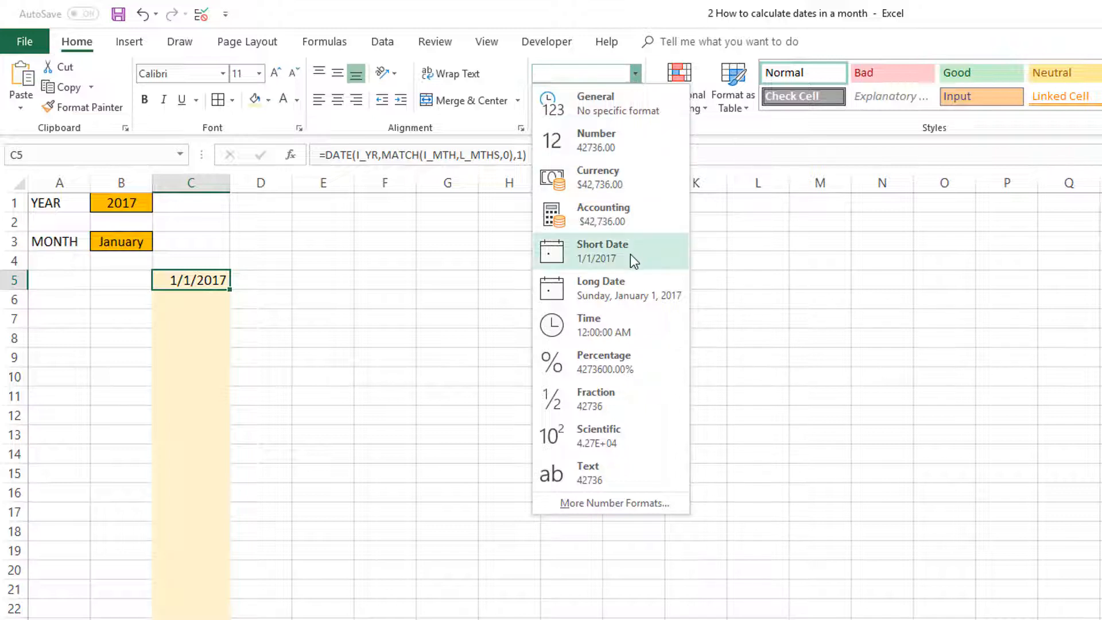
click(602, 251)
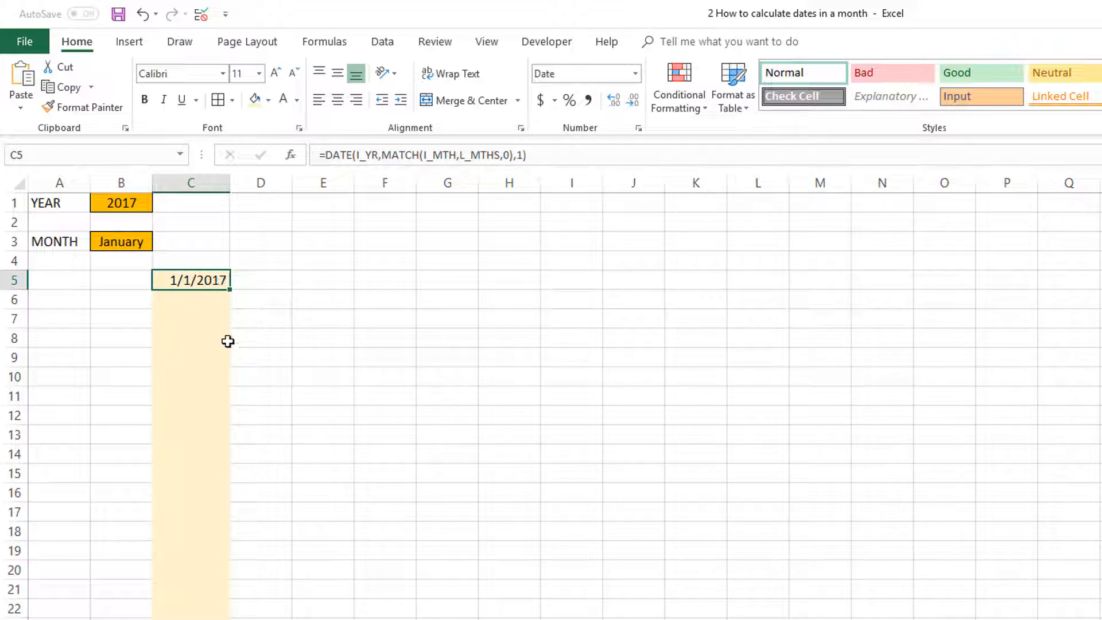
click(190, 299)
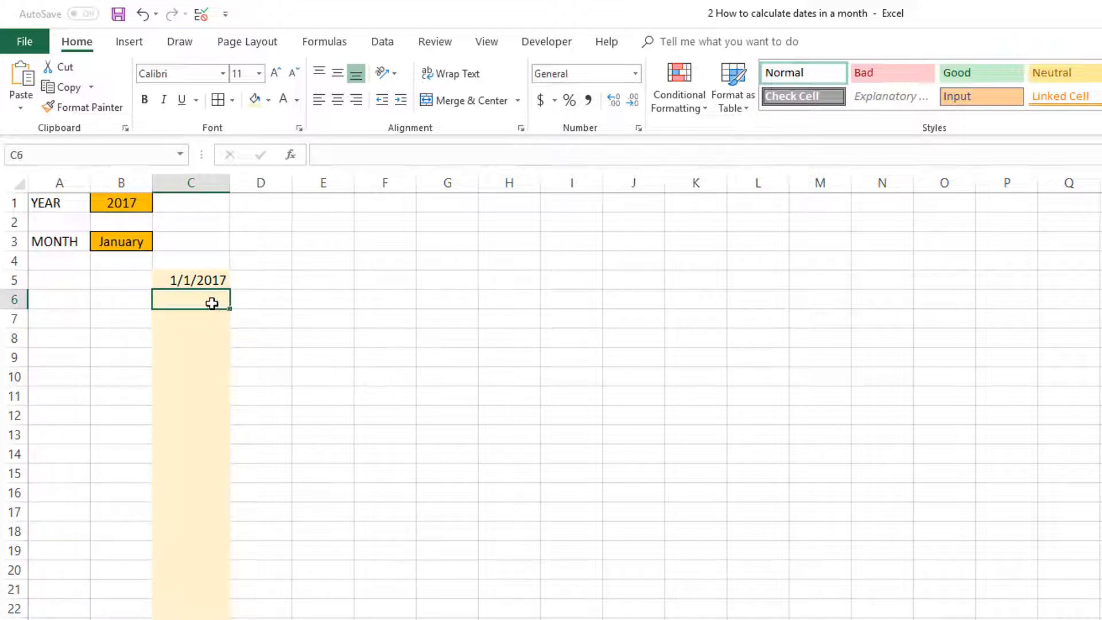
click(191, 280)
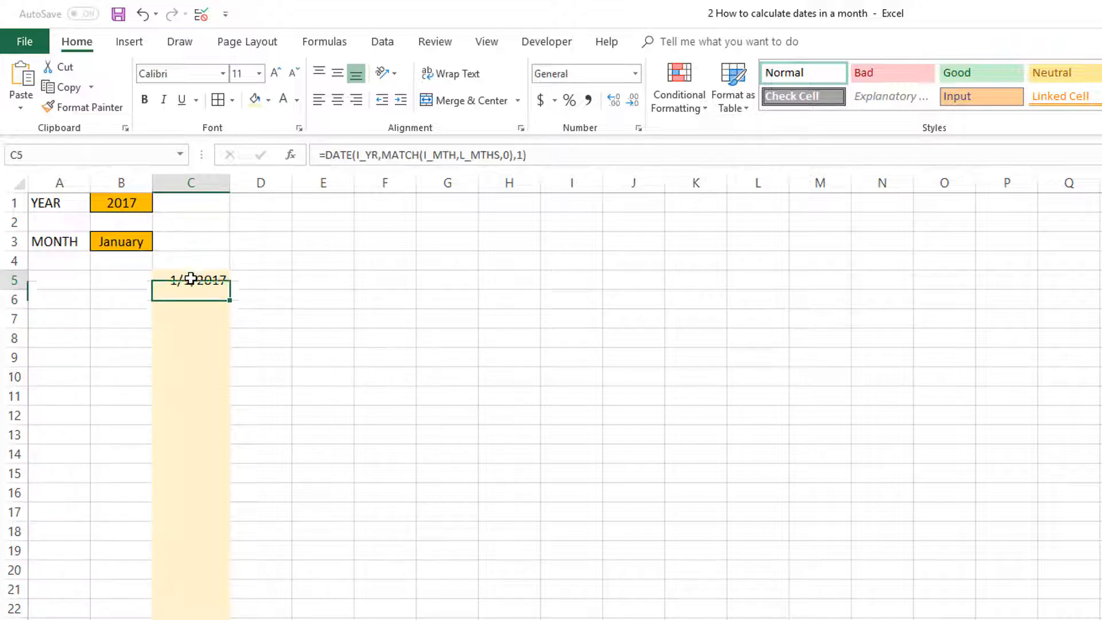
Step: Set the inputs to February 2018 so C5 shows 2/1/2018, and widen column C further
click(120, 241)
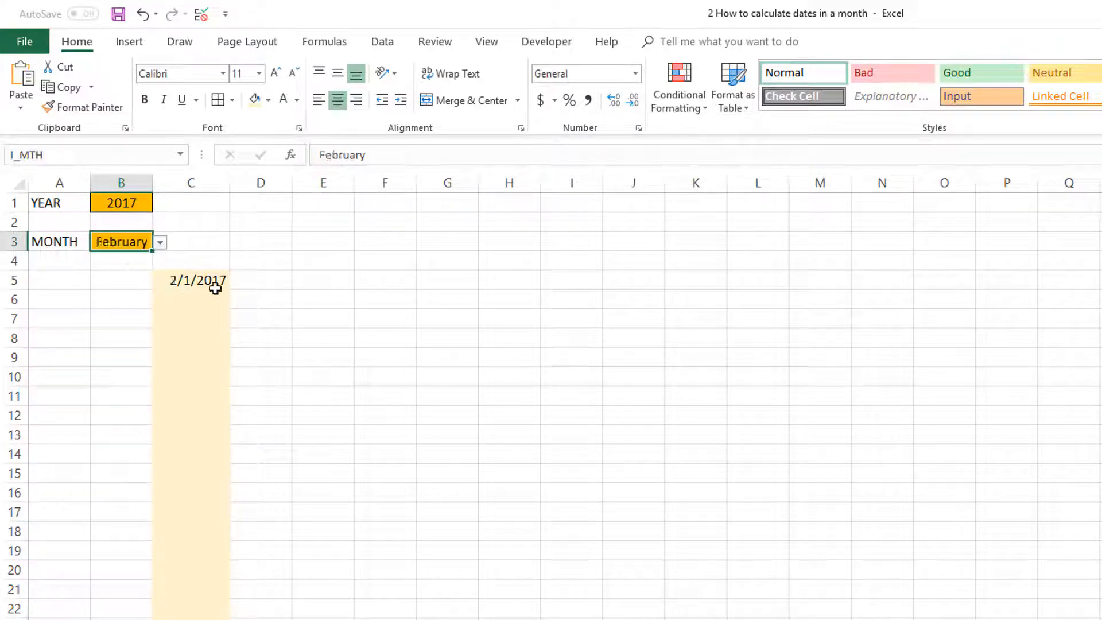
click(120, 202)
text(2018)
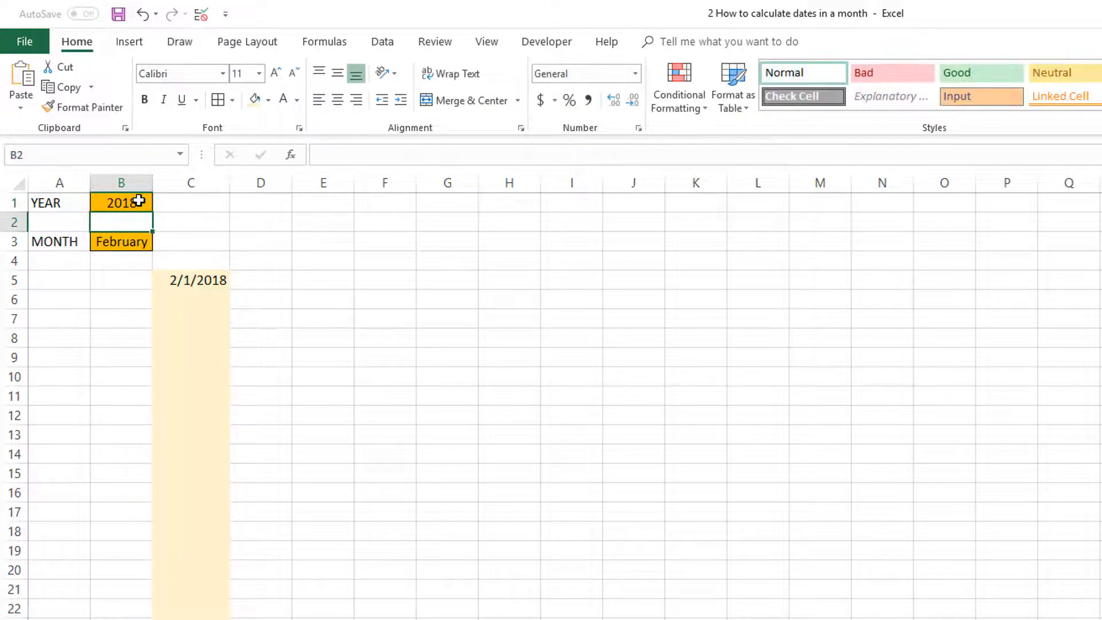
click(190, 279)
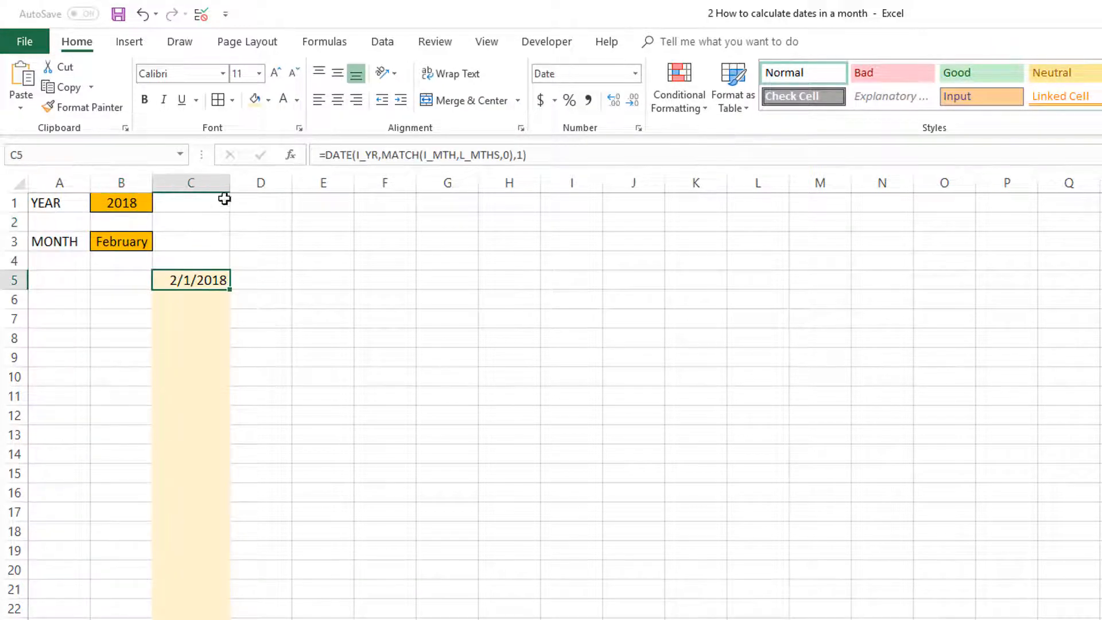
drag(229, 182, 267, 182)
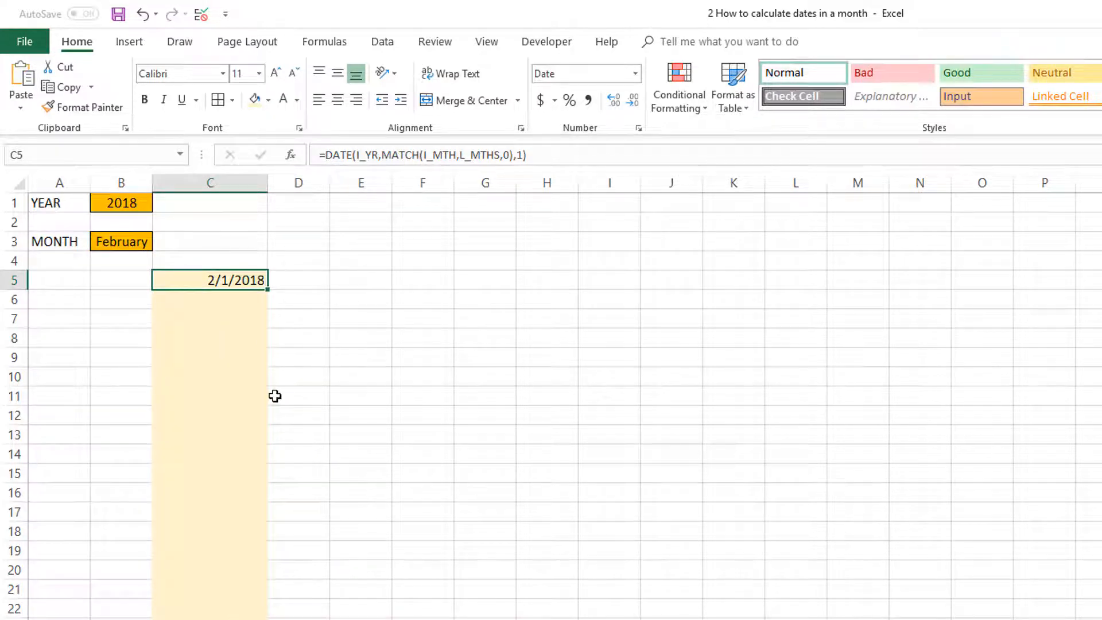
scroll(down, 3)
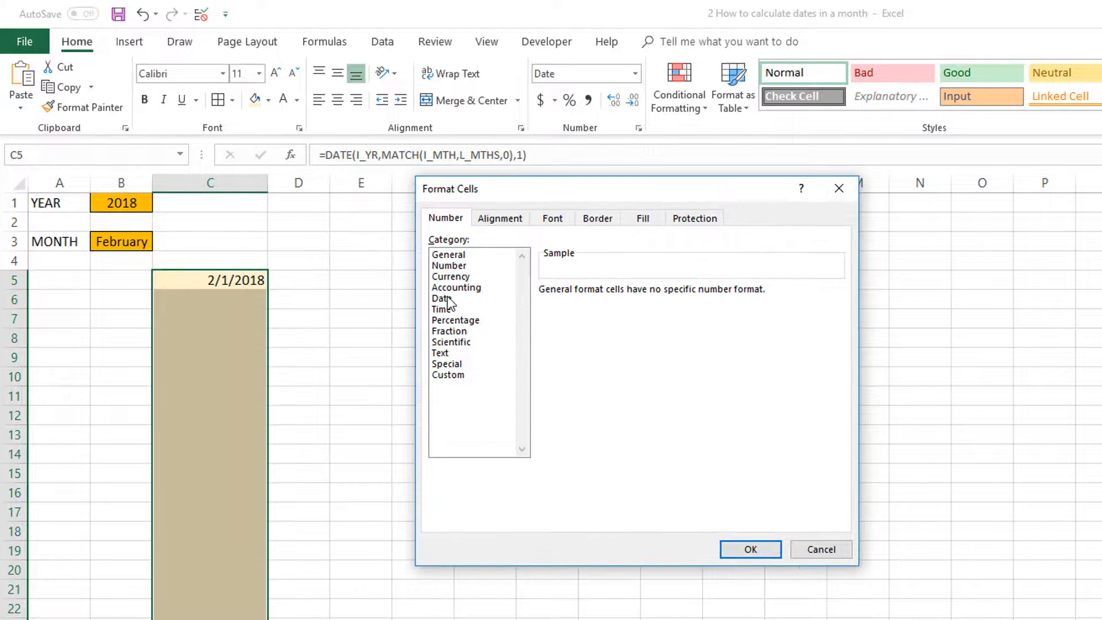
Step: Apply custom number format MMM-DD-YYYY to the date column so C5 shows Feb-01-2018
click(448, 374)
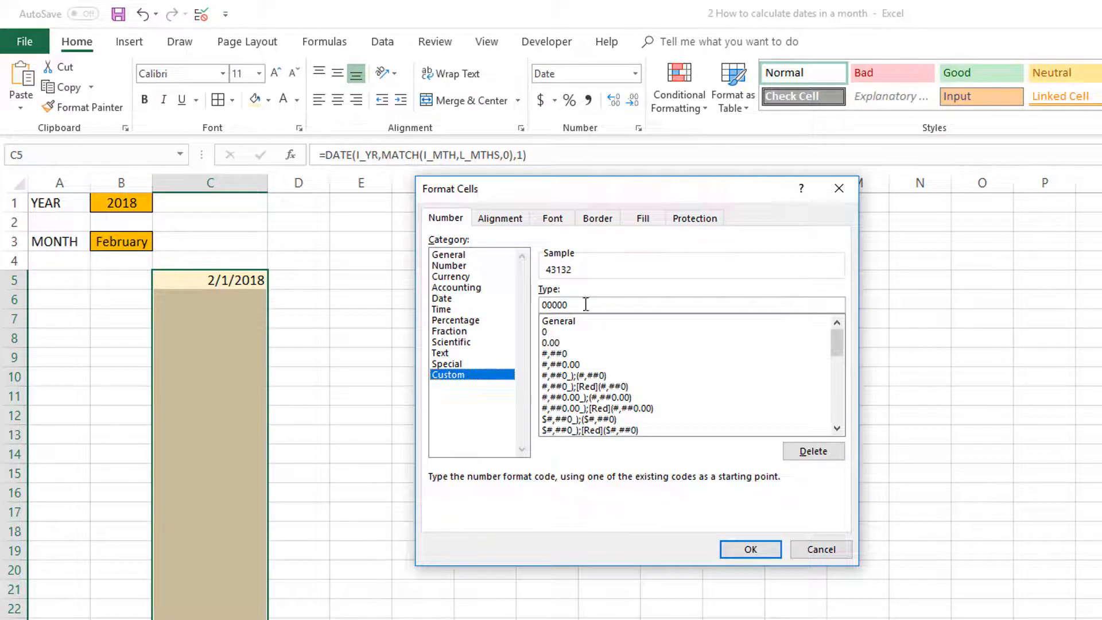
text(DD-MMM-YYYY)
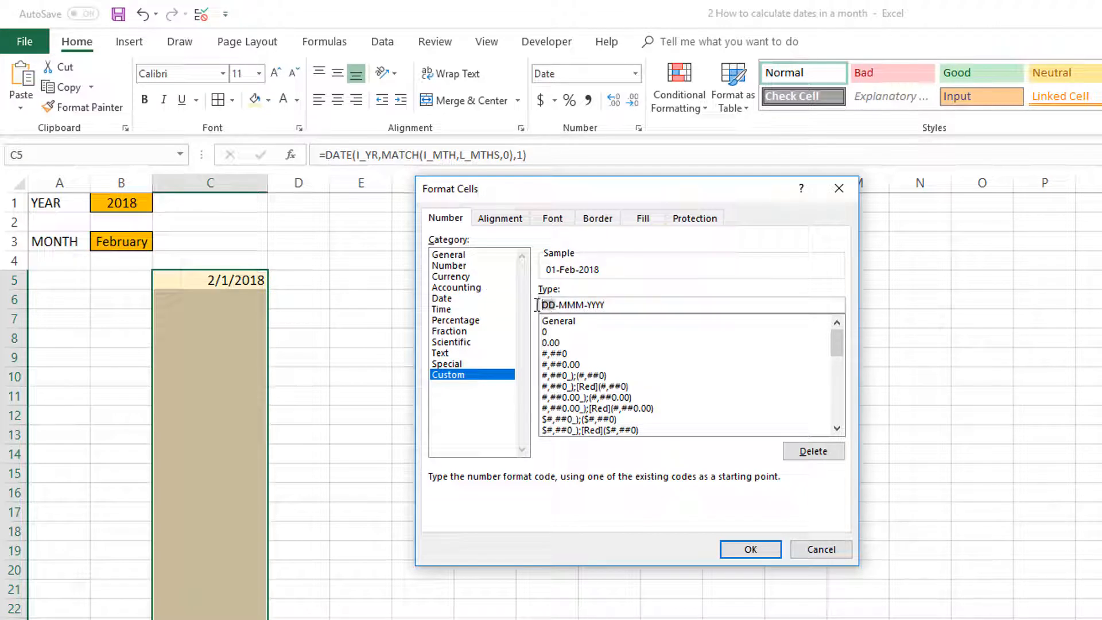
text(MMM-DD)
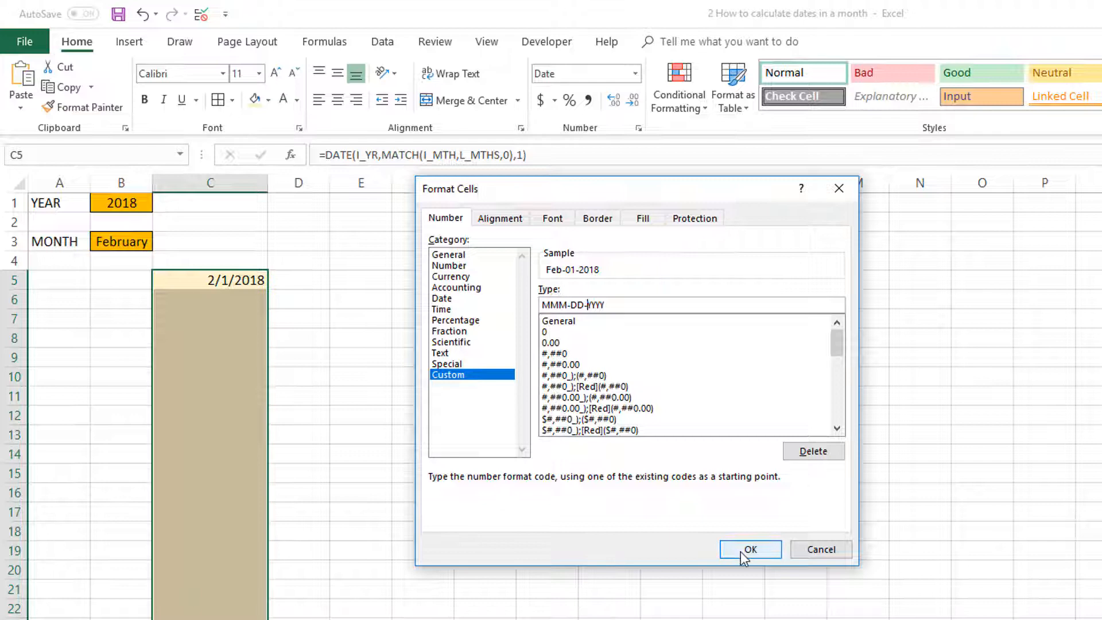
click(748, 549)
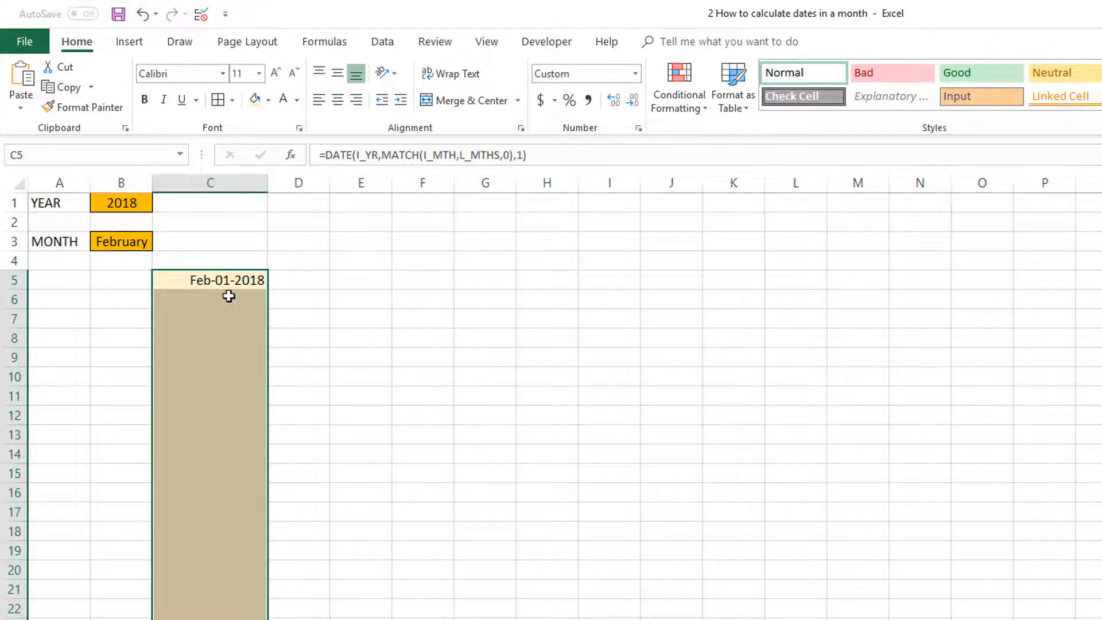
Step: Pick May in the MONTH dropdown, making C5 read May-01-2018, then move to C6
click(121, 241)
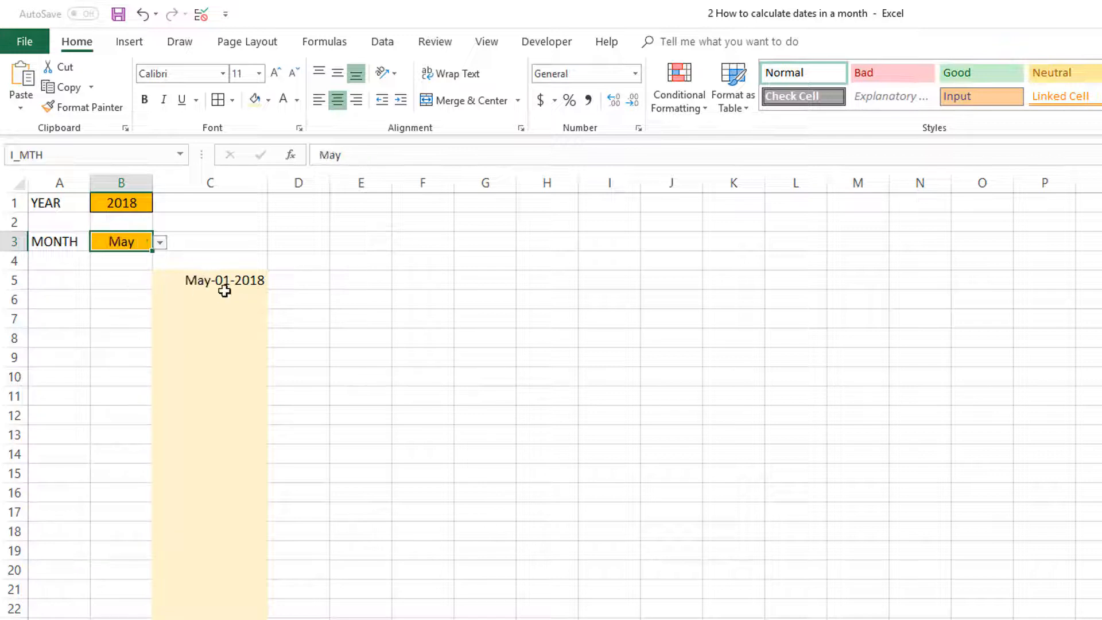
click(223, 279)
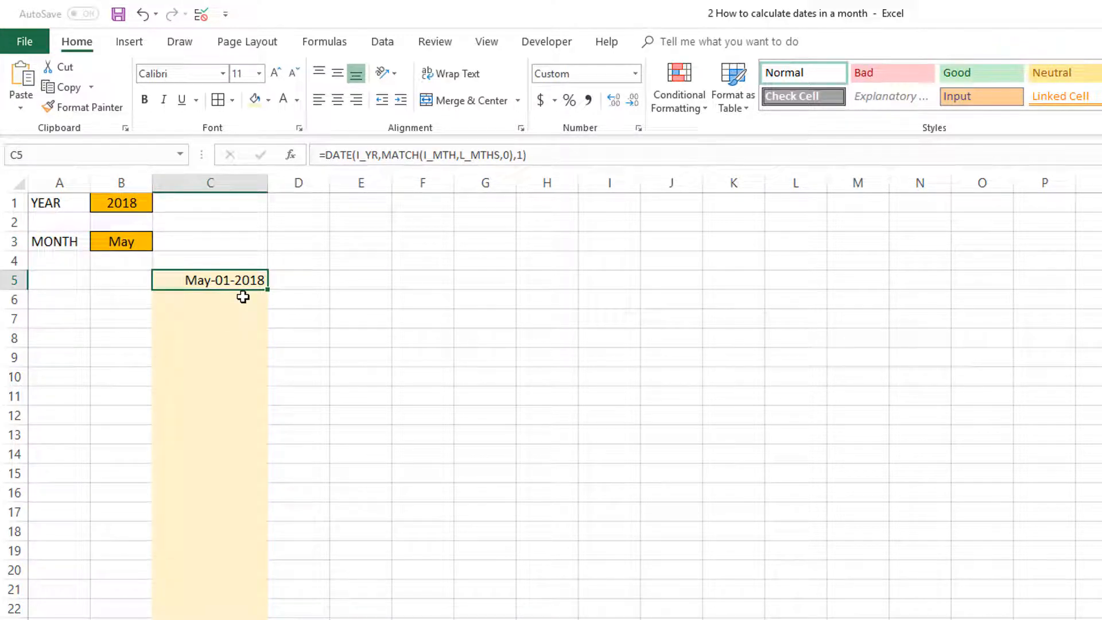
click(209, 299)
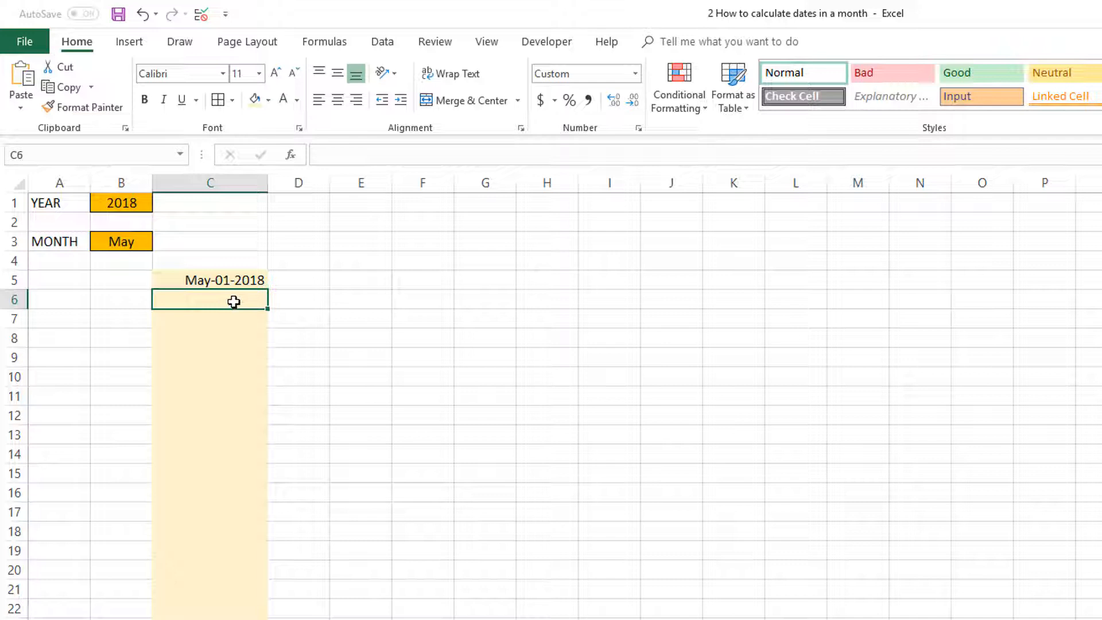
mouse_move(225, 292)
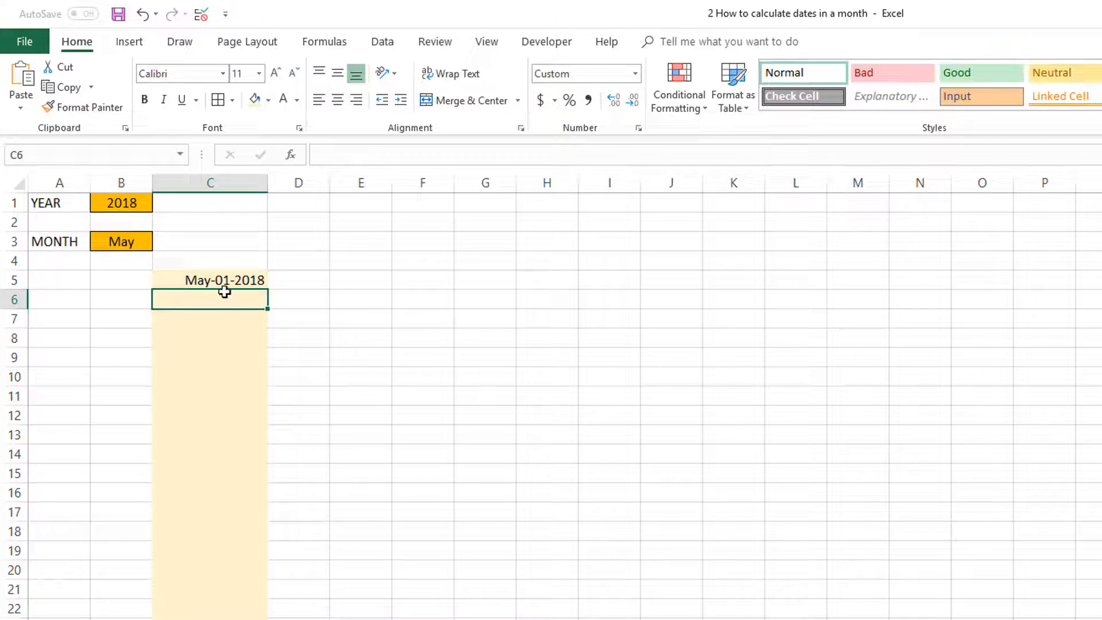
mouse_move(345, 201)
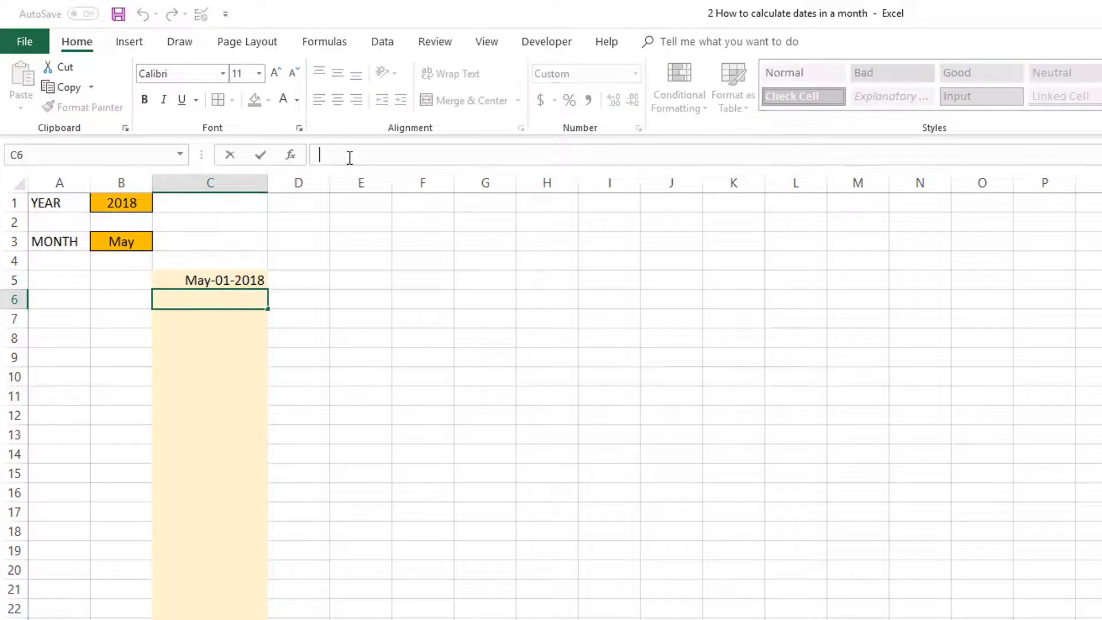
Step: Enter =C5+1 in C6 and fill it down to C35, listing May-02 through May-31-2018
text(=)
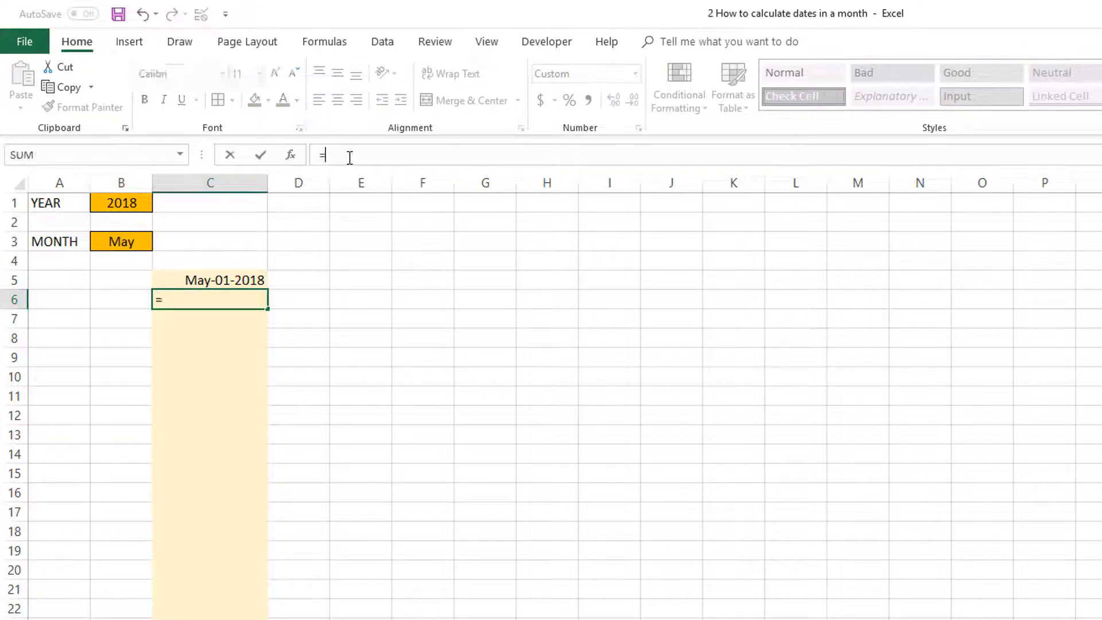
click(223, 279)
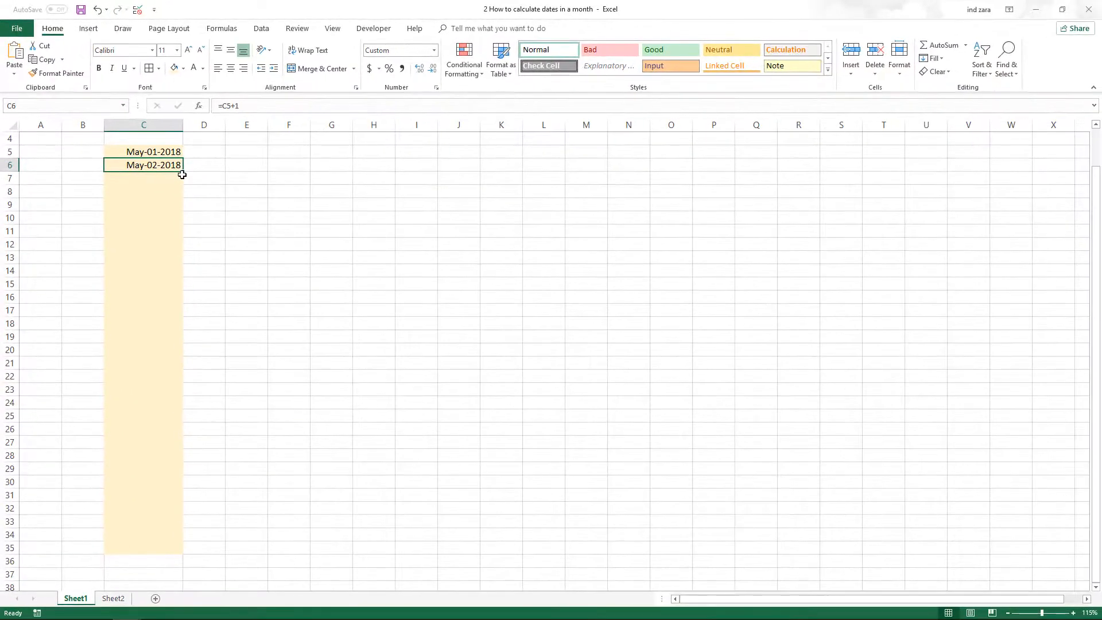
drag(182, 173, 163, 541)
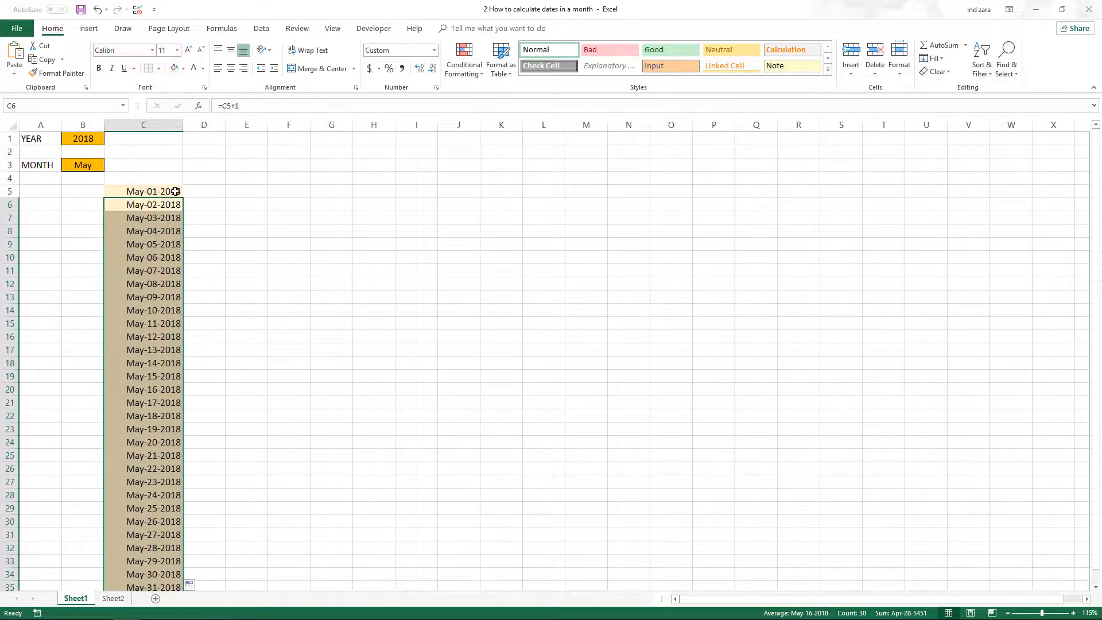
mouse_move(191, 194)
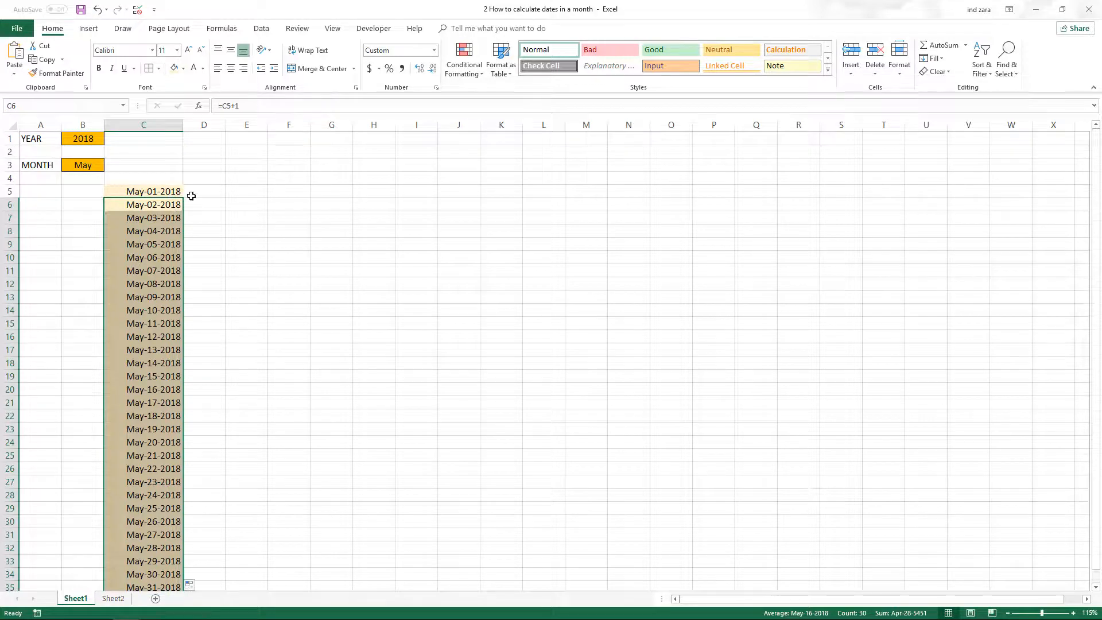
click(144, 204)
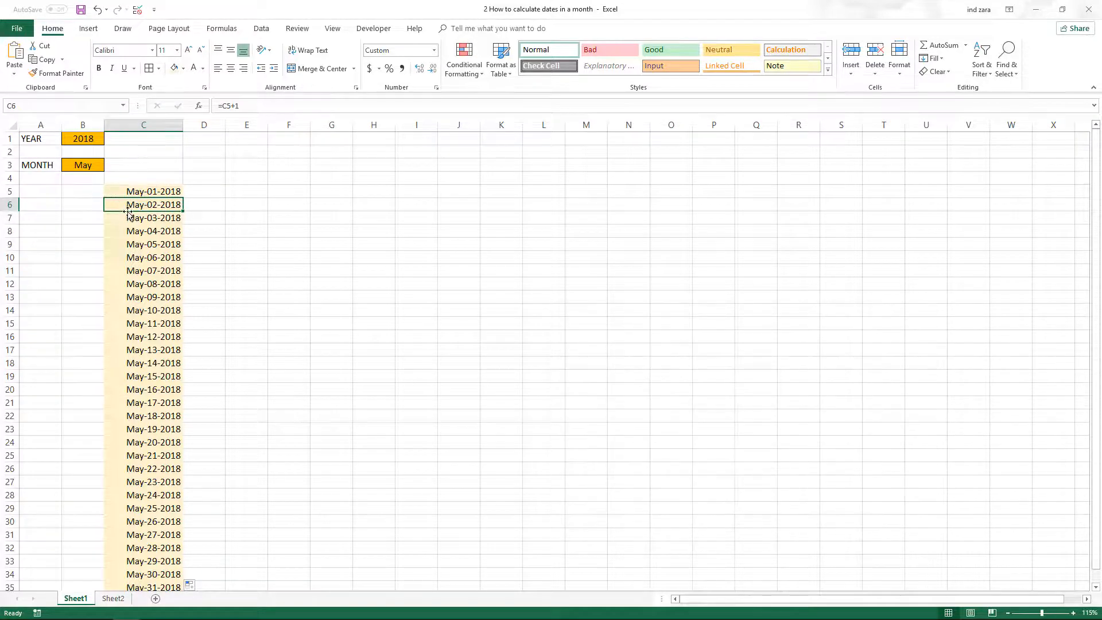
Step: Choose February in the MONTH dropdown and scroll down to reveal Mar-01 to Mar-03 after Feb-28
click(107, 166)
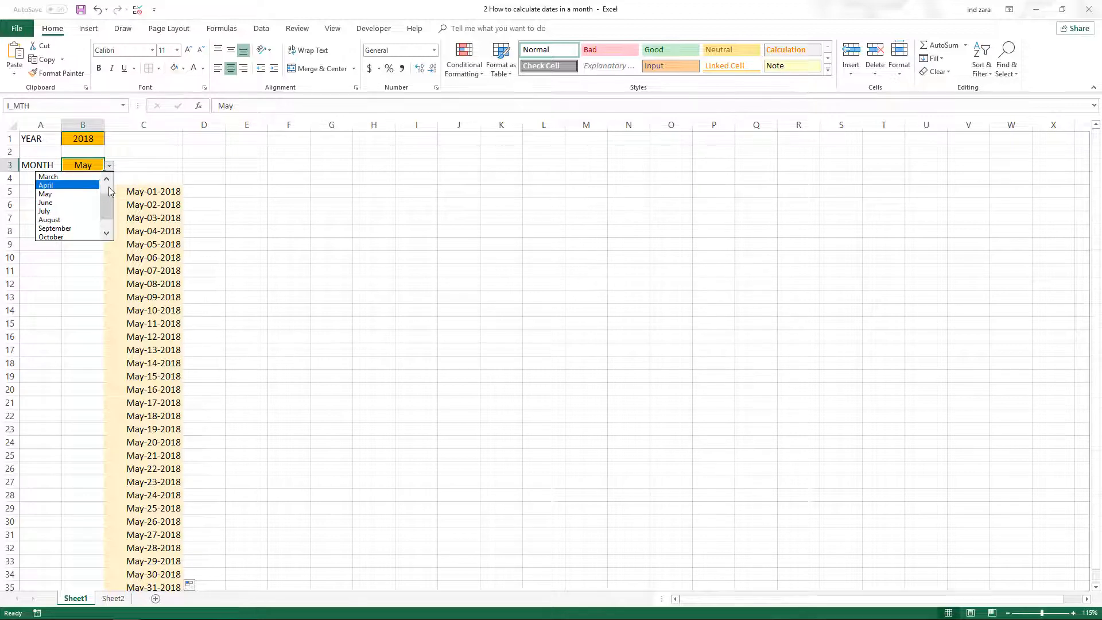
click(48, 176)
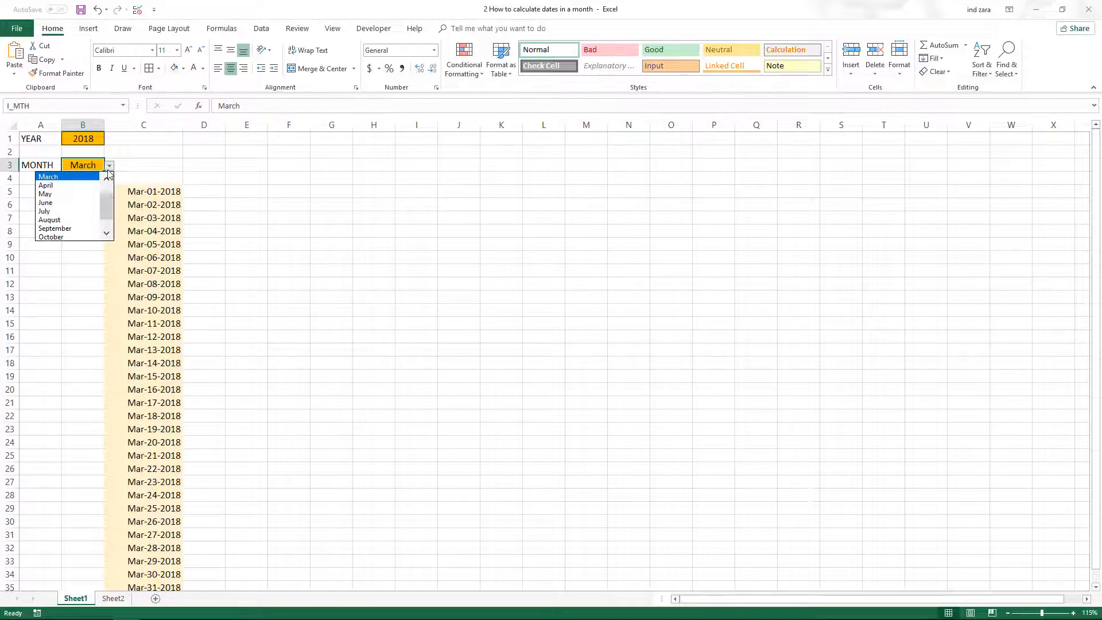
scroll(up, 3)
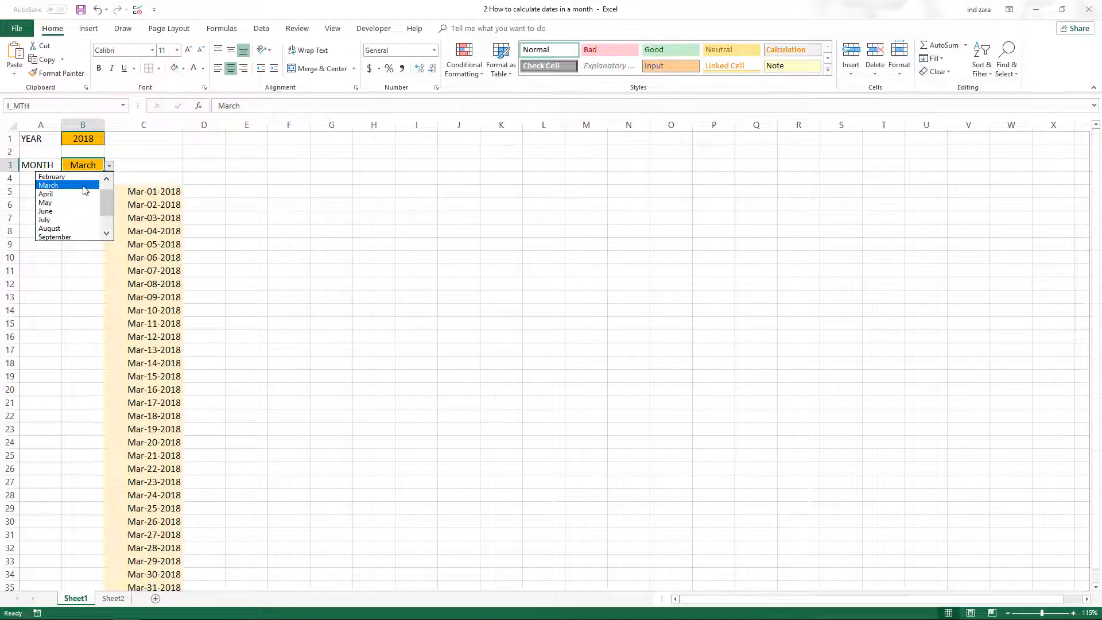
click(51, 176)
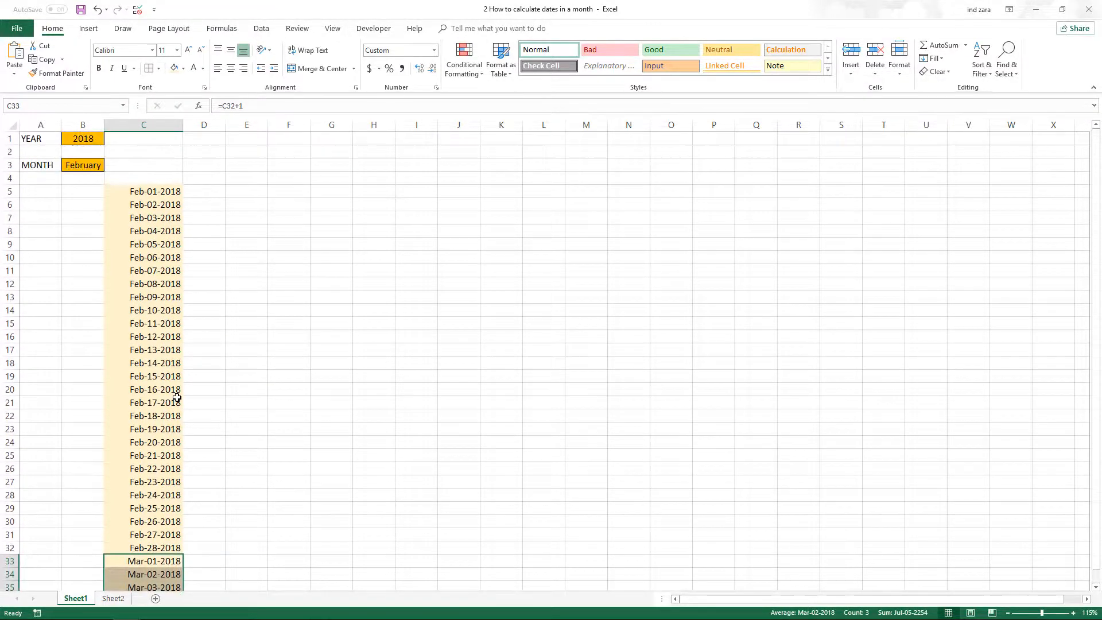
mouse_move(131, 270)
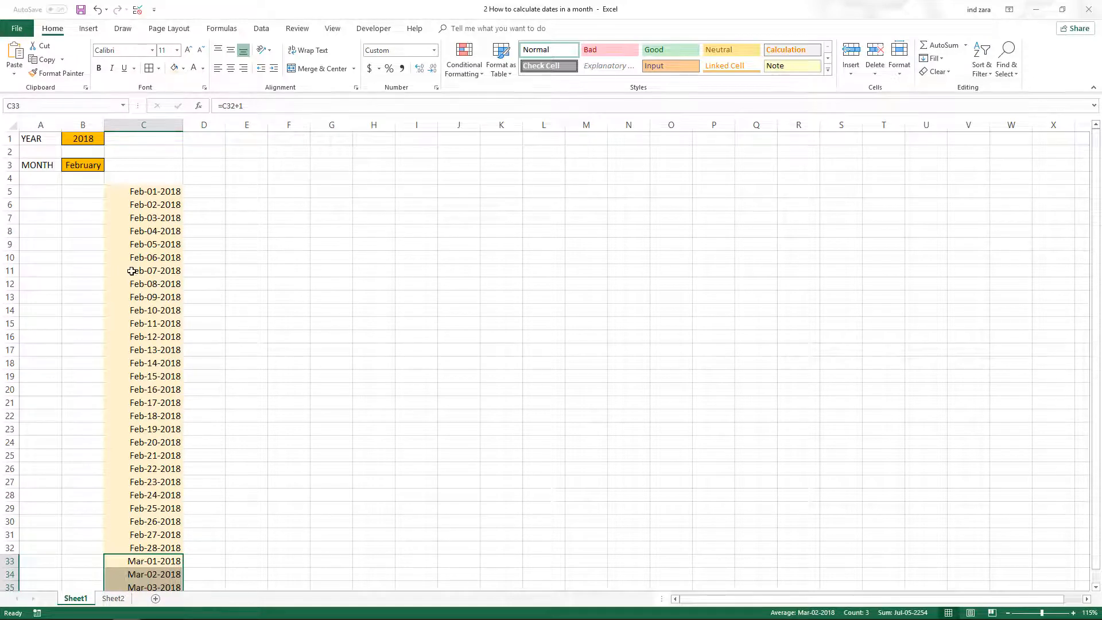
scroll(down, 3)
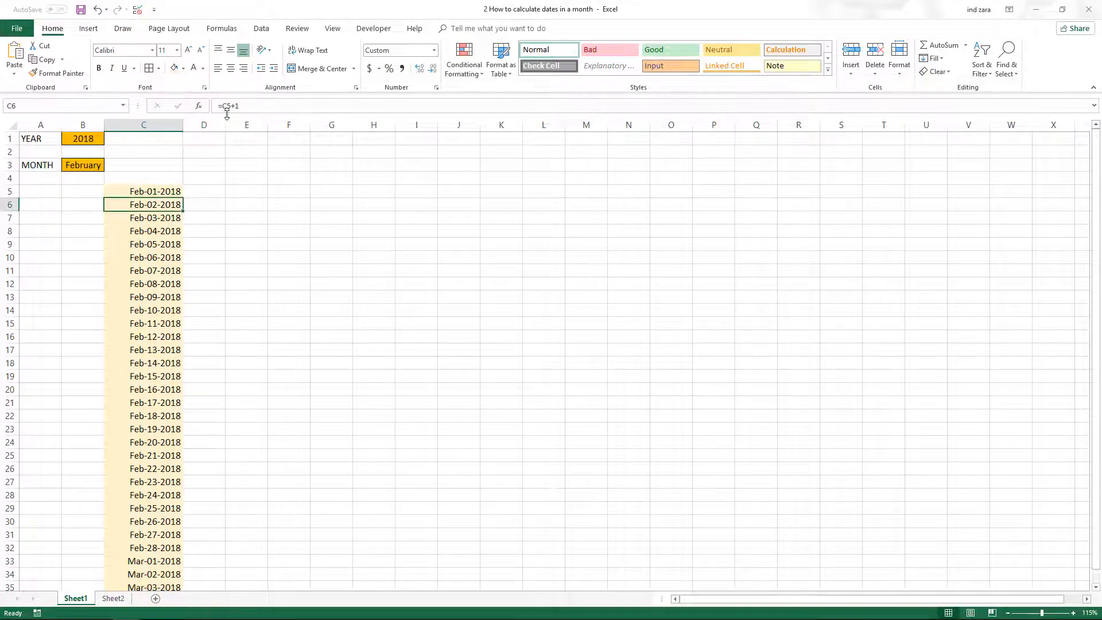
Step: Replace C6:C35 with =IF(C5+1>EOMONTH($C$5,0),"",C5+1) so dates blank out after Feb-28-2018
double_click(144, 204)
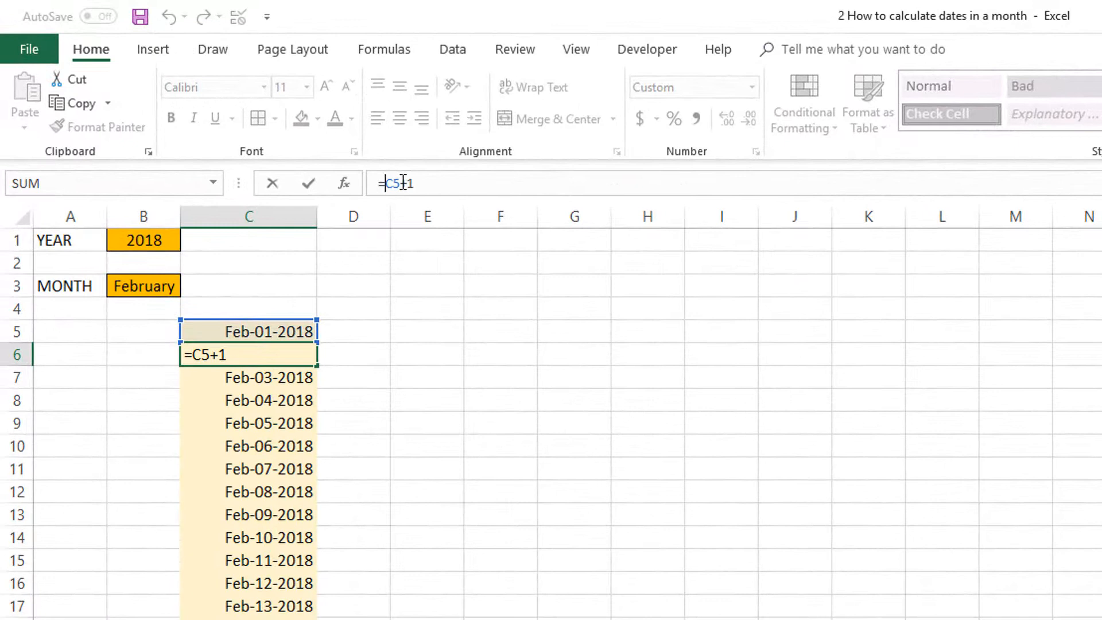
text(IF()
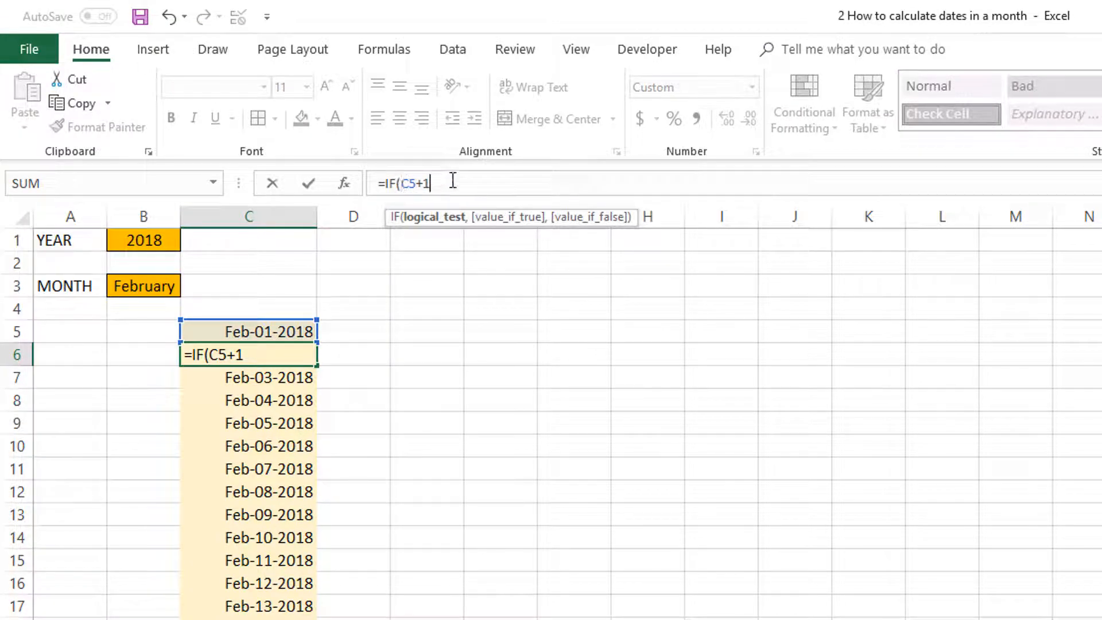
text(>)
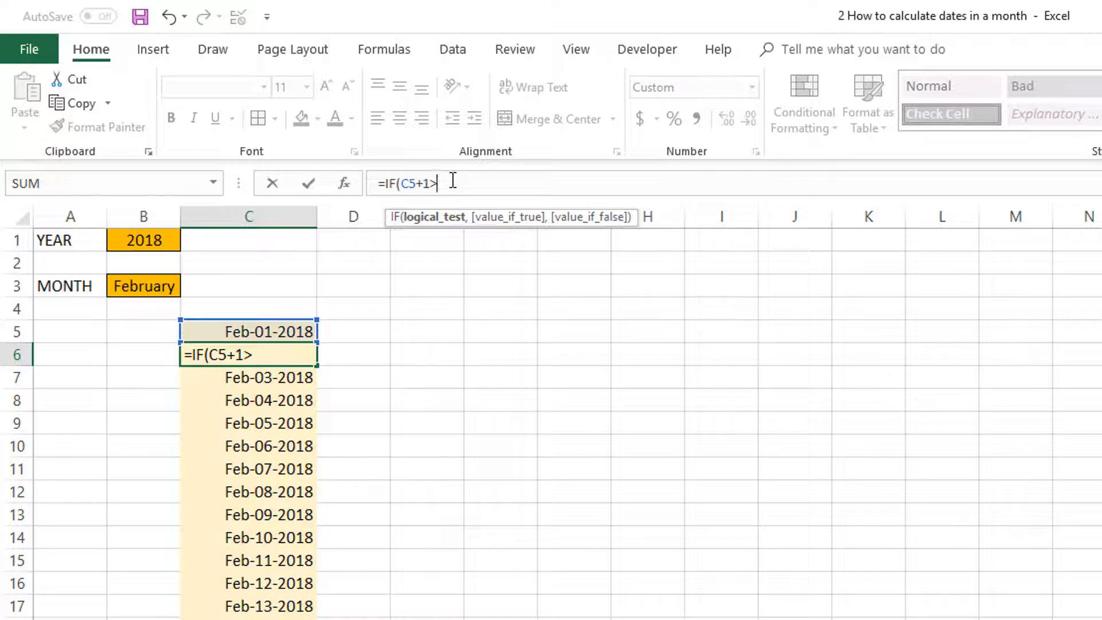
text(EOMONTH()
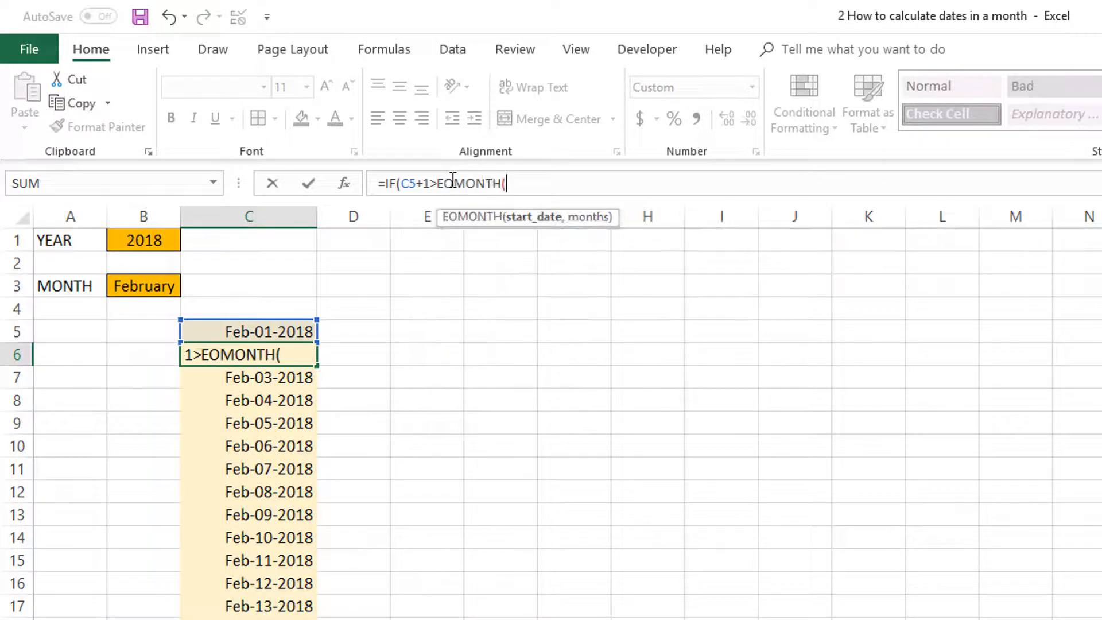
click(268, 332)
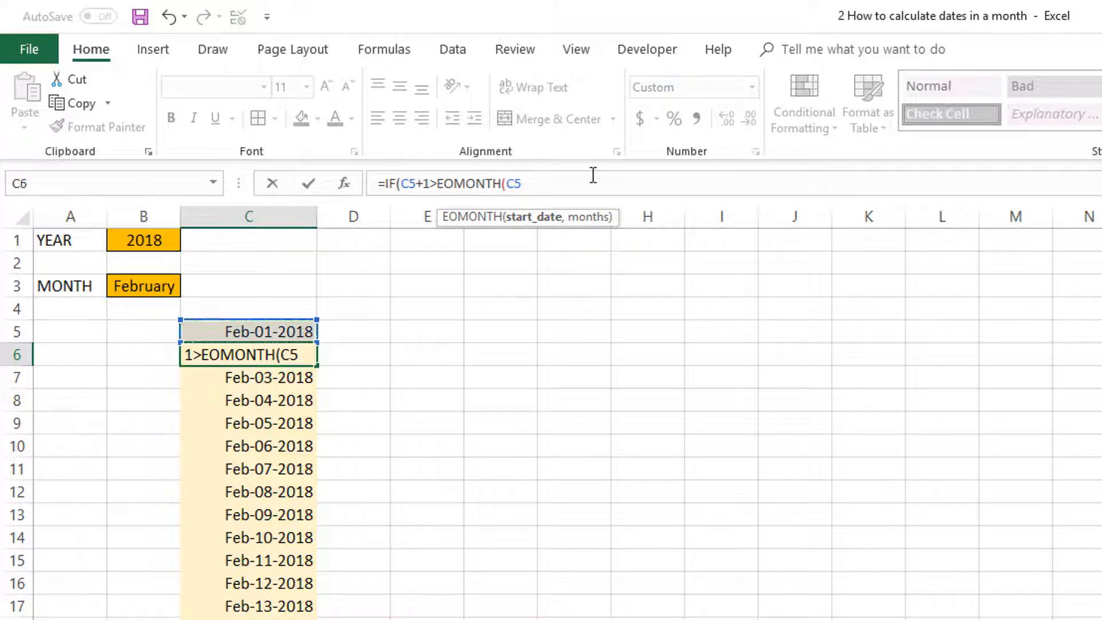
key(f4)
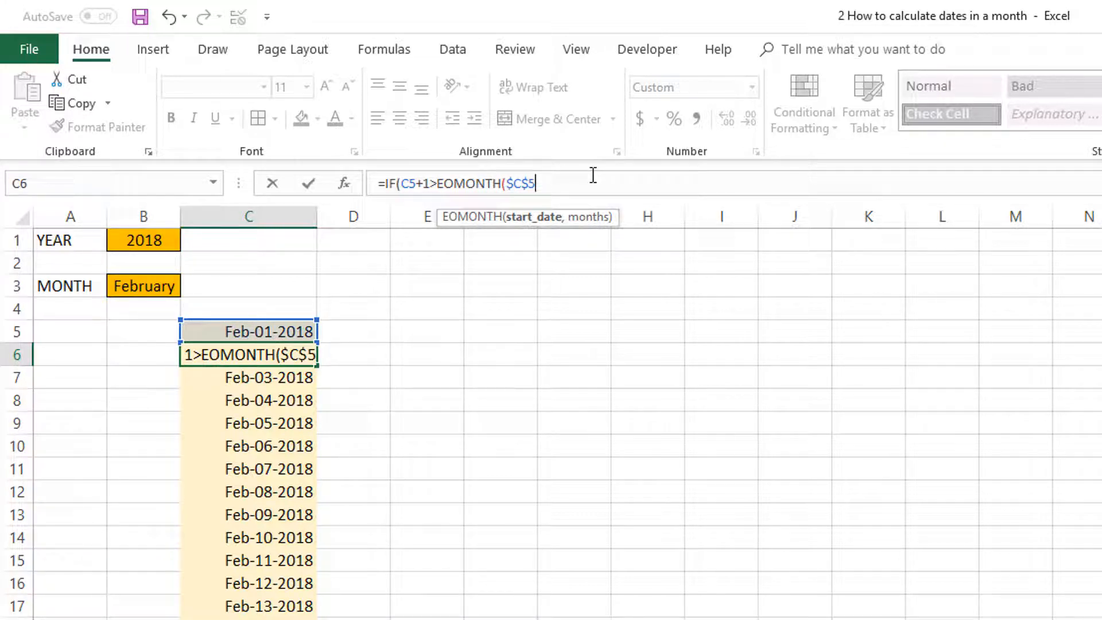
text(,)
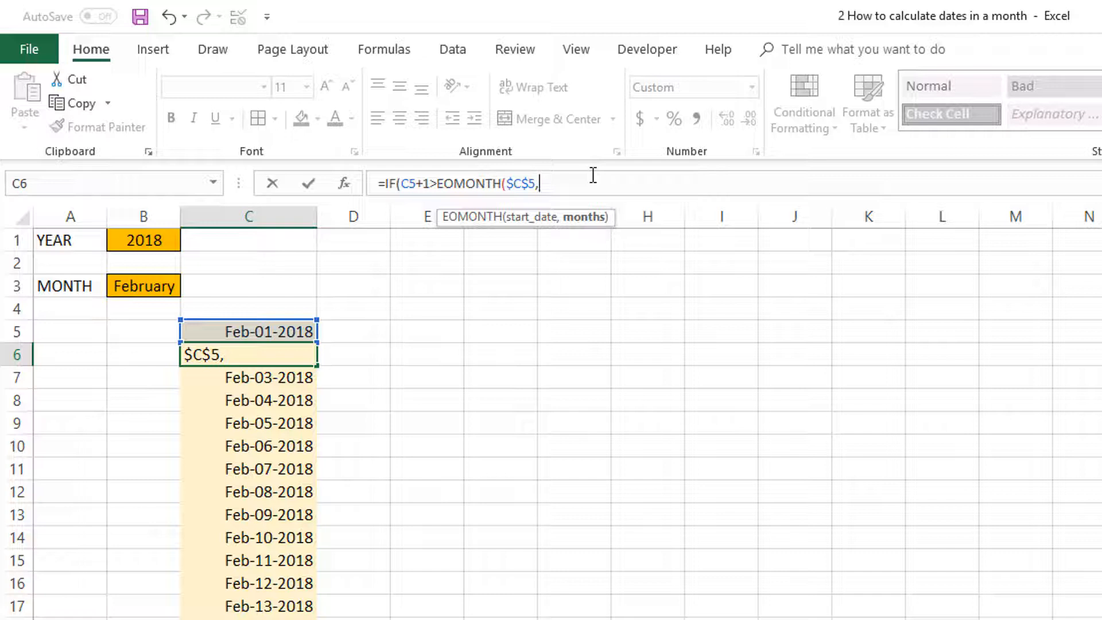
text(0)
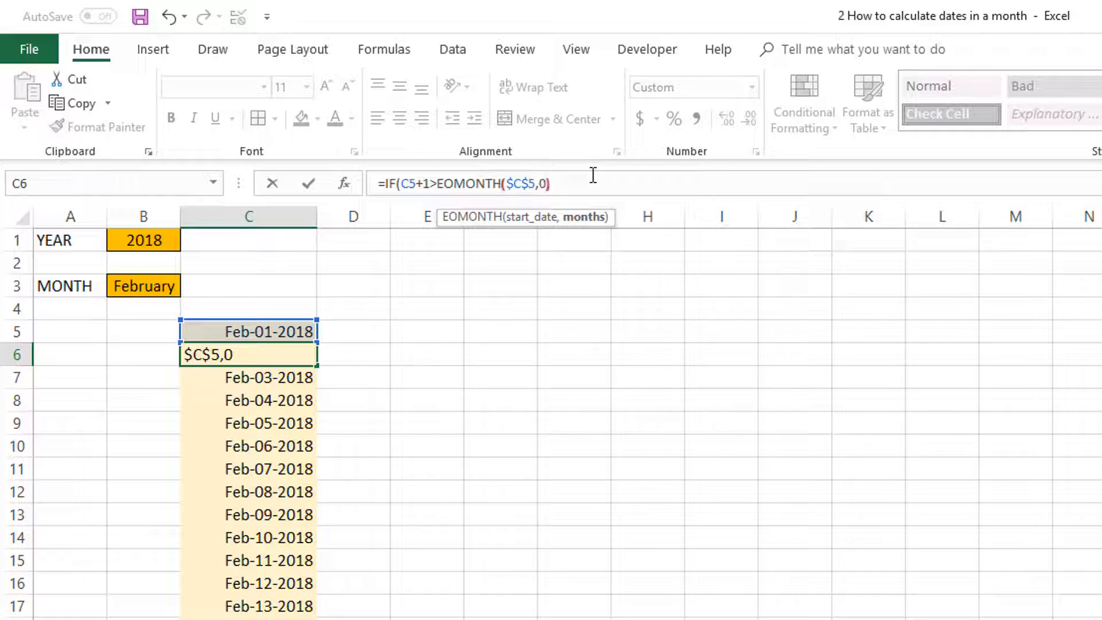
text())
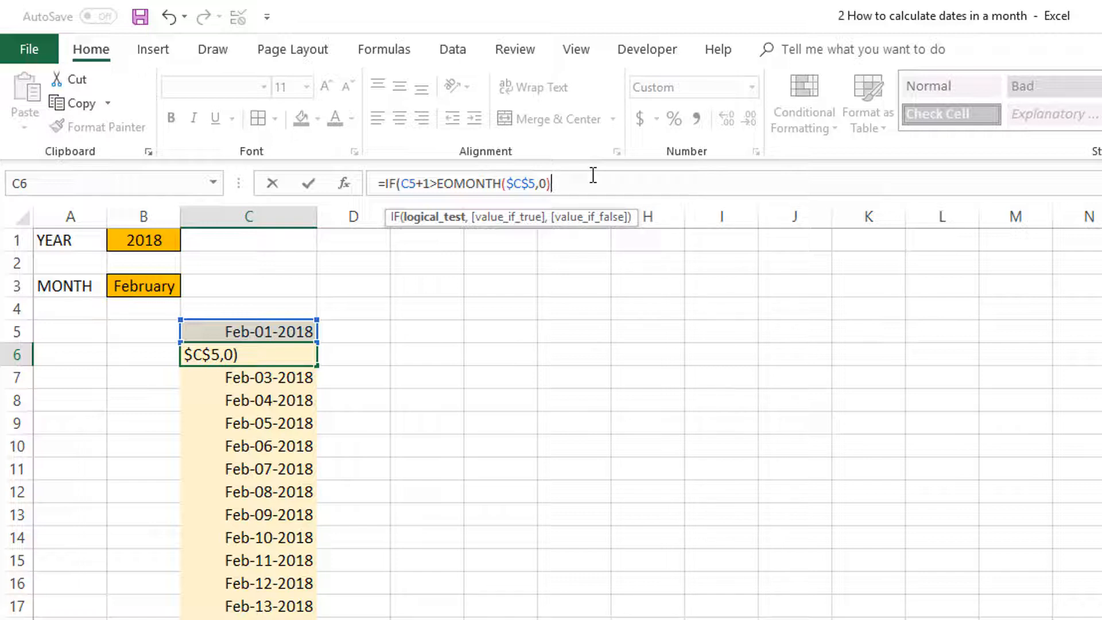
text(,"")
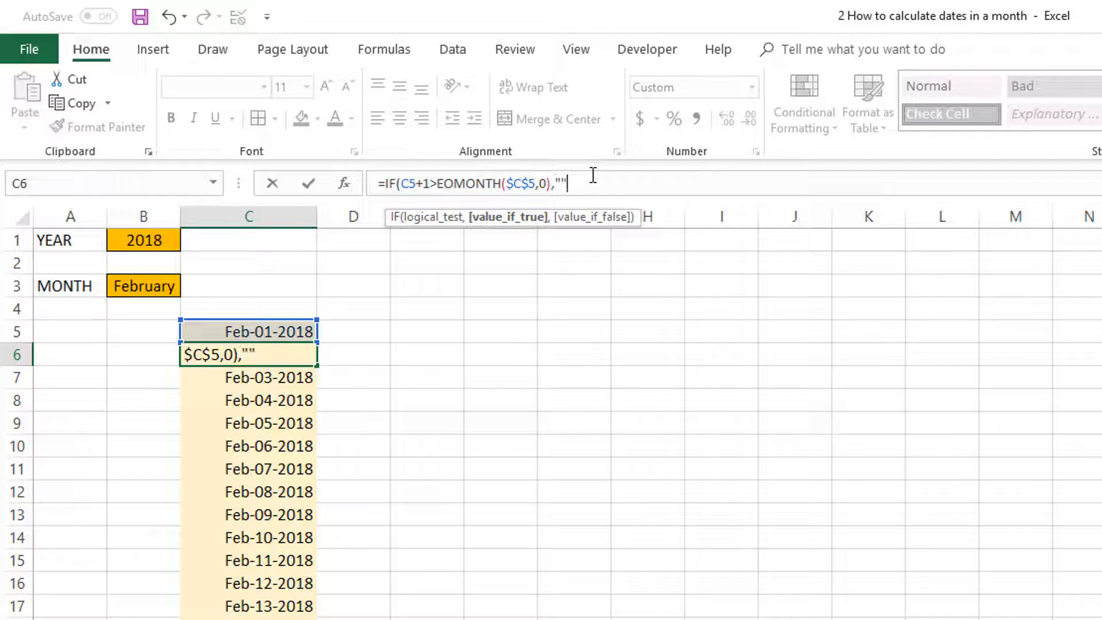
text(,C5+1))
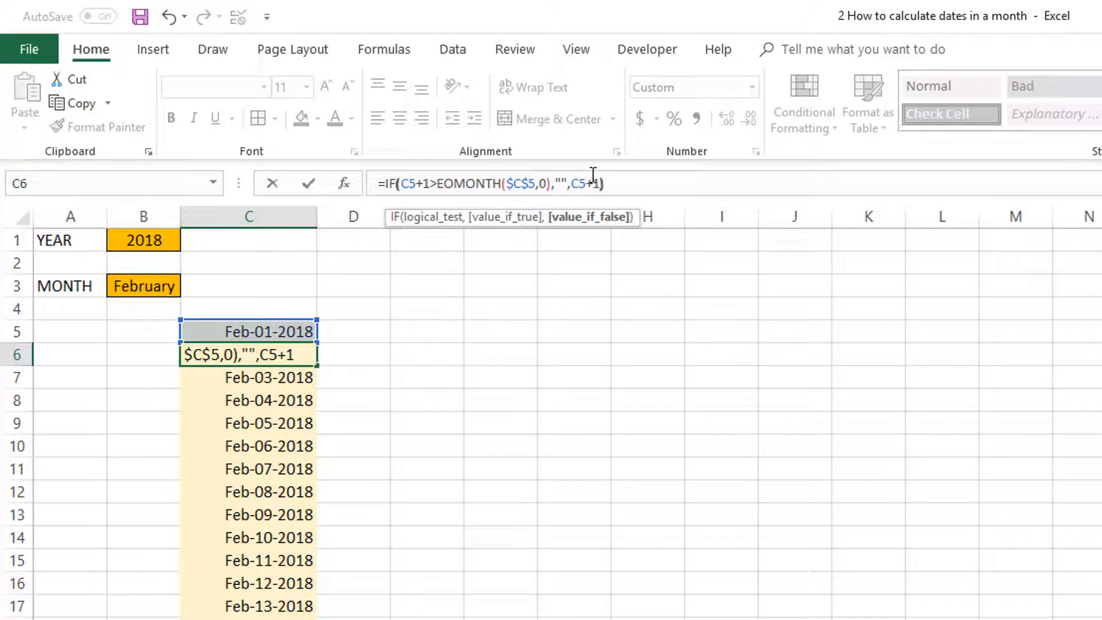
key(enter)
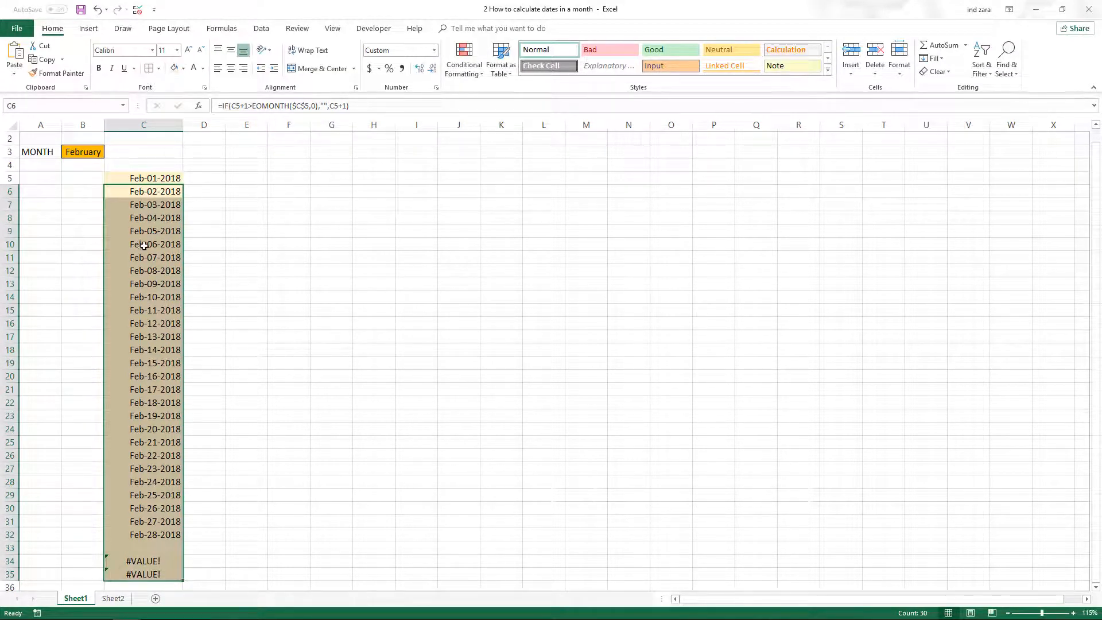
Step: Select C6:C35 and begin wrapping the IF/EOMONTH formula in IFERROR( in the formula bar
drag(143, 178, 143, 204)
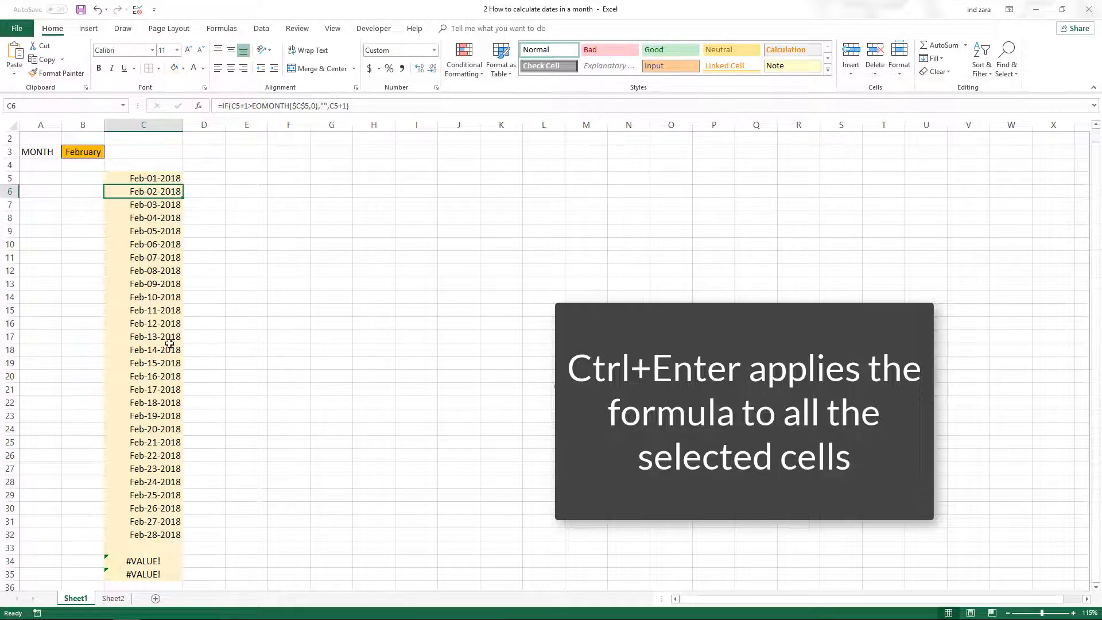
click(144, 574)
text(IFERROR()
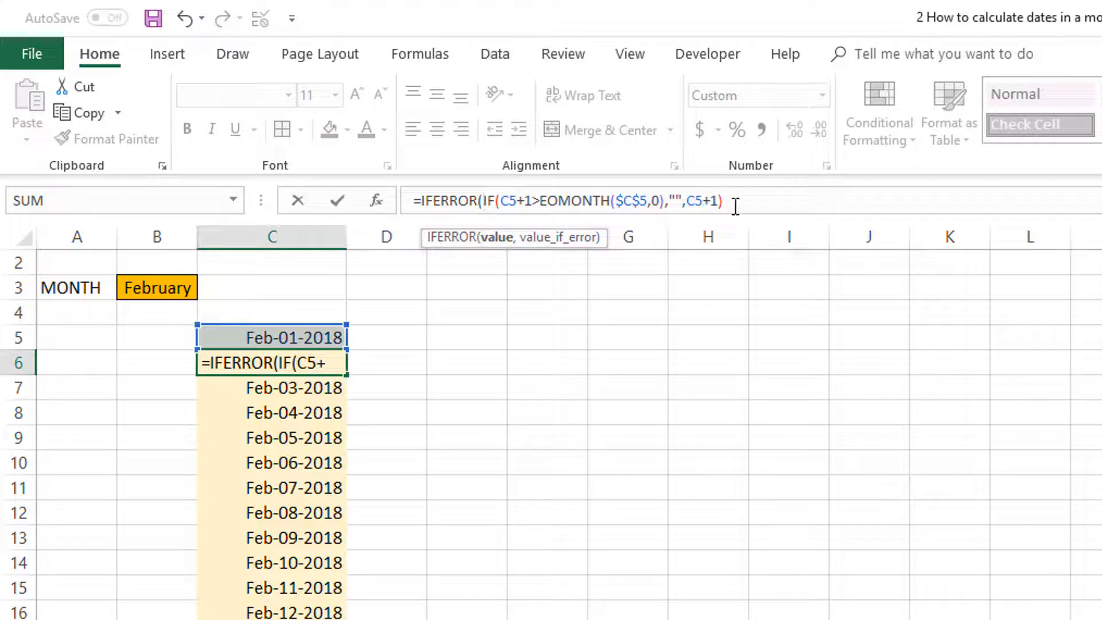
Step: Finish =IFERROR(IF(...),"") across C6:C35, clearing the #VALUE! errors, then set the month to March
text(,)
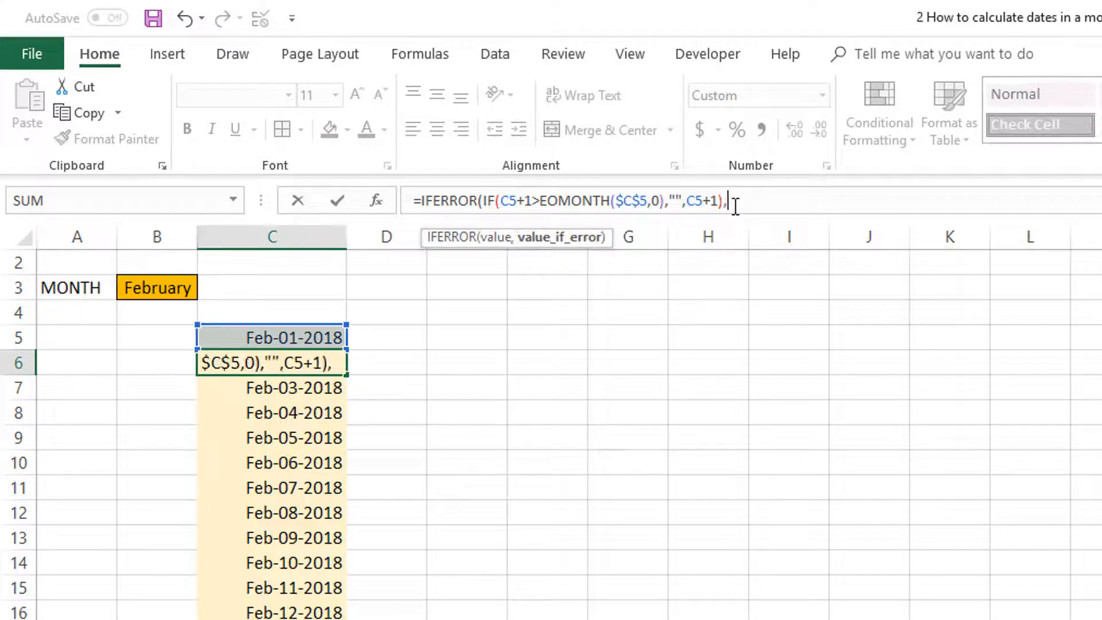
text(""))
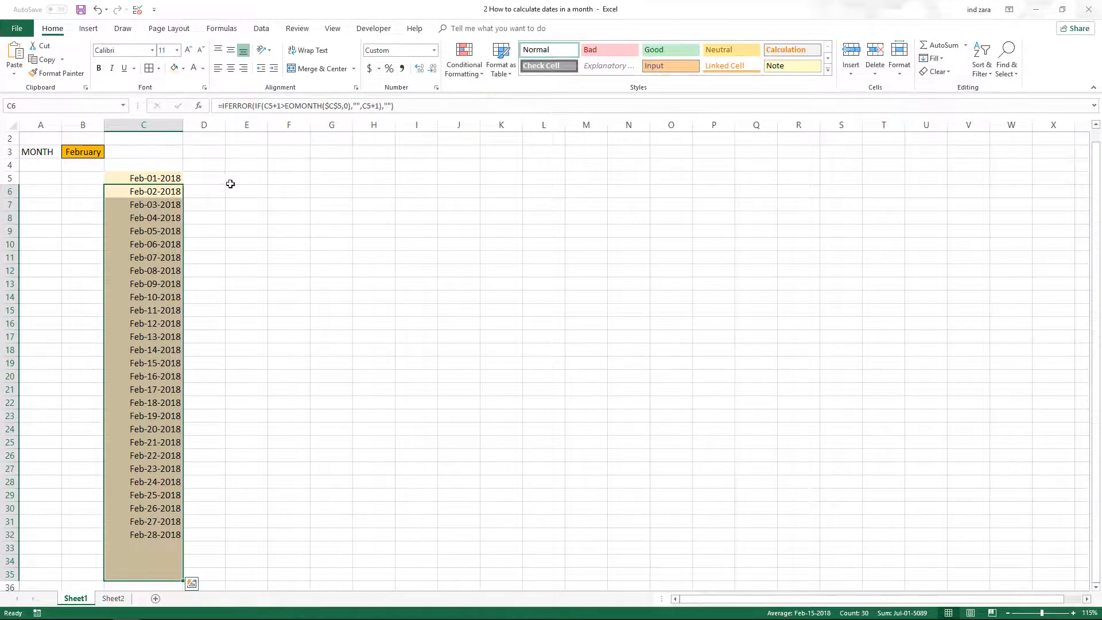
click(246, 178)
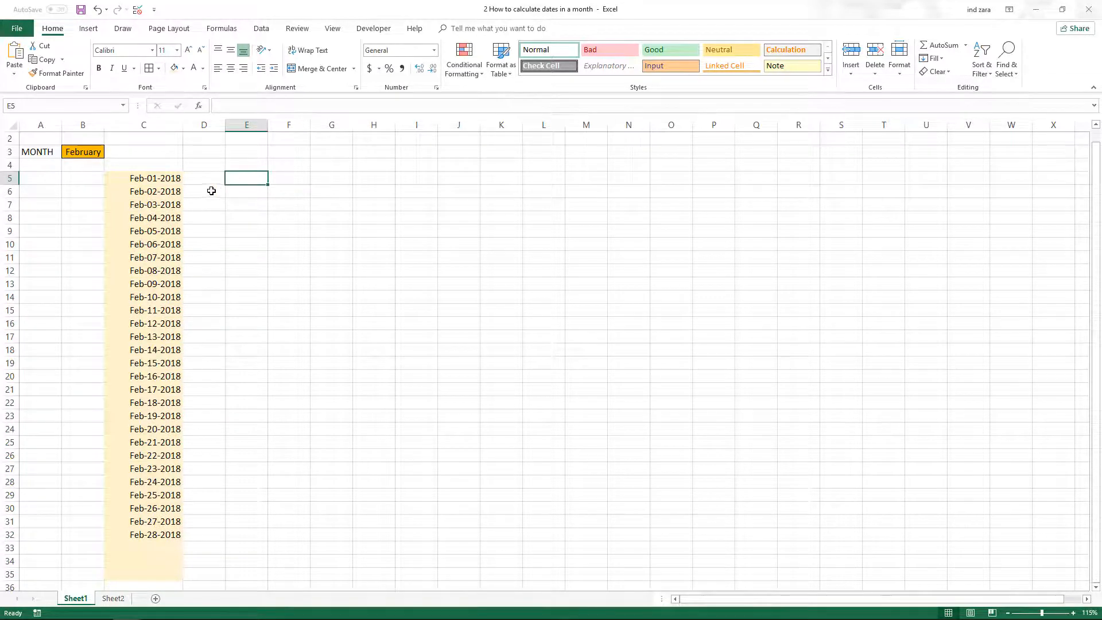
drag(143, 191, 144, 560)
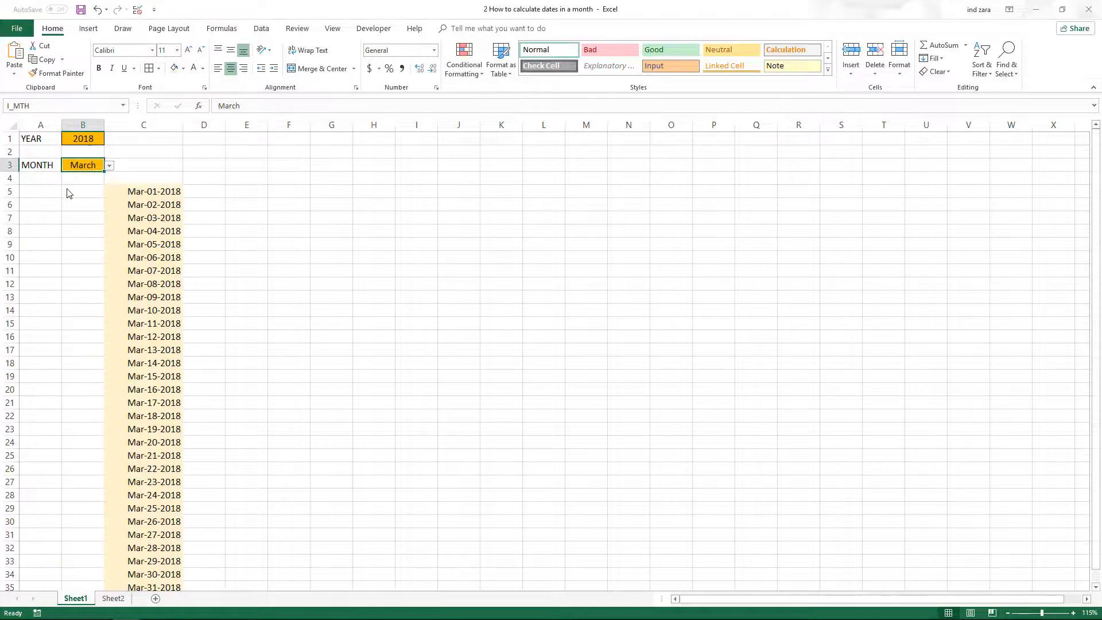
Step: Set the month to June so C lists Jun-01 through Jun-30-2018, reviewing the C5 and C35 formulas
scroll(down, 3)
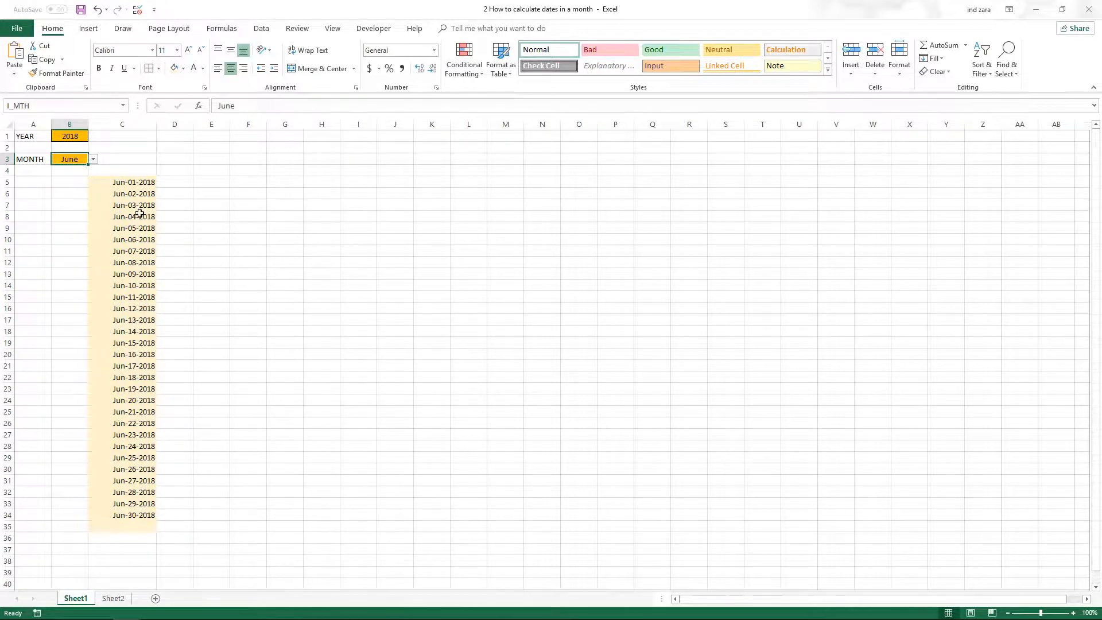
drag(122, 182, 122, 504)
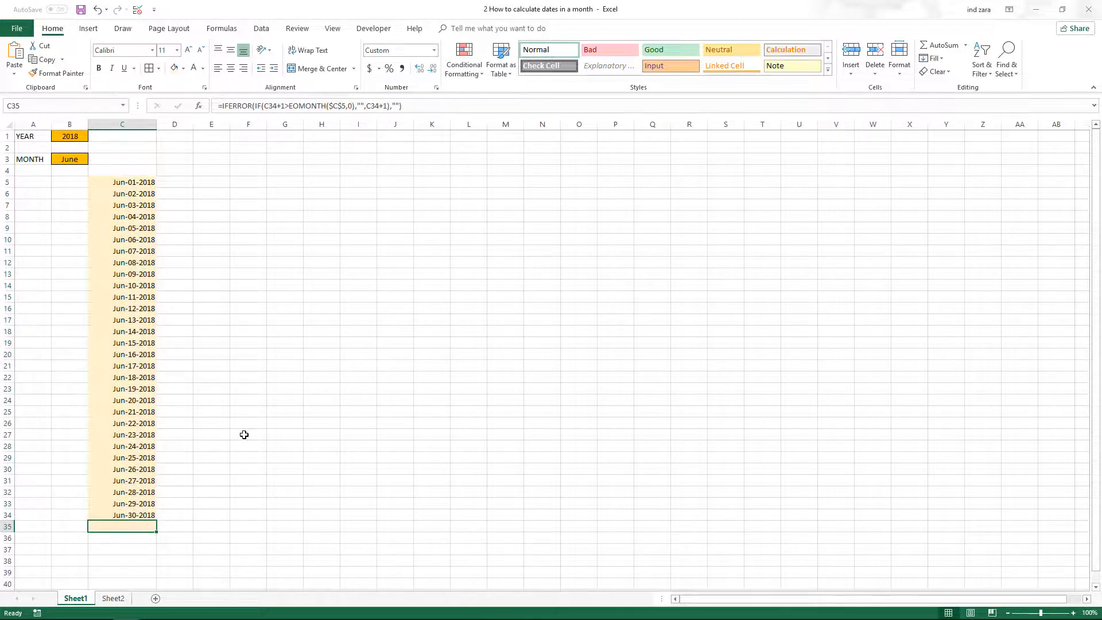
click(121, 182)
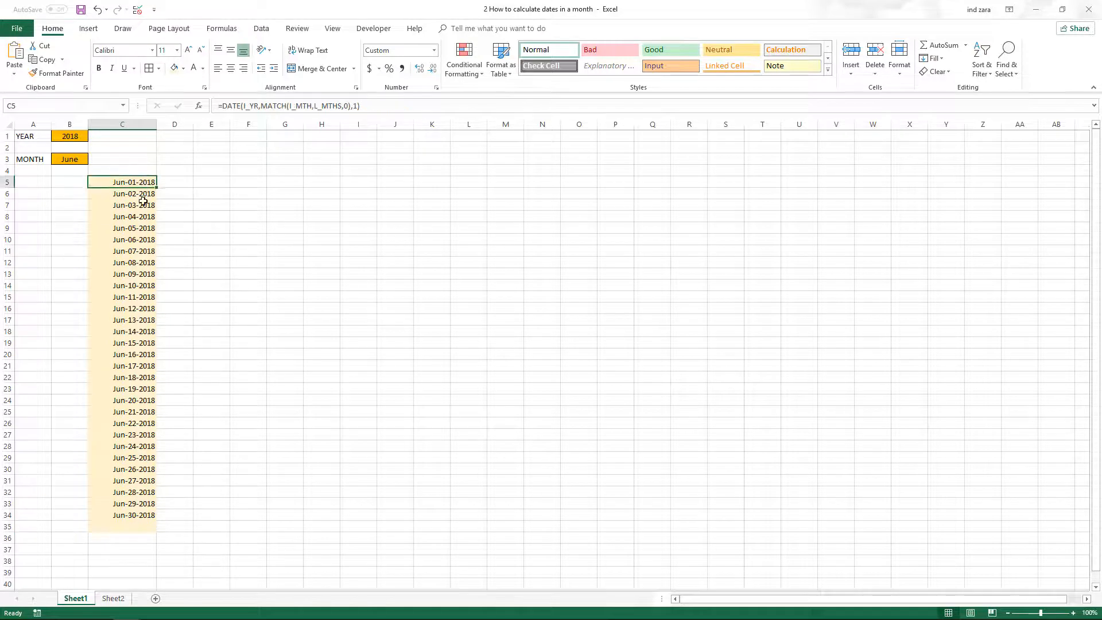
drag(122, 182, 122, 514)
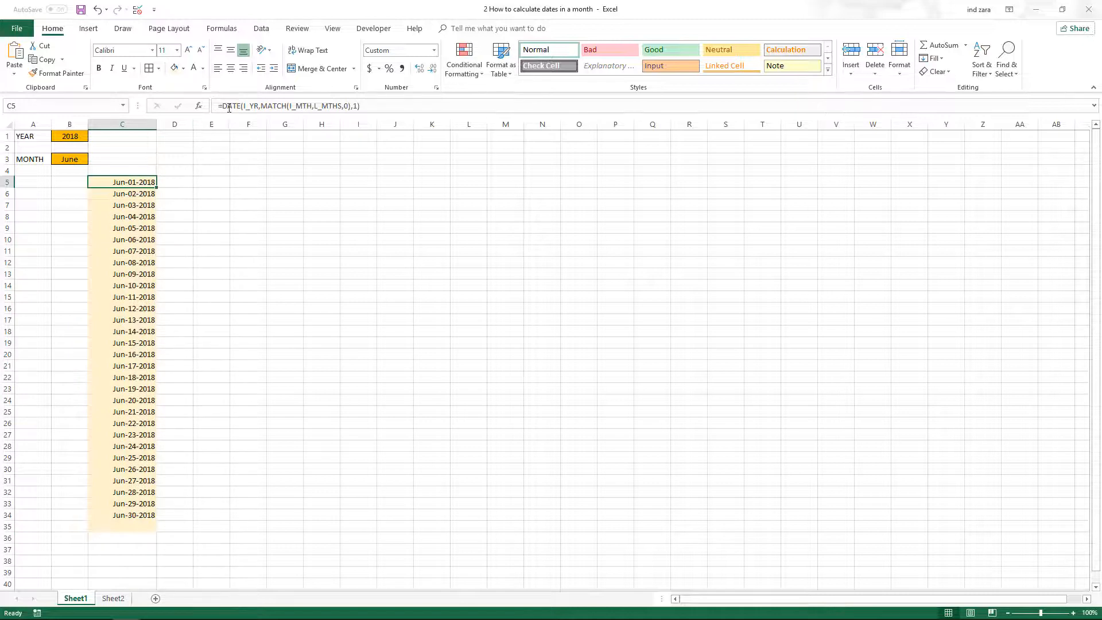
drag(122, 181, 121, 194)
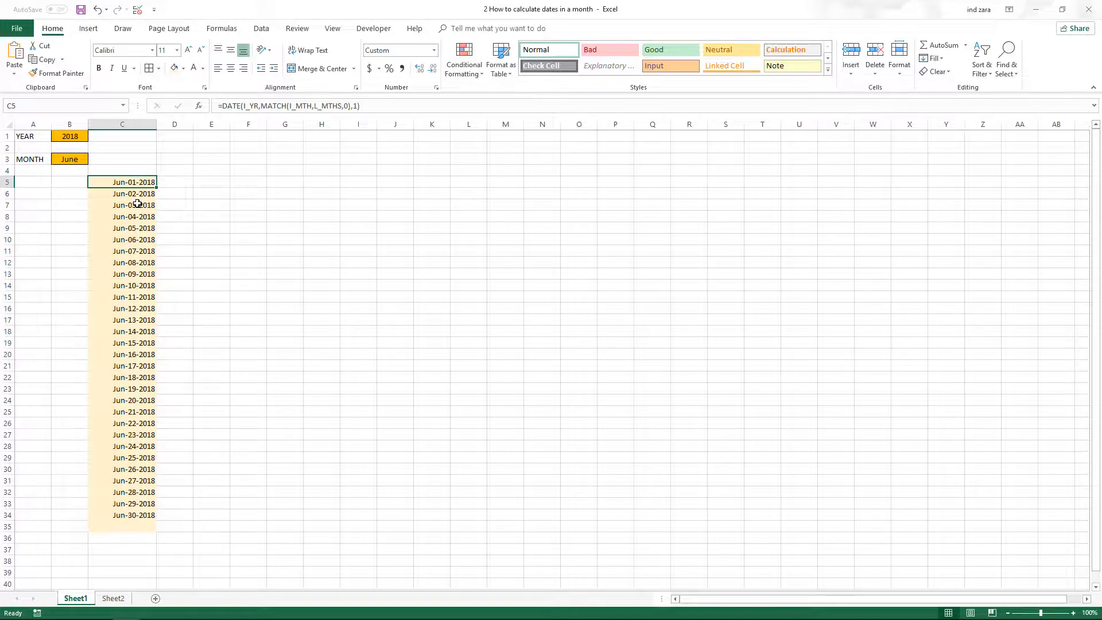
click(122, 194)
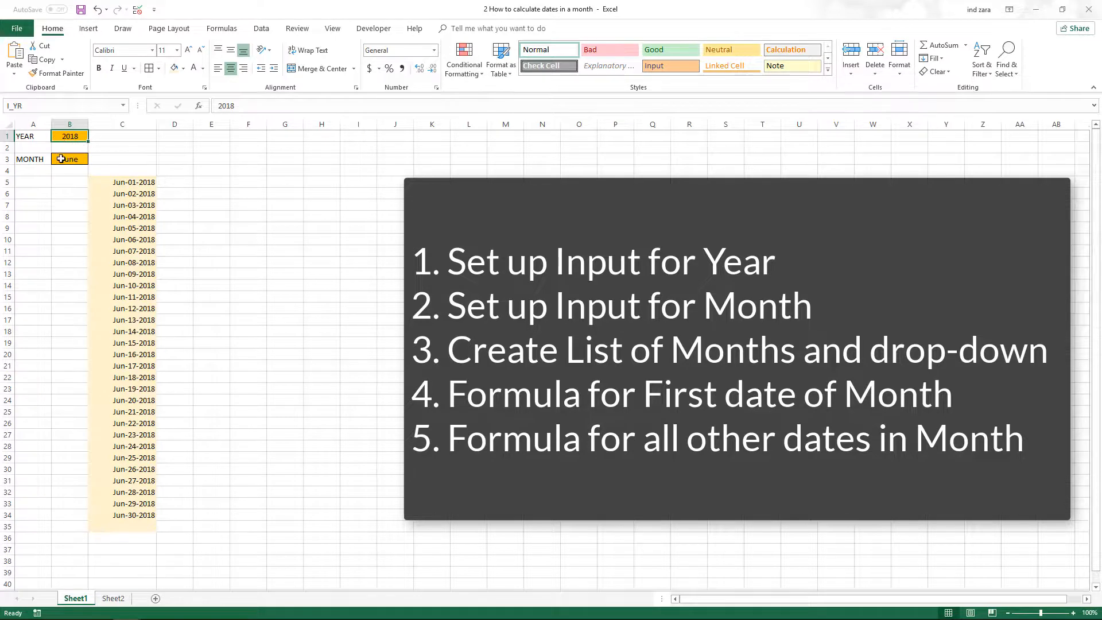
Step: Switch the month to February so the list ends at Feb-28-2018, then inspect C5's formula
click(92, 158)
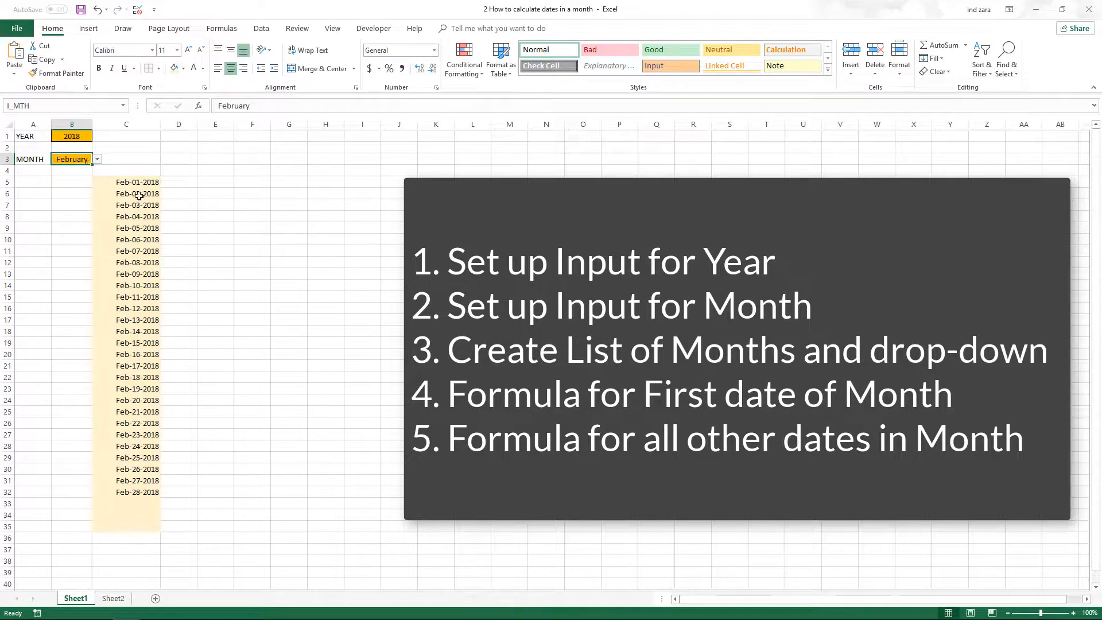
click(126, 182)
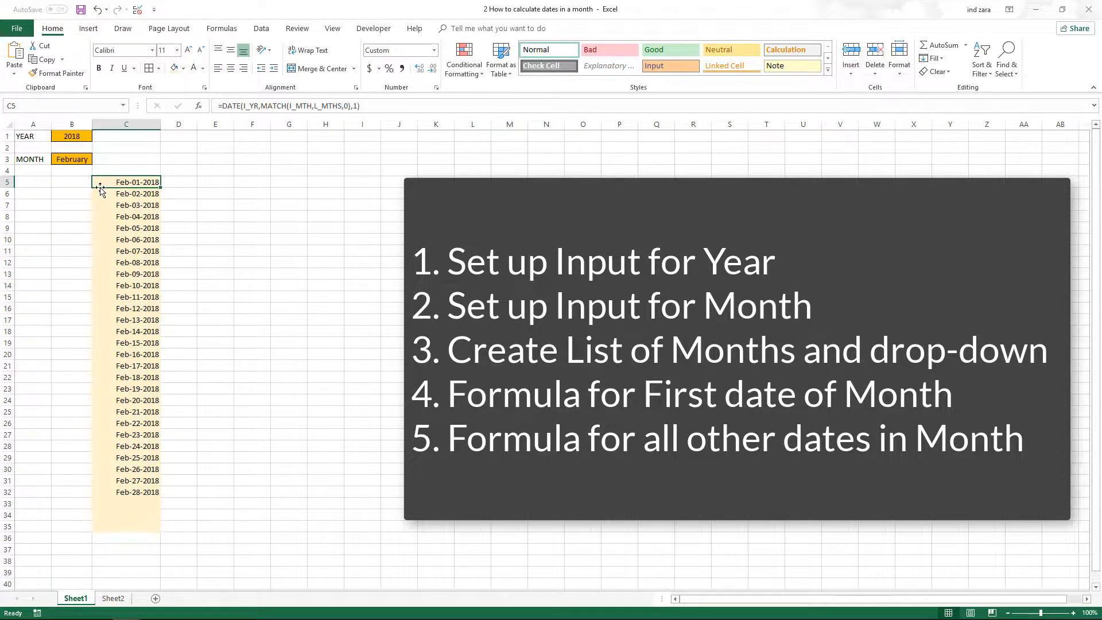